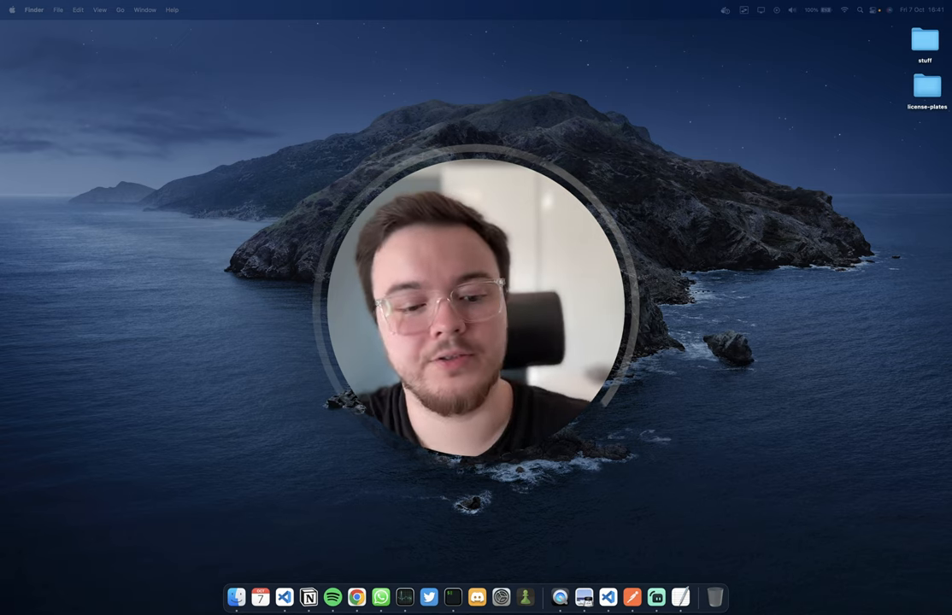
Open theos.ai and log in as ramacastro to reach the model Library.
left_click(357, 596)
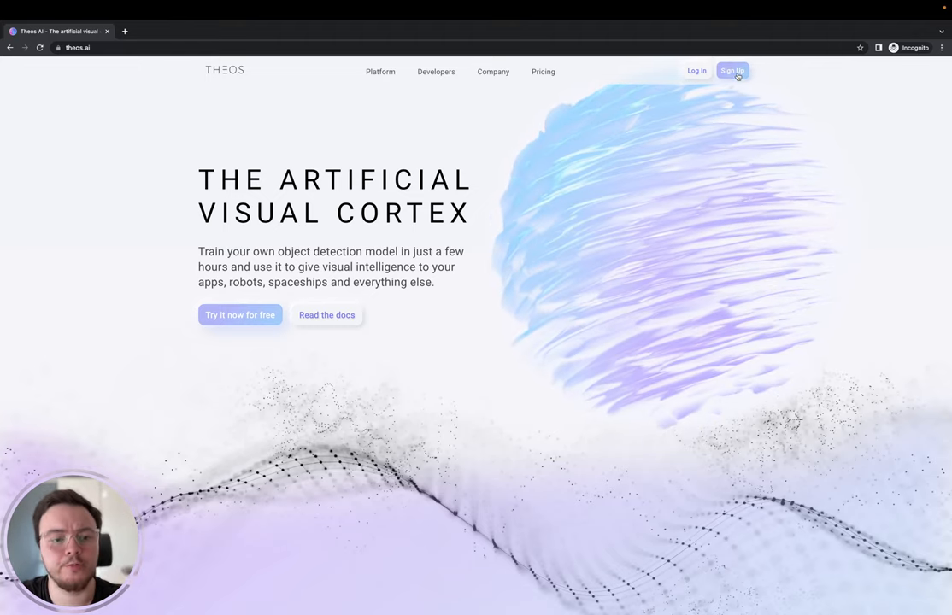
left_click(731, 71)
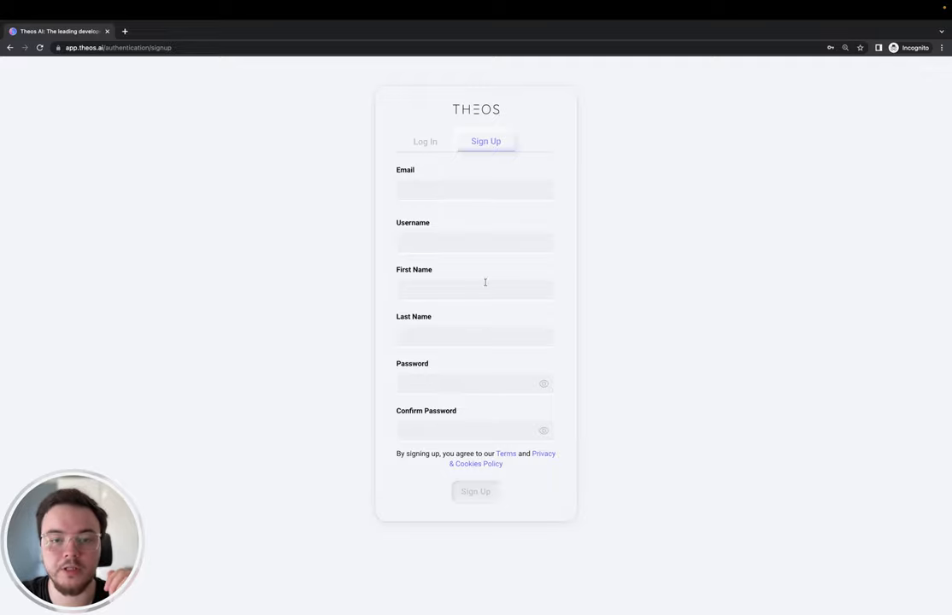
left_click(425, 141)
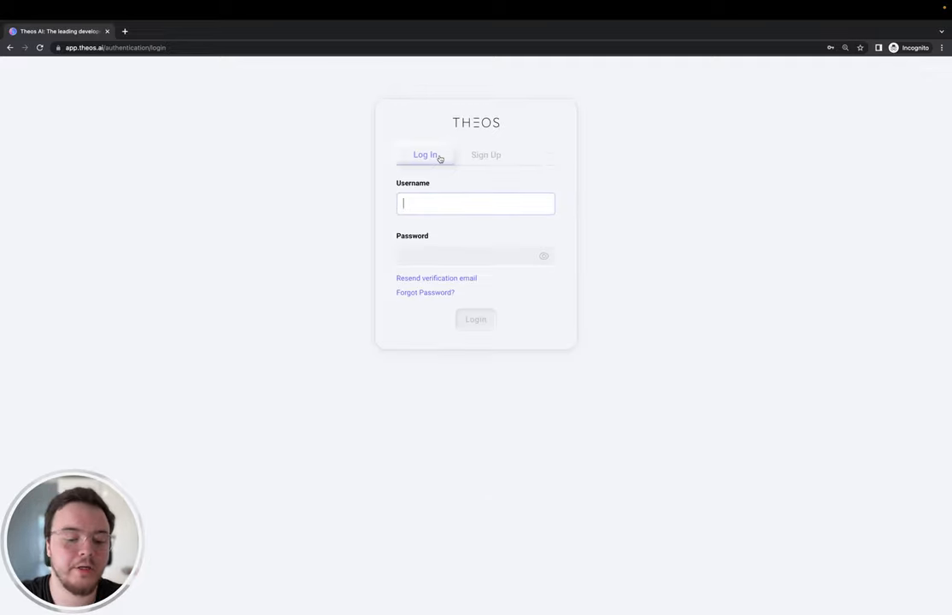
type("ramacastro")
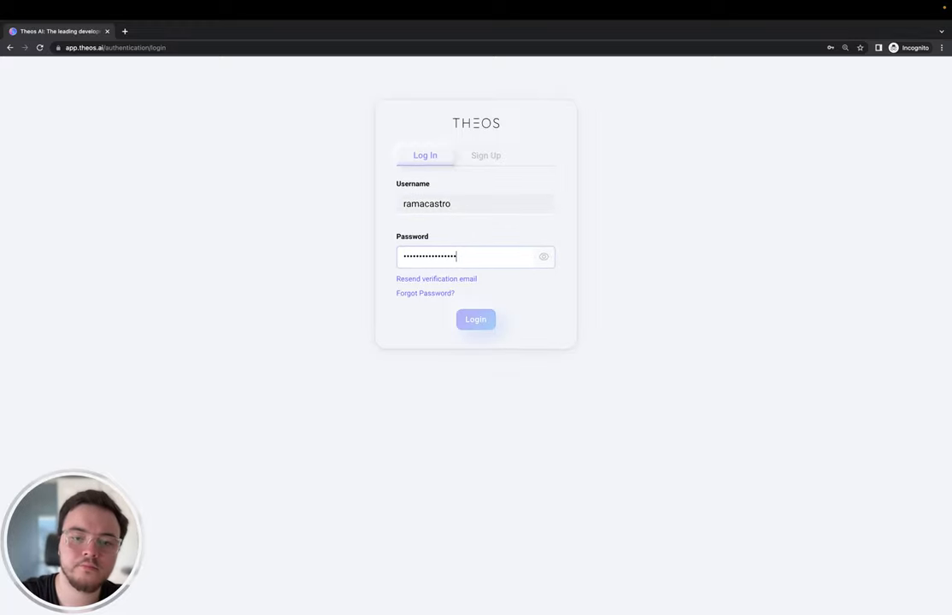
left_click(475, 318)
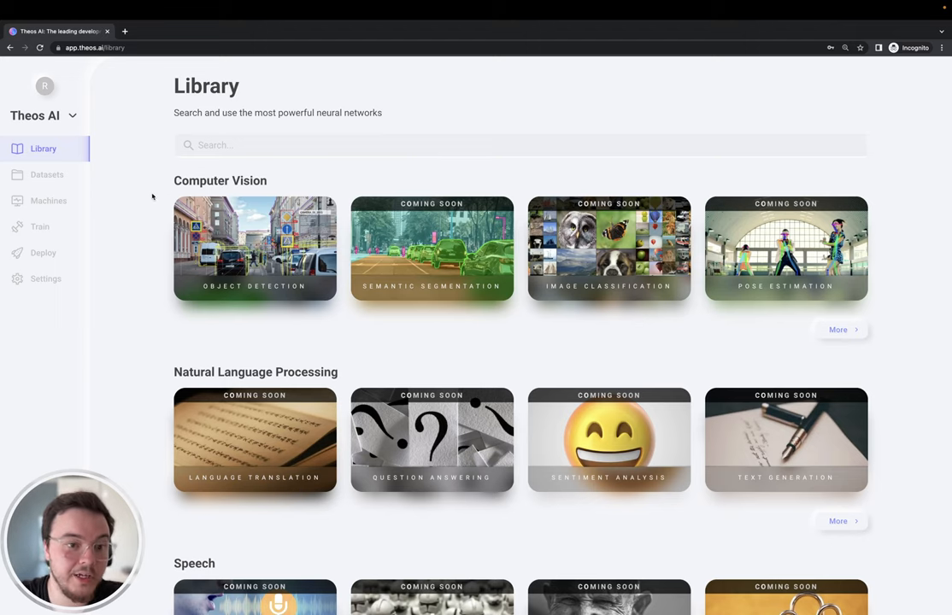
Review the YOLO object detection rankings, then go to the Datasets page.
left_click(255, 248)
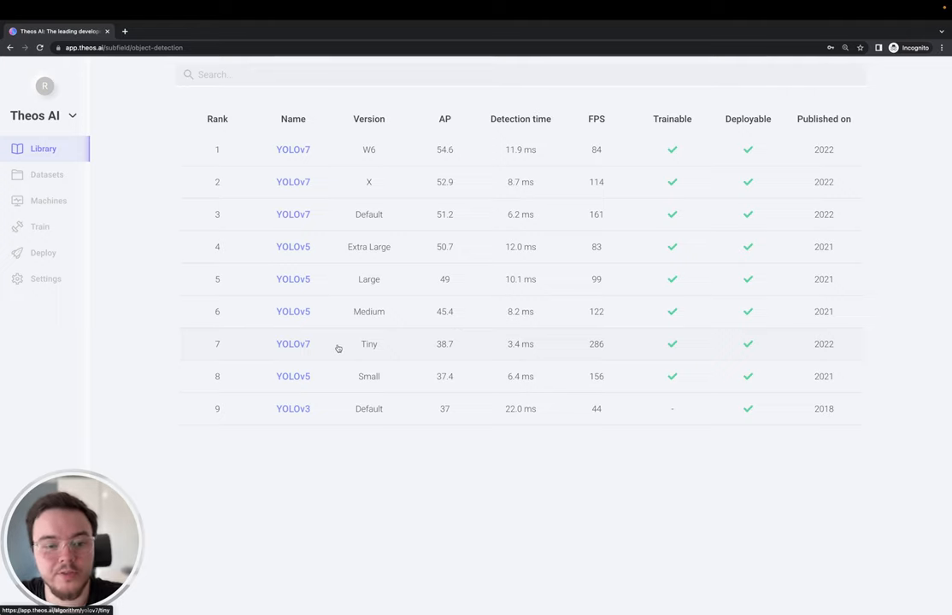
mouse_move(310, 305)
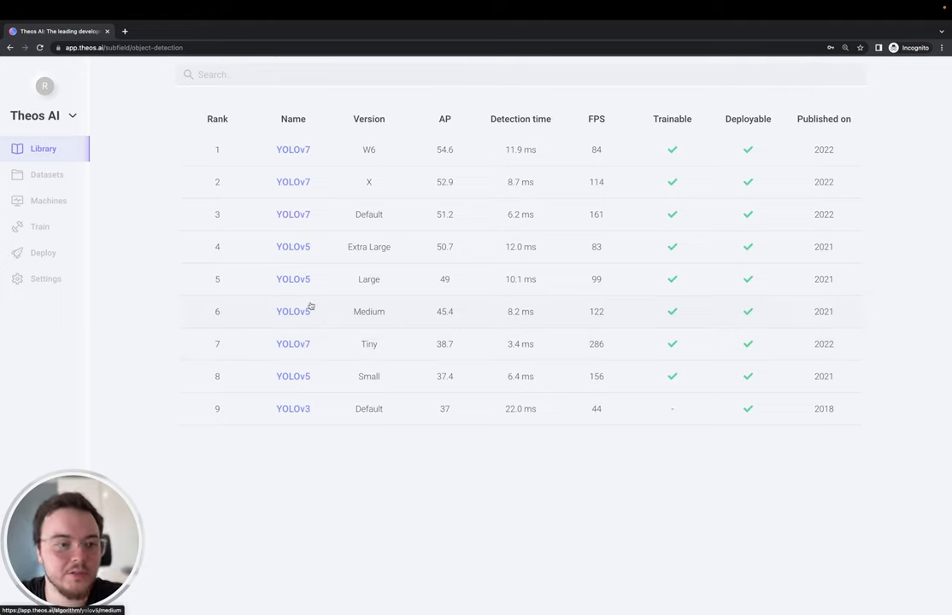
left_click(46, 175)
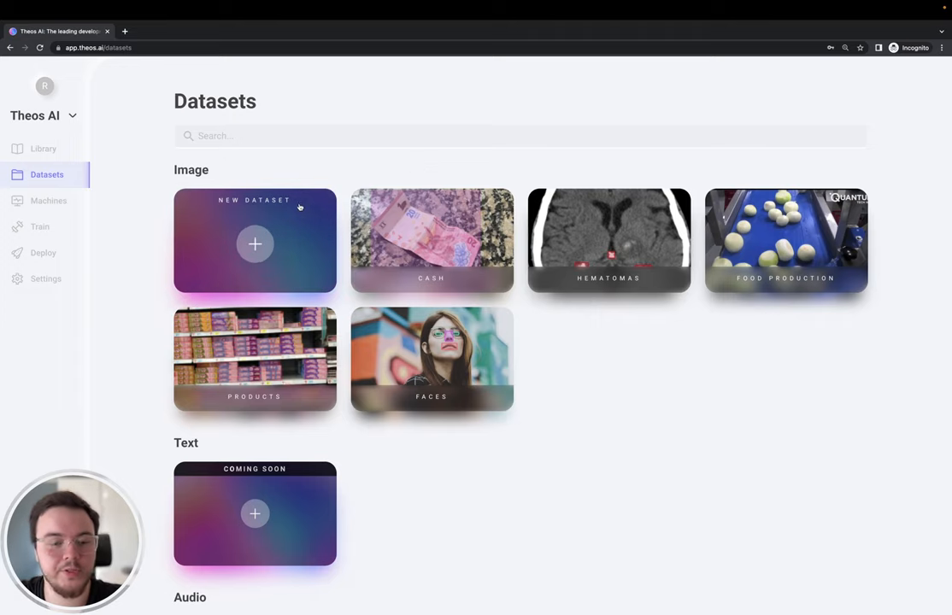
Add an image dataset named 'License Plates' from the New Dataset card.
left_click(255, 243)
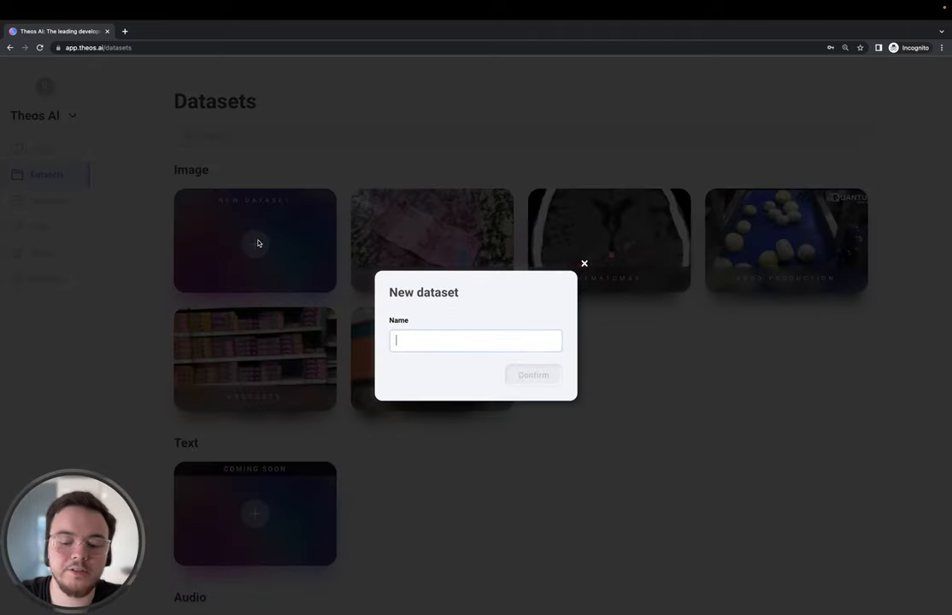
type("License Plates")
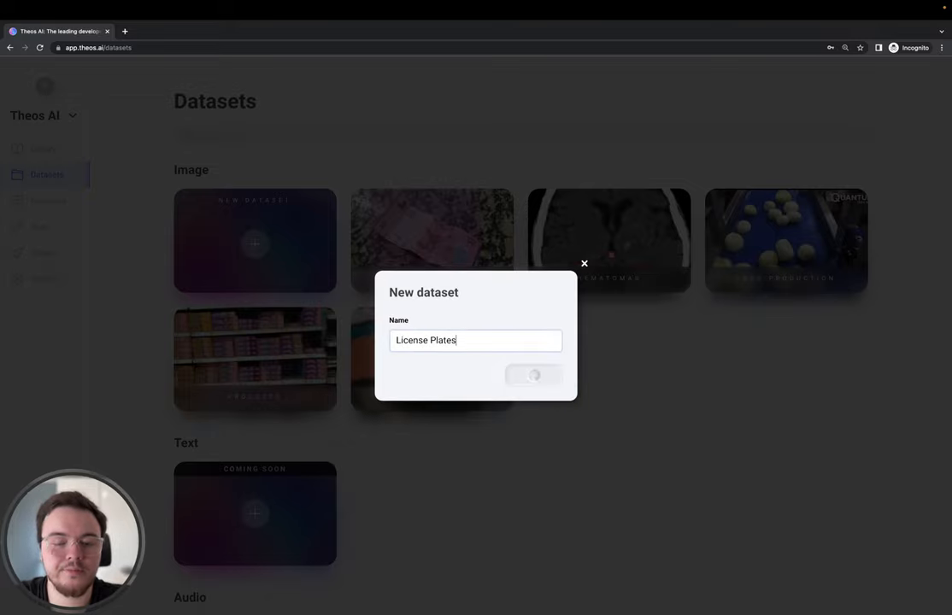
left_click(533, 375)
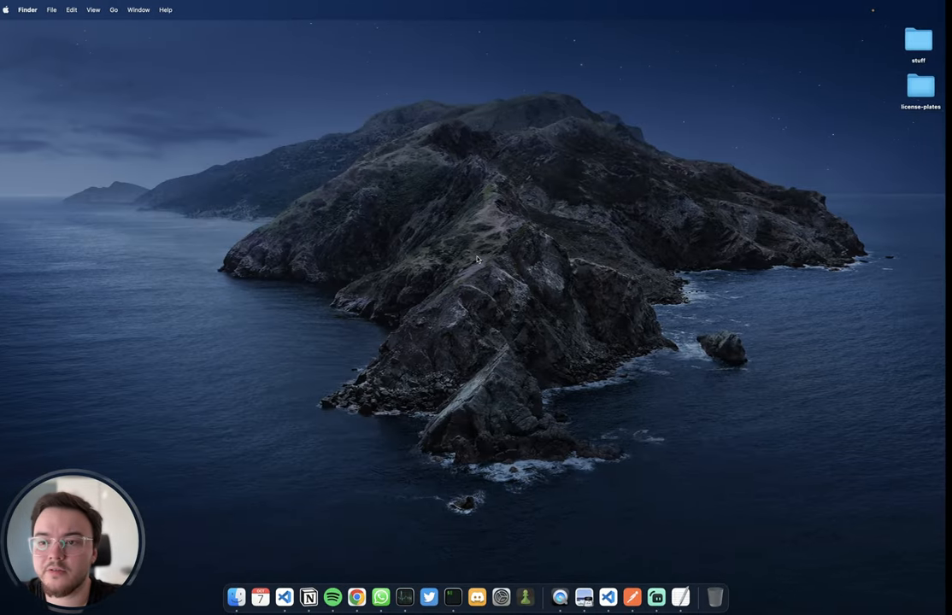
Upload the 100 license-plates folder images, then return to the dataset overview.
double_click(920, 85)
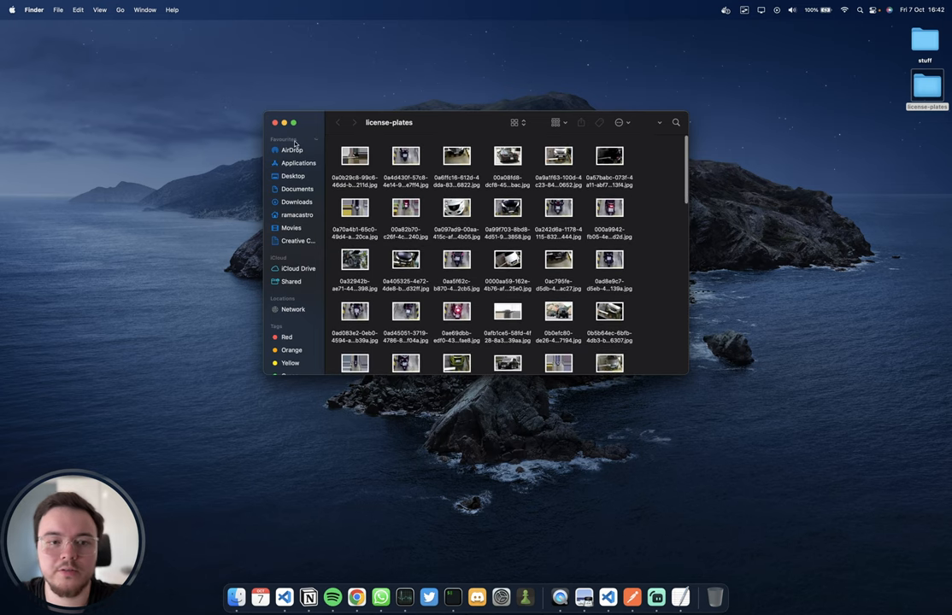
left_click(274, 122)
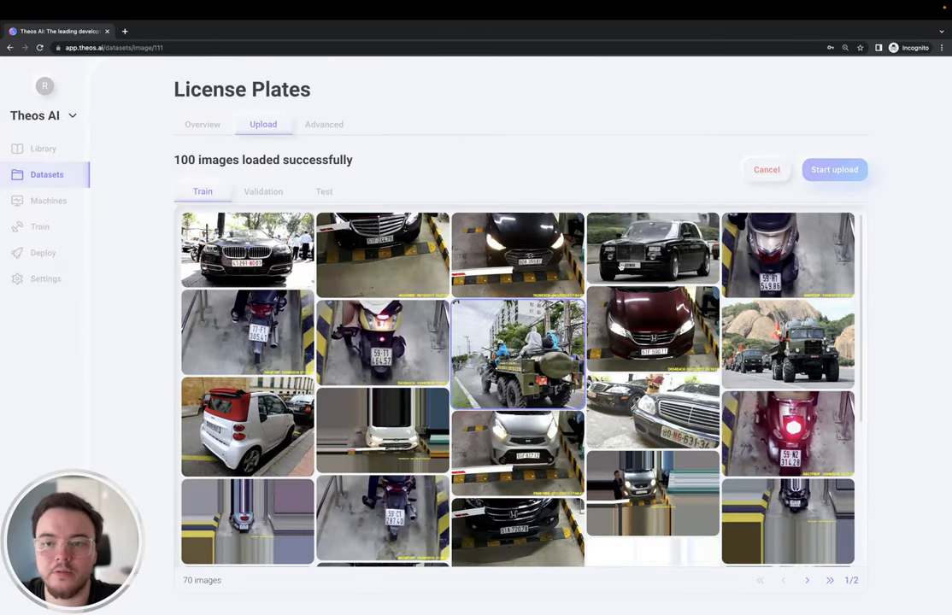
left_click(833, 169)
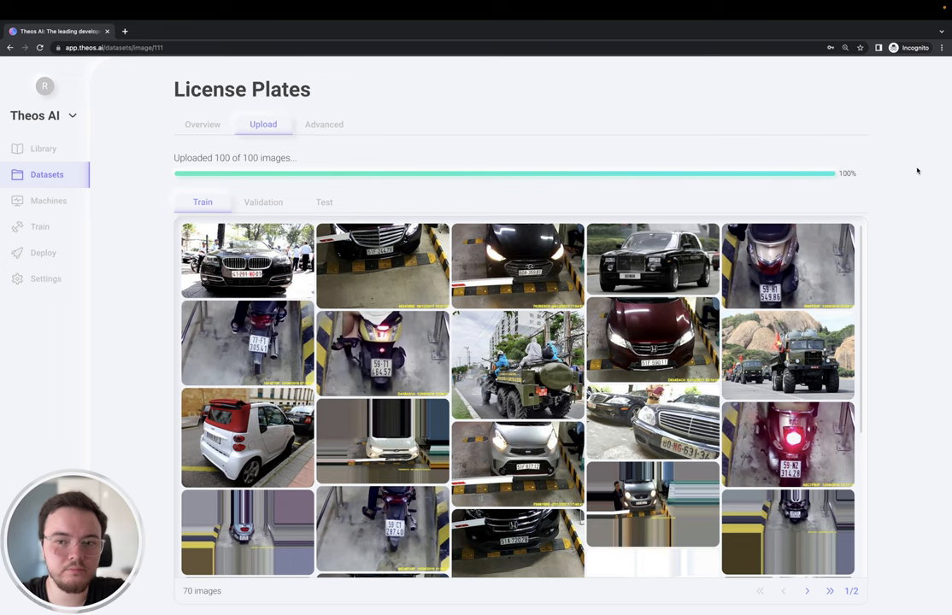
left_click(203, 124)
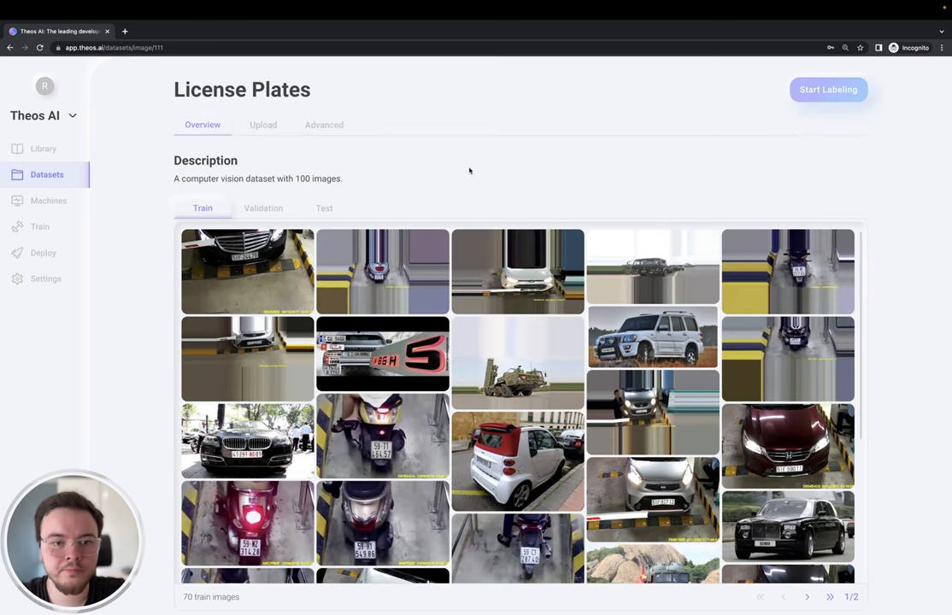
mouse_move(136, 230)
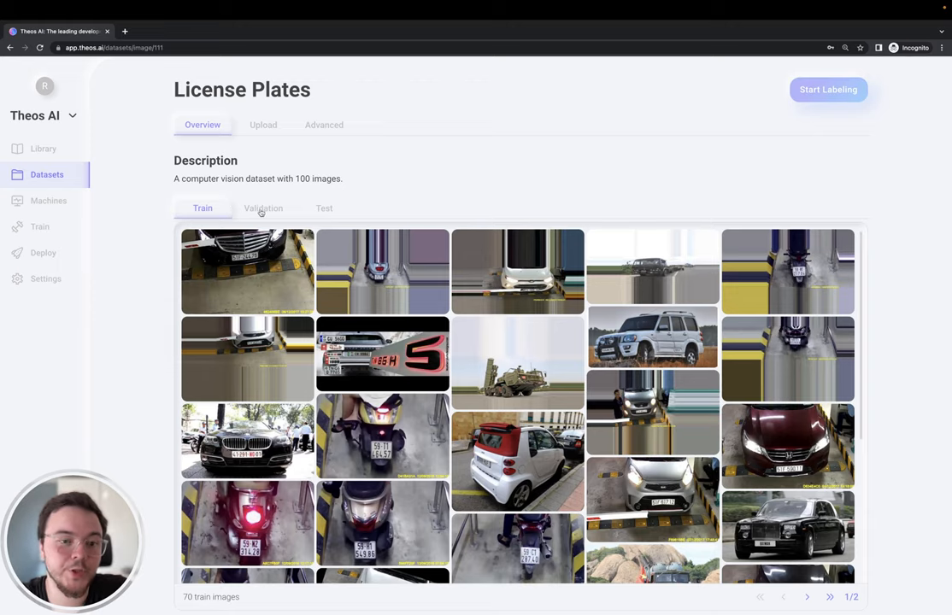
left_click(324, 207)
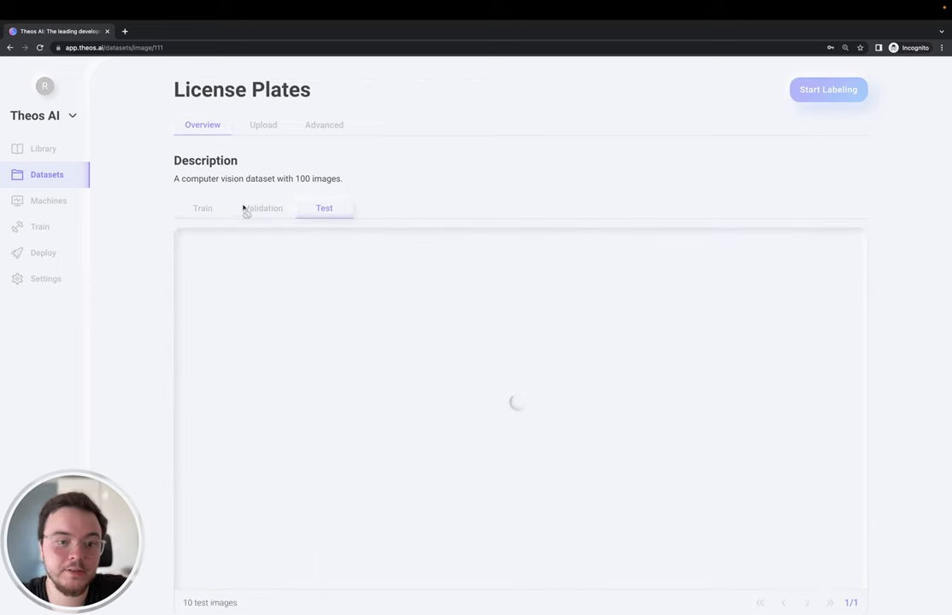
left_click(203, 208)
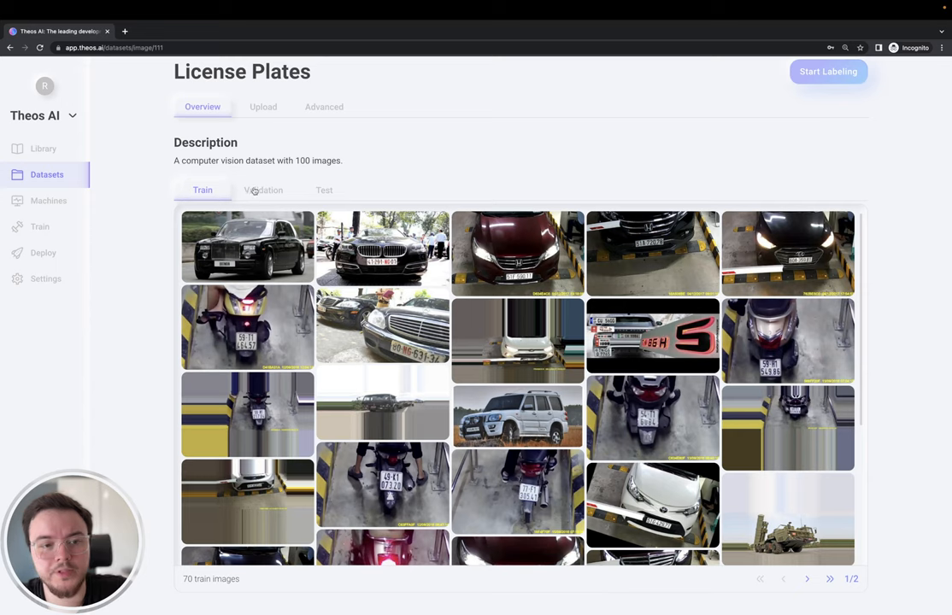
mouse_move(267, 199)
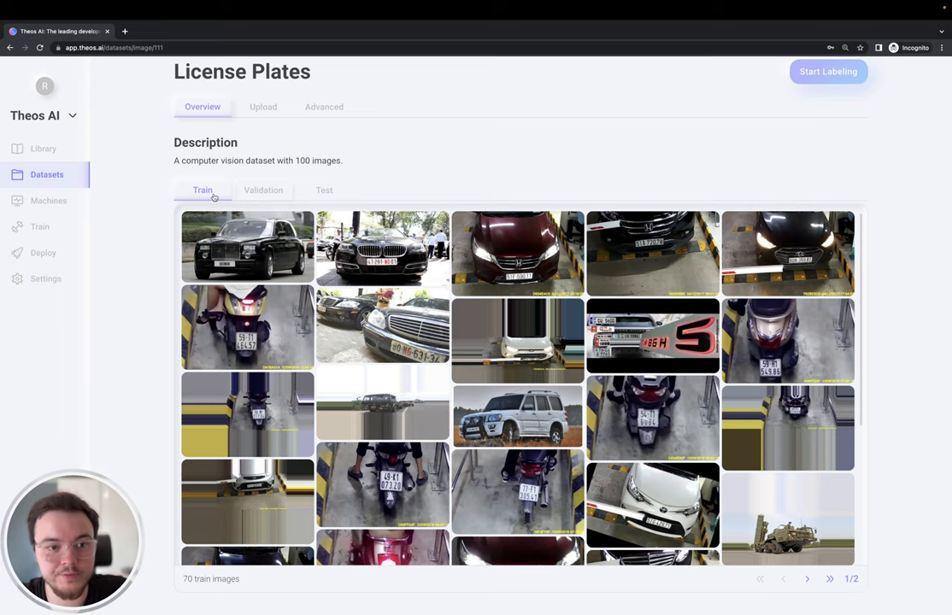
mouse_move(203, 196)
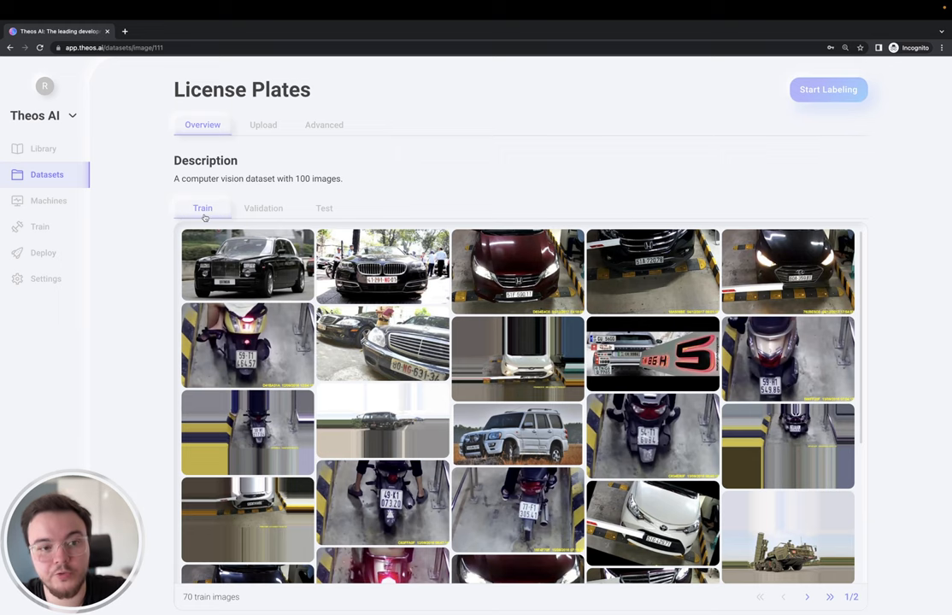
left_click(263, 207)
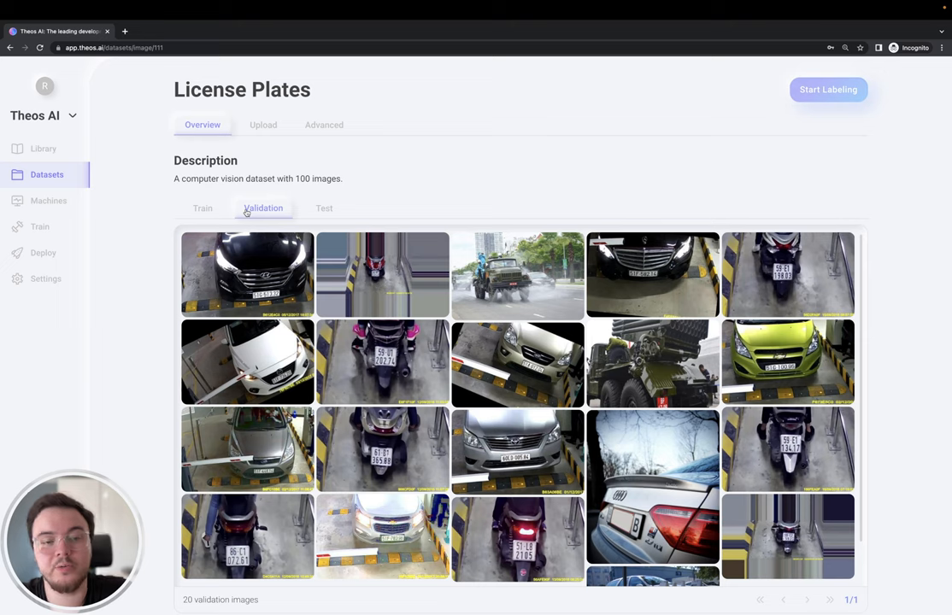
mouse_move(522, 191)
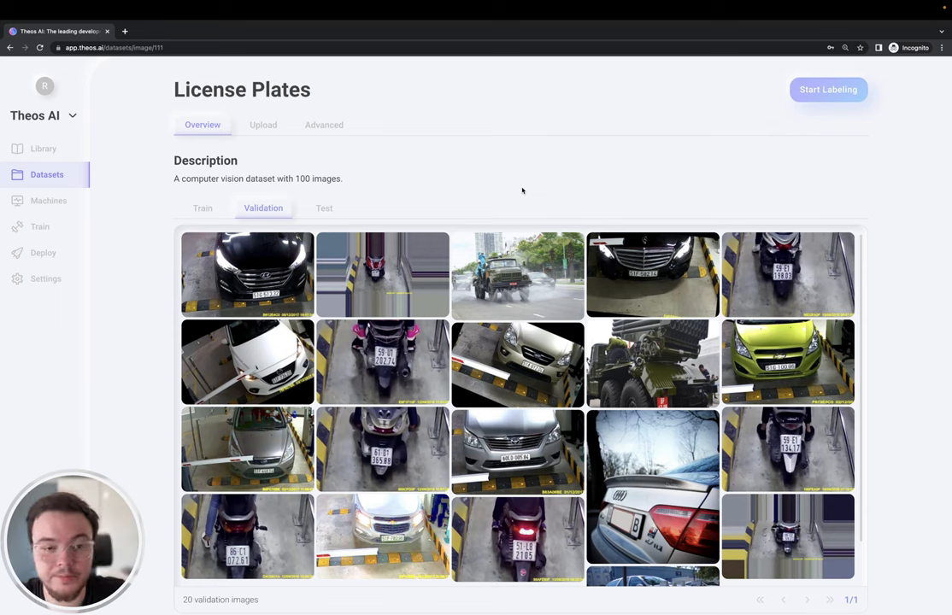
mouse_move(382, 203)
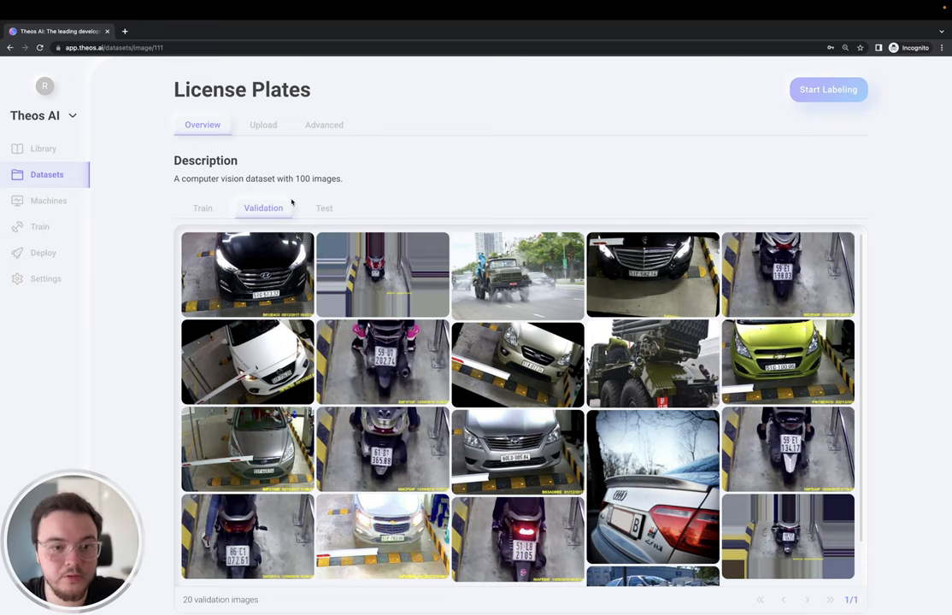
left_click(323, 207)
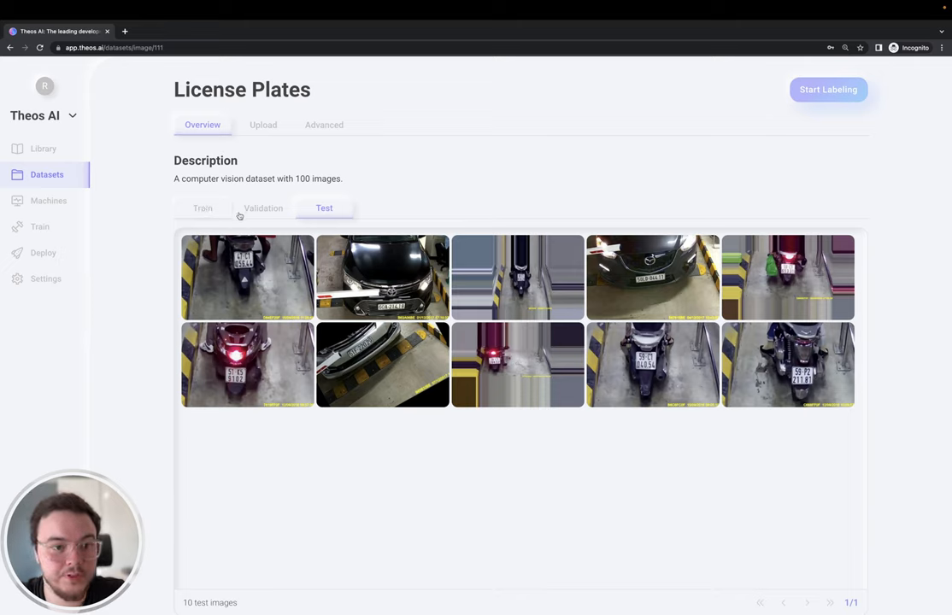
mouse_move(194, 213)
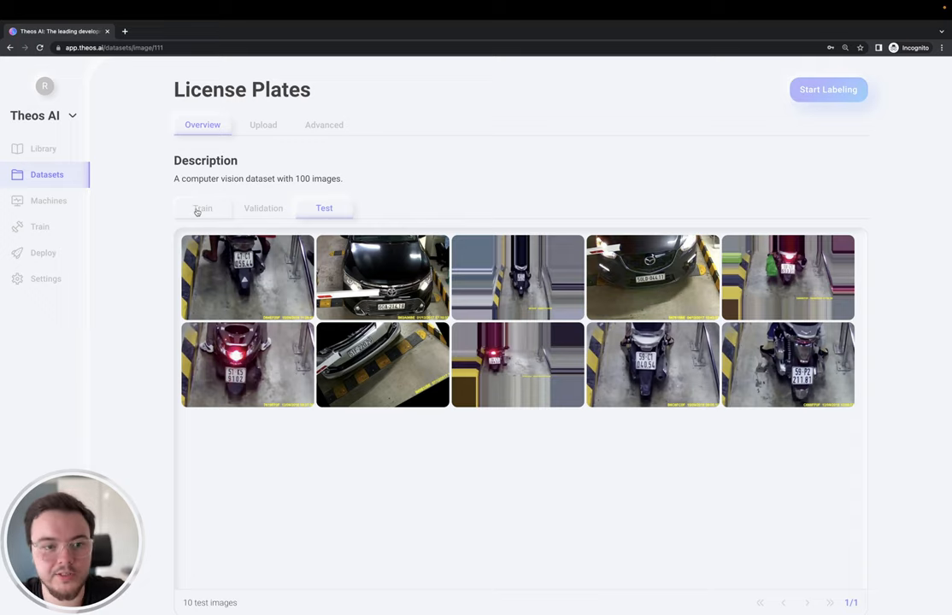
left_click(203, 207)
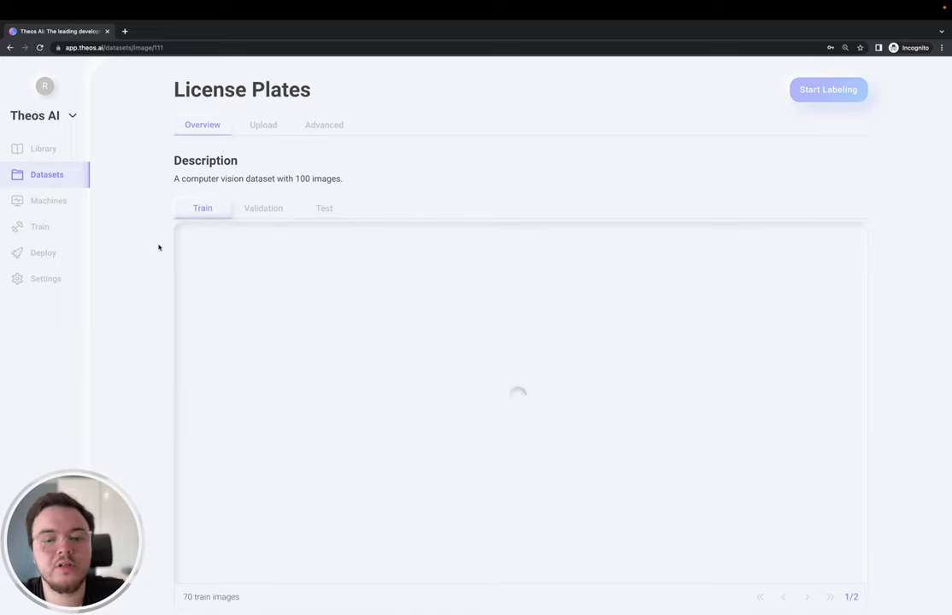
scroll("down", 3)
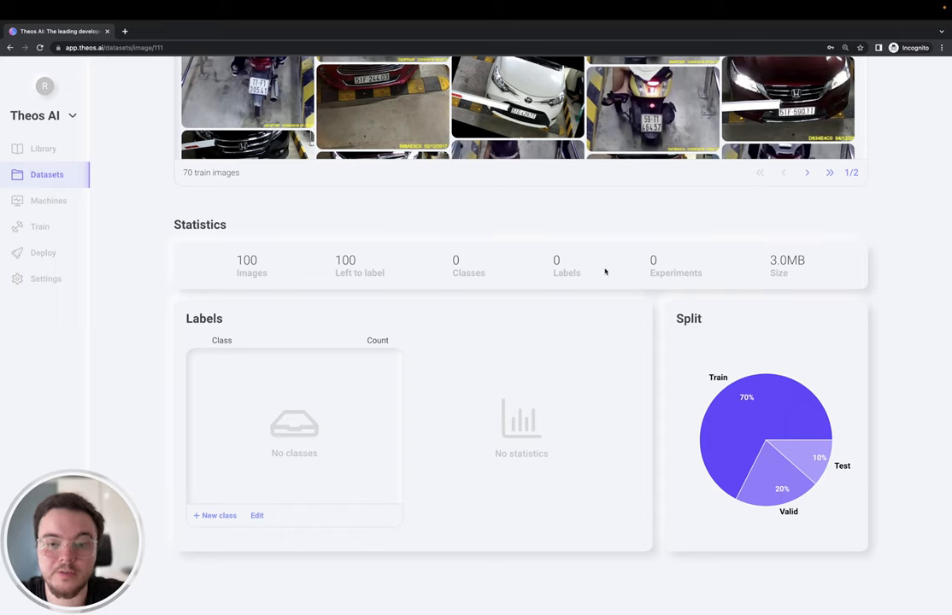
mouse_move(779, 271)
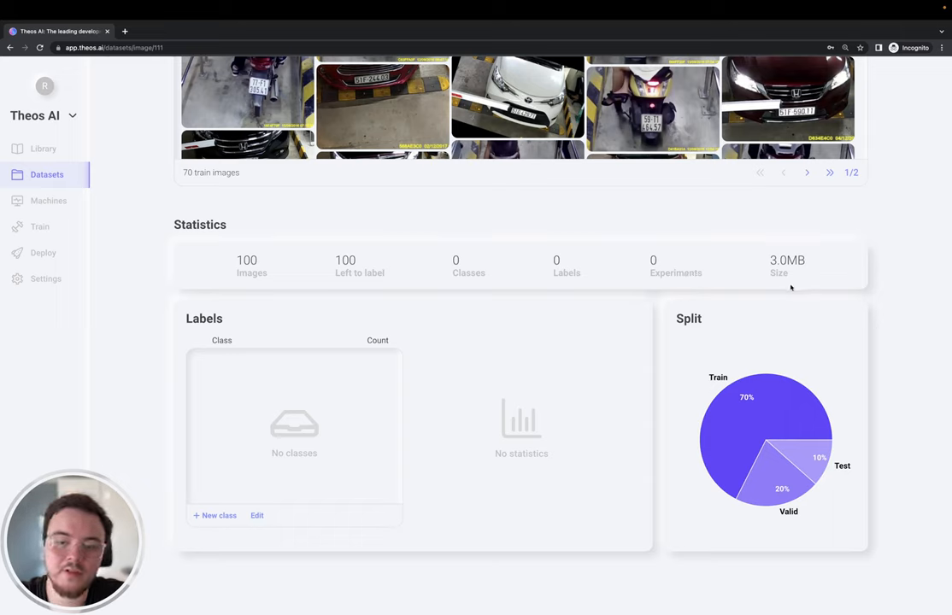
mouse_move(782, 406)
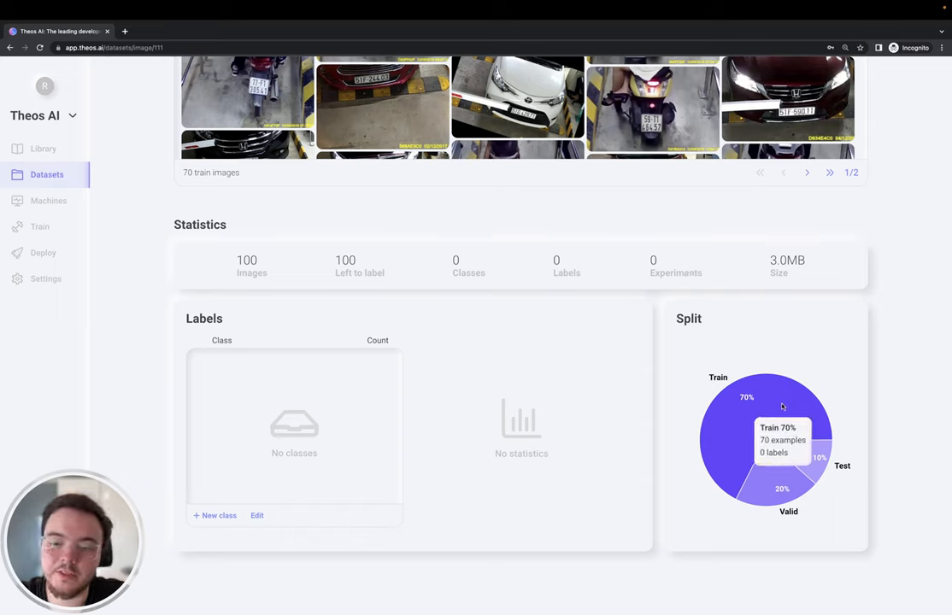
mouse_move(774, 474)
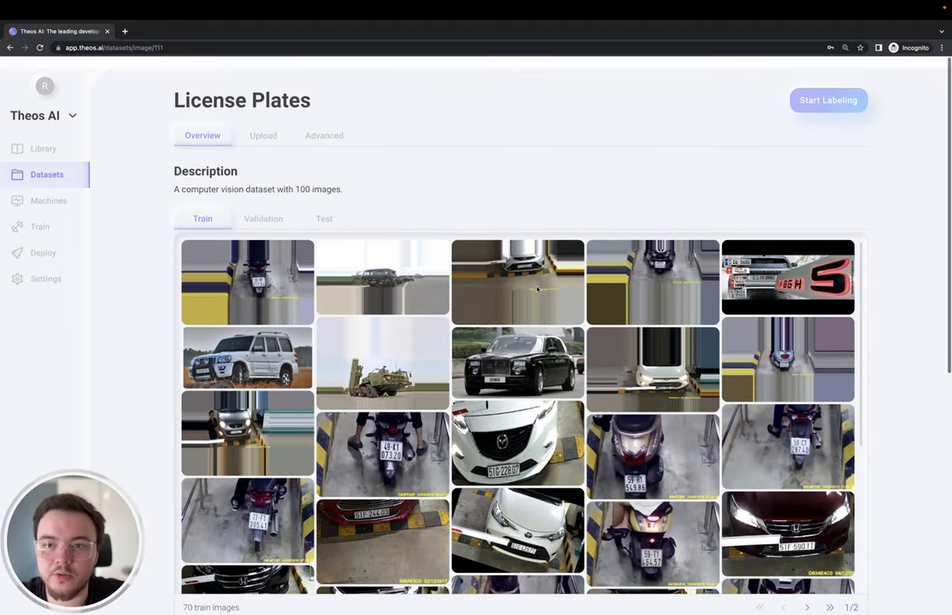
Open the labeling tool on image 1 and add a red 'license-plate' class.
left_click(827, 100)
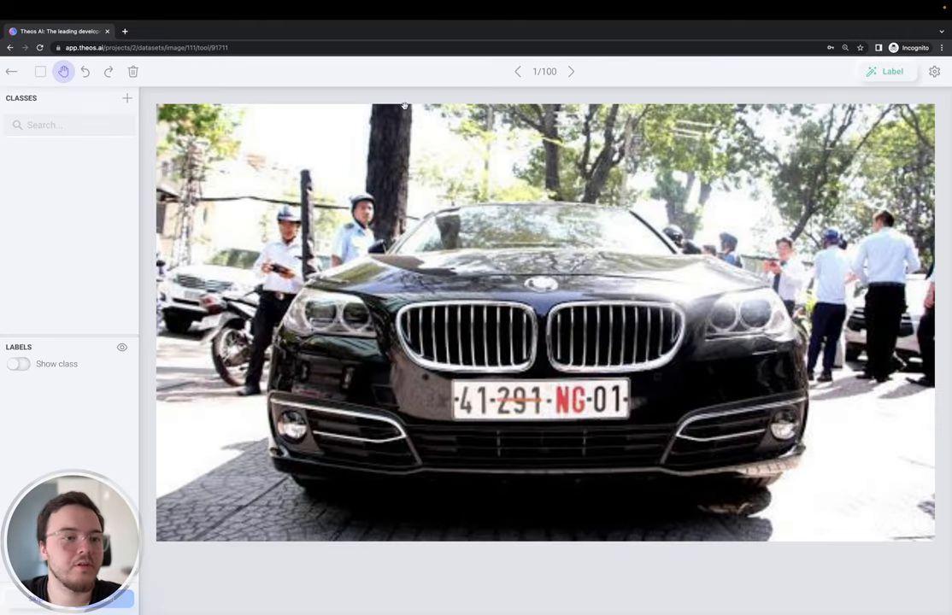
left_click(128, 97)
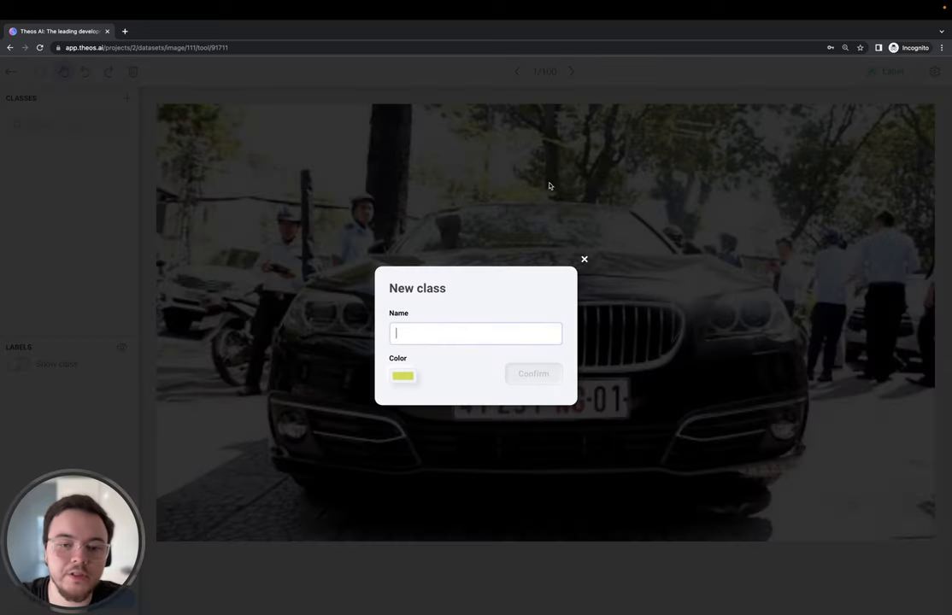
type("license-plate")
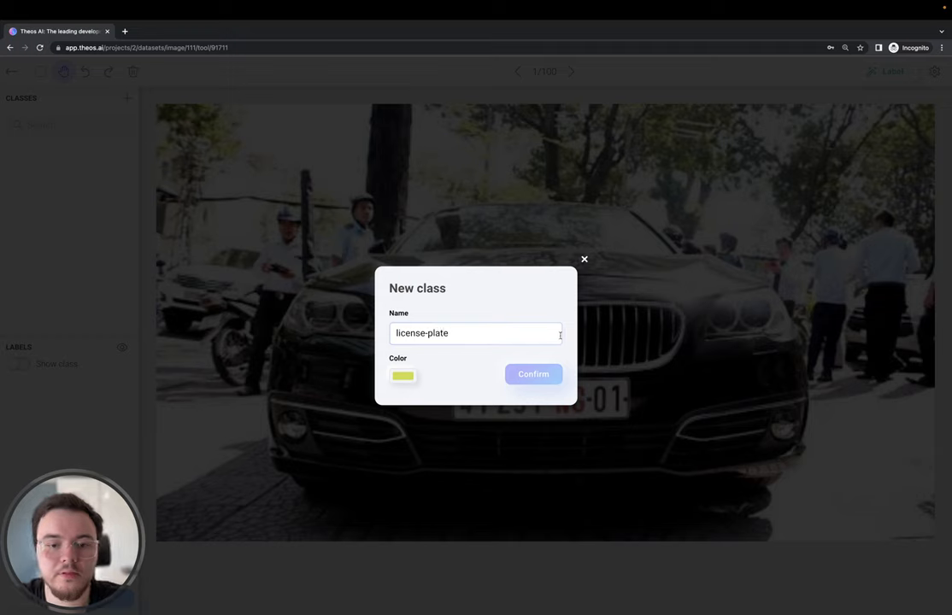
left_click(403, 376)
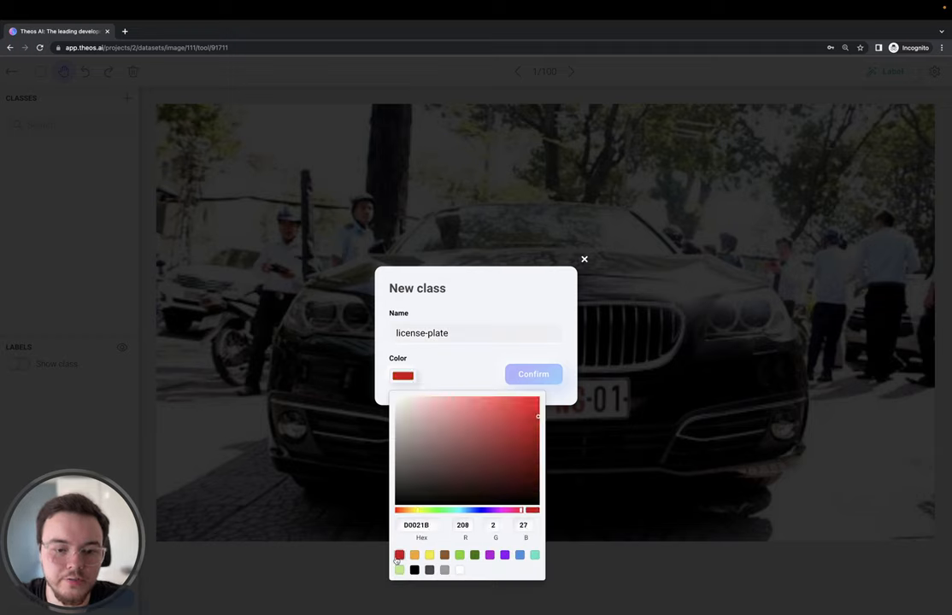
left_click(532, 373)
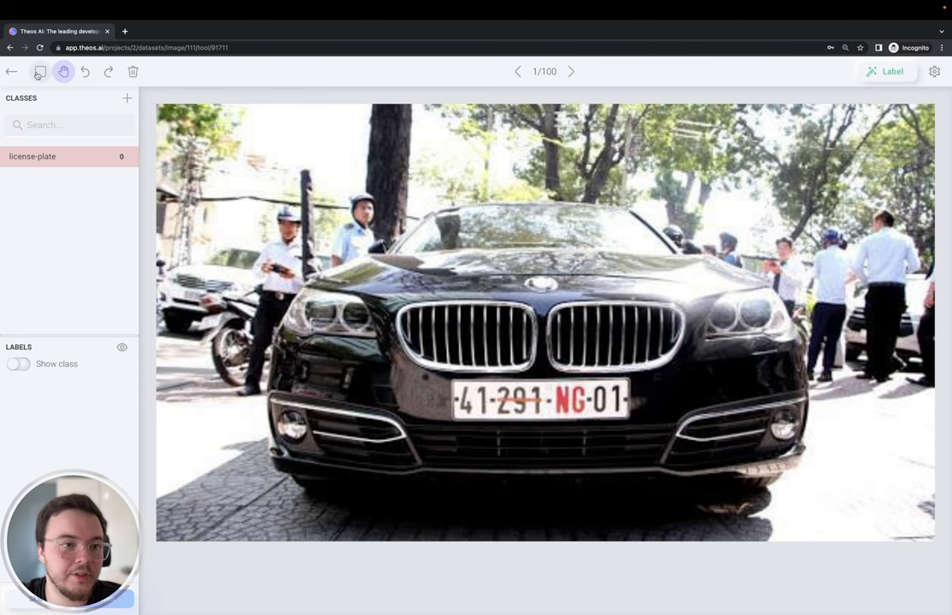
Box and submit the plates on the first two images, including 51F-244.76.
left_click(41, 72)
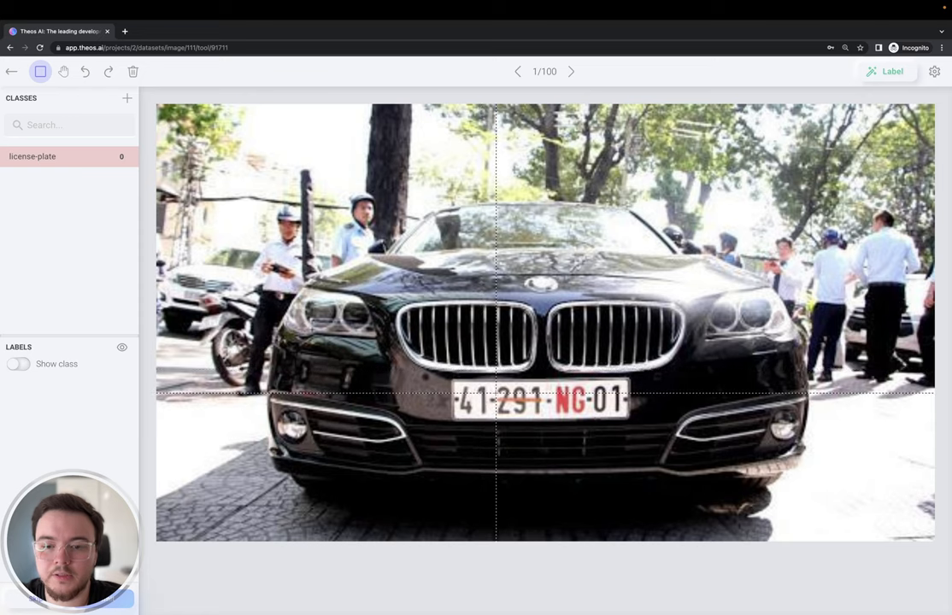
left_click(63, 71)
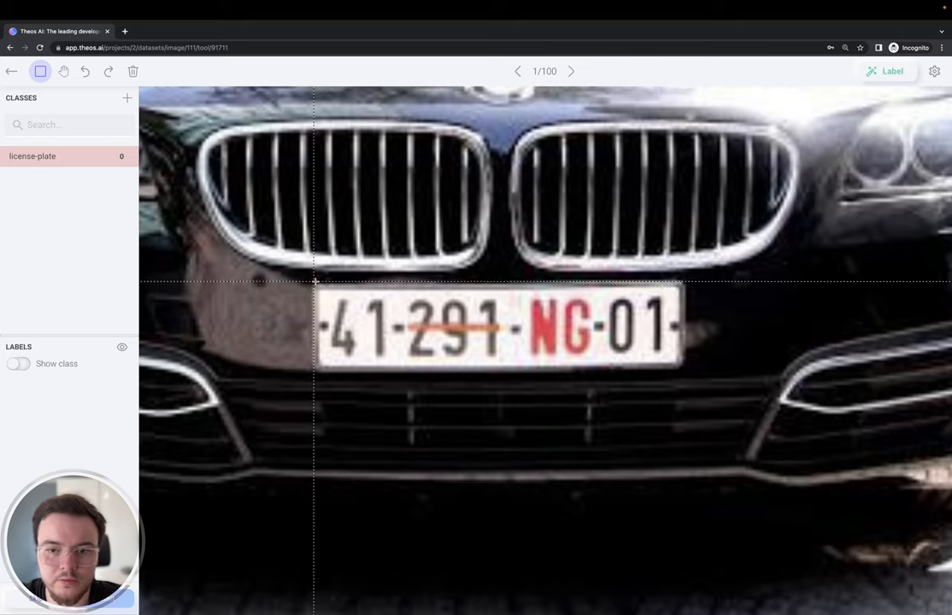
left_click_drag(315, 282, 684, 369)
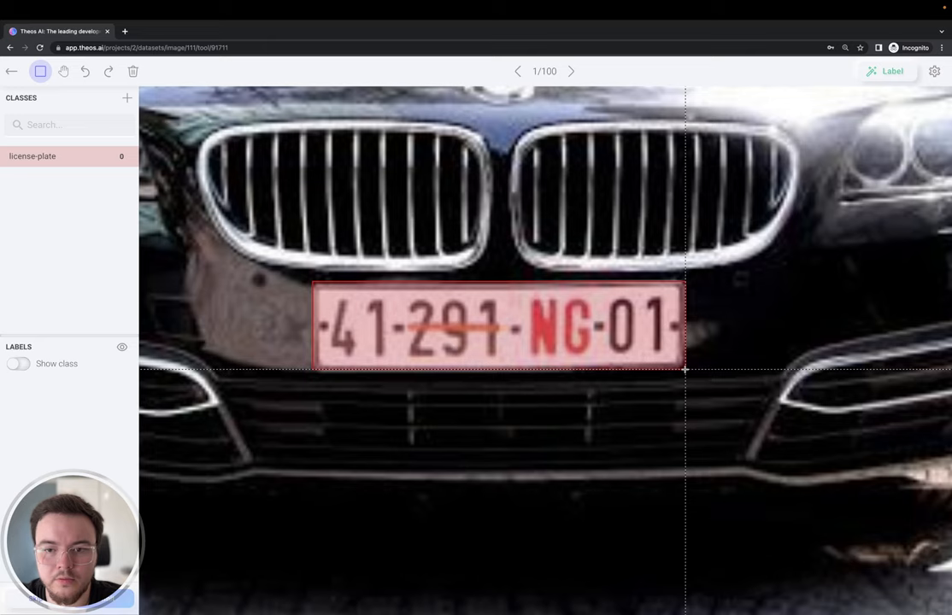
mouse_move(277, 350)
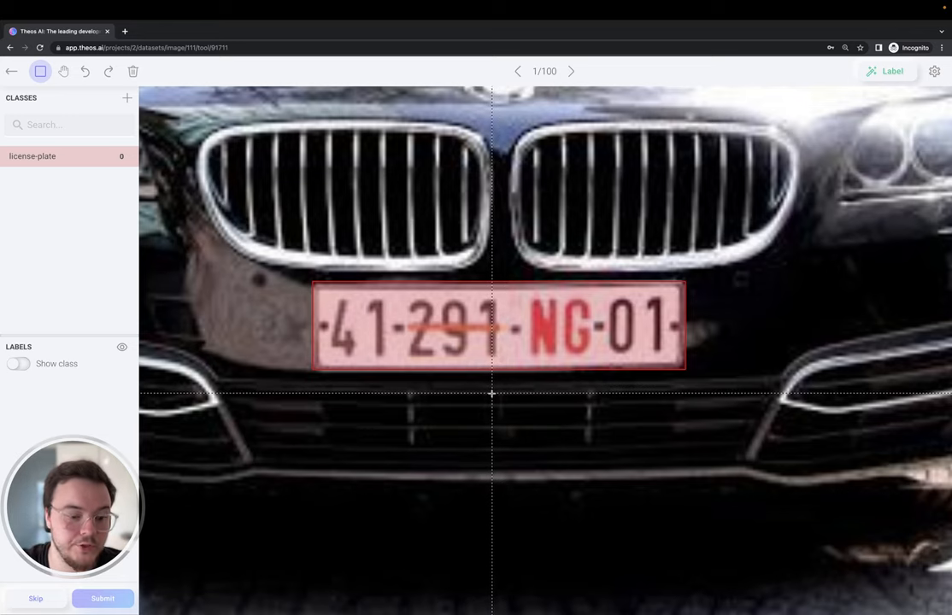
left_click(102, 598)
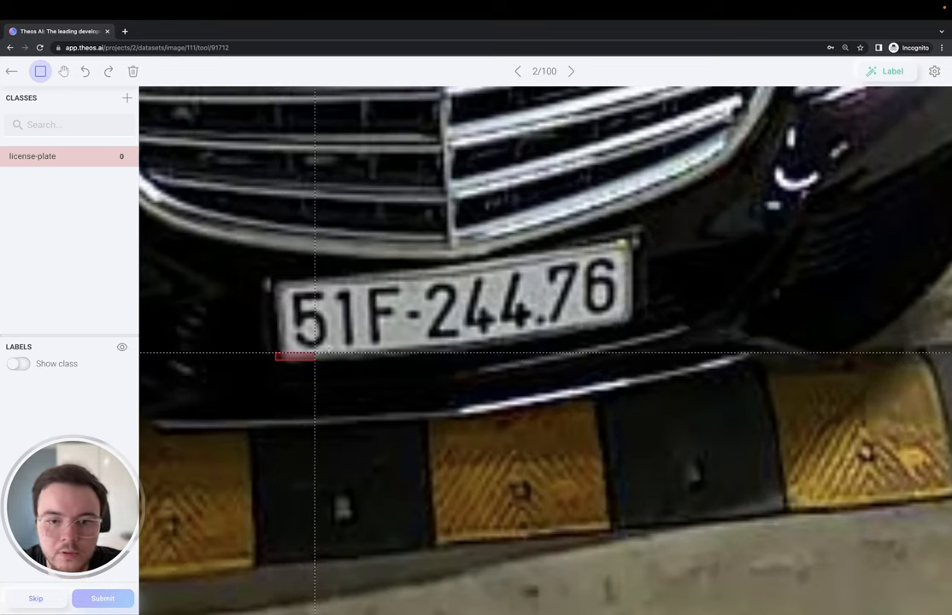
left_click_drag(275, 247, 634, 358)
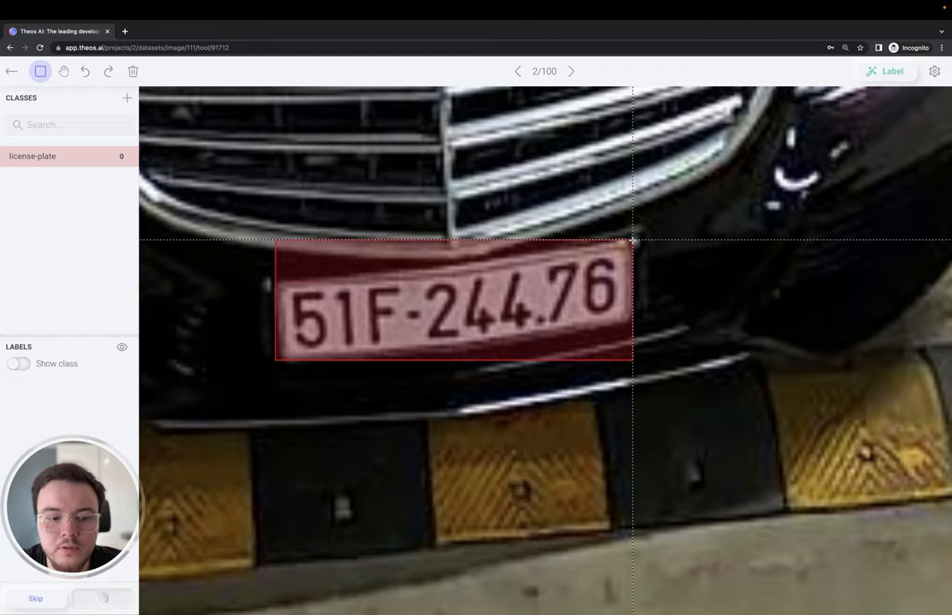
left_click(571, 71)
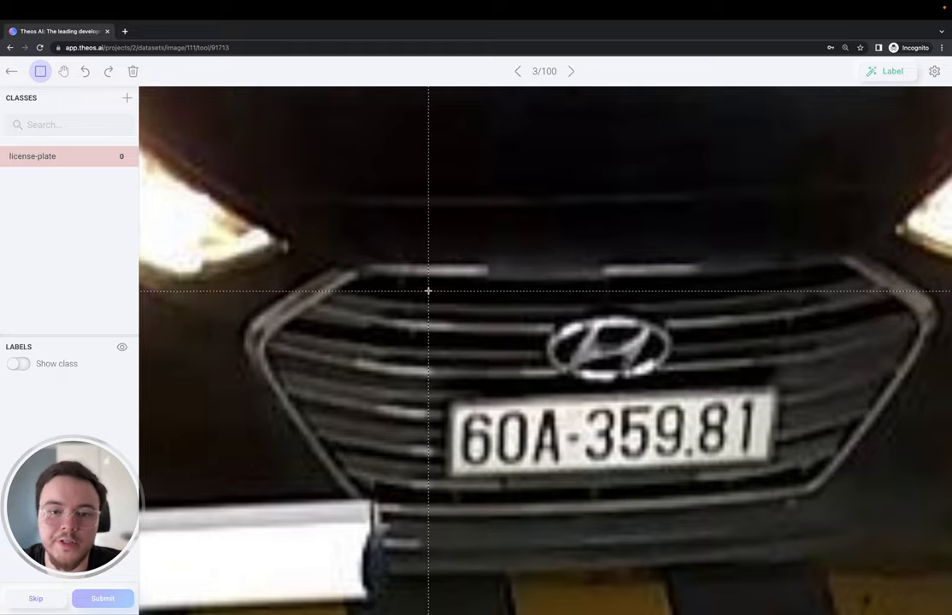
mouse_move(406, 377)
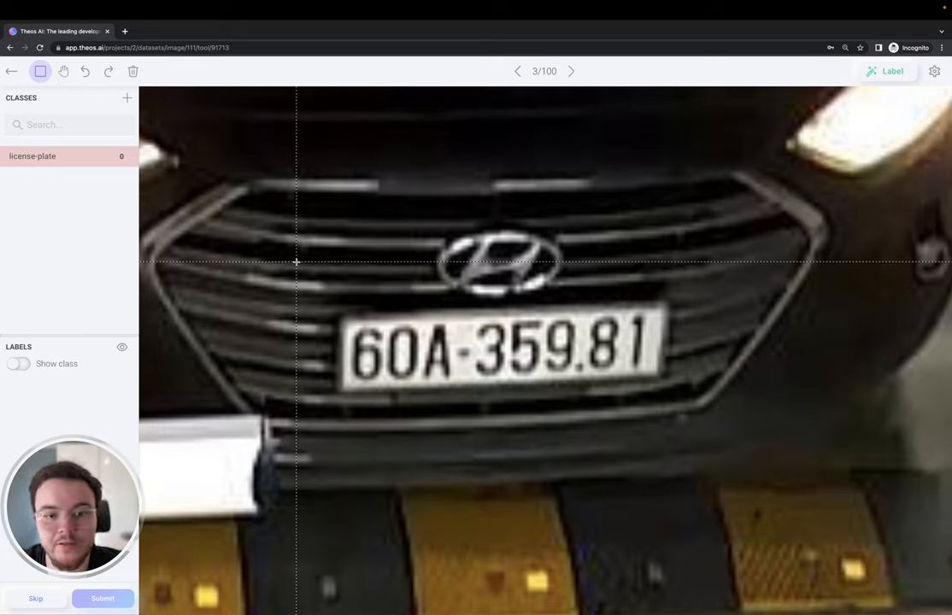
Box and submit plates 60A-359.81 and motorbike plate 59-H1 549.86.
left_click(63, 71)
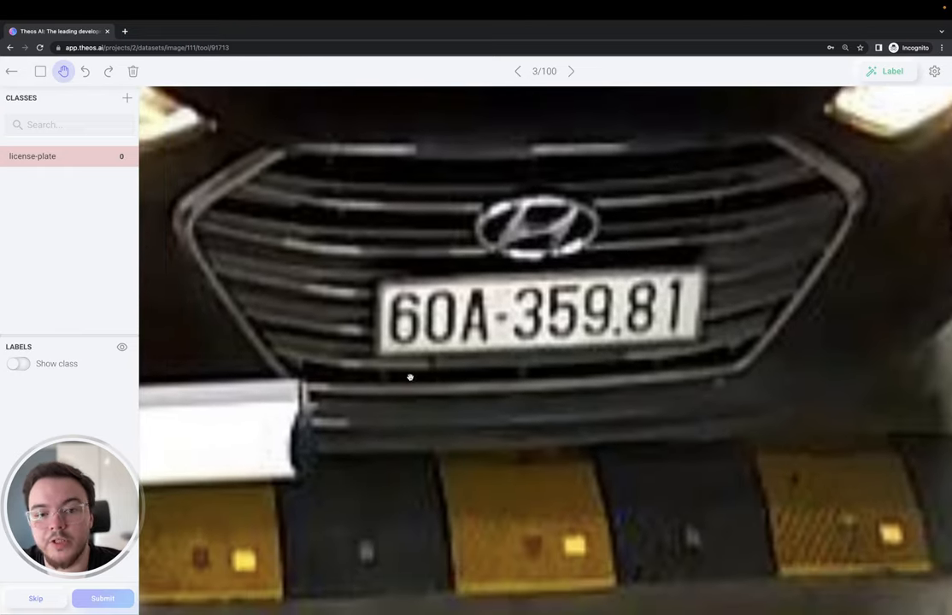
left_click(40, 71)
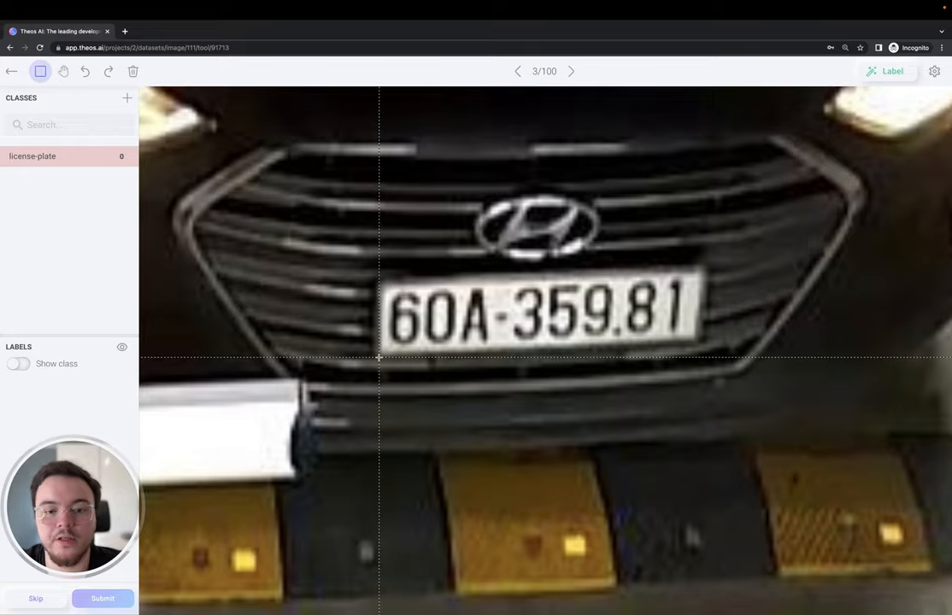
left_click_drag(378, 323, 513, 357)
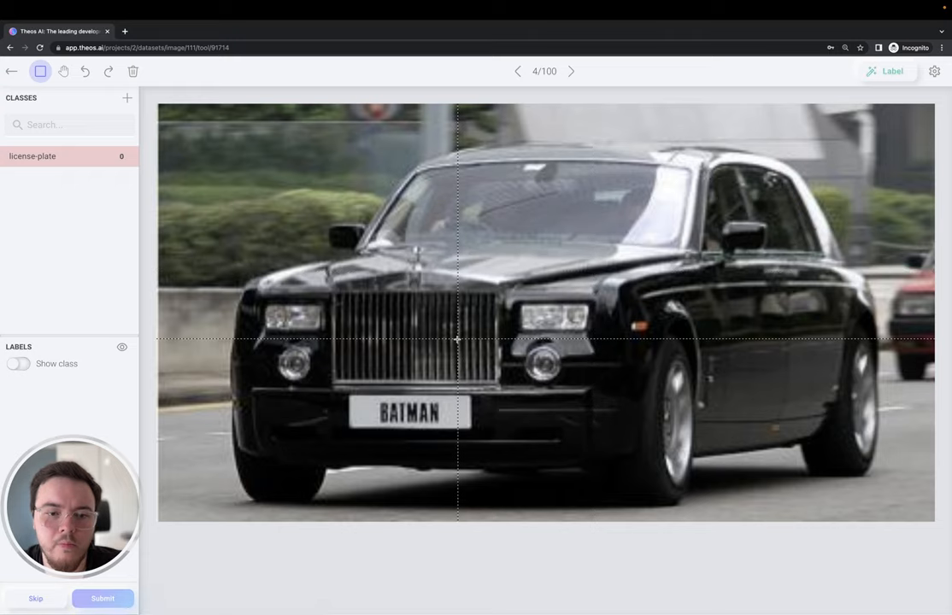
left_click(63, 71)
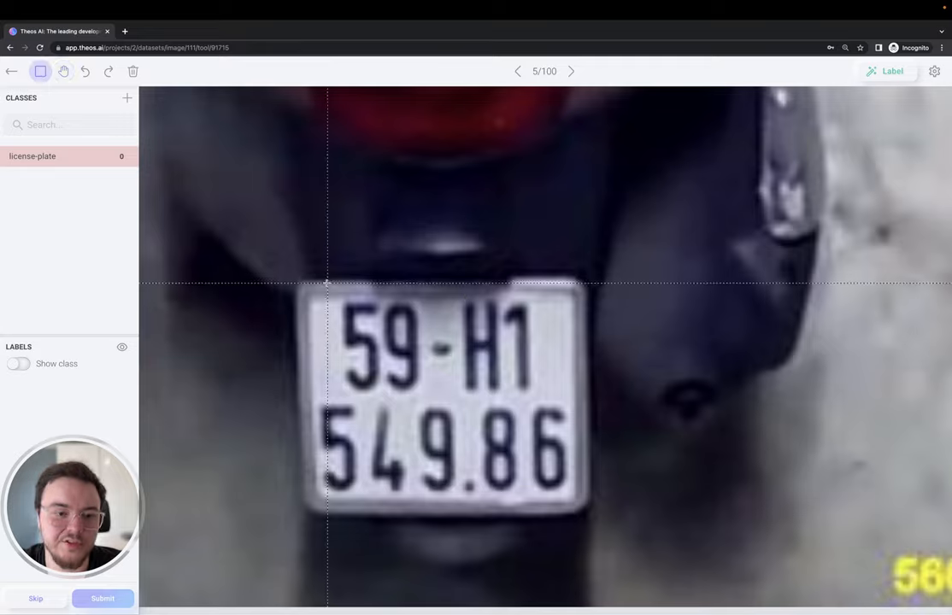
mouse_move(296, 275)
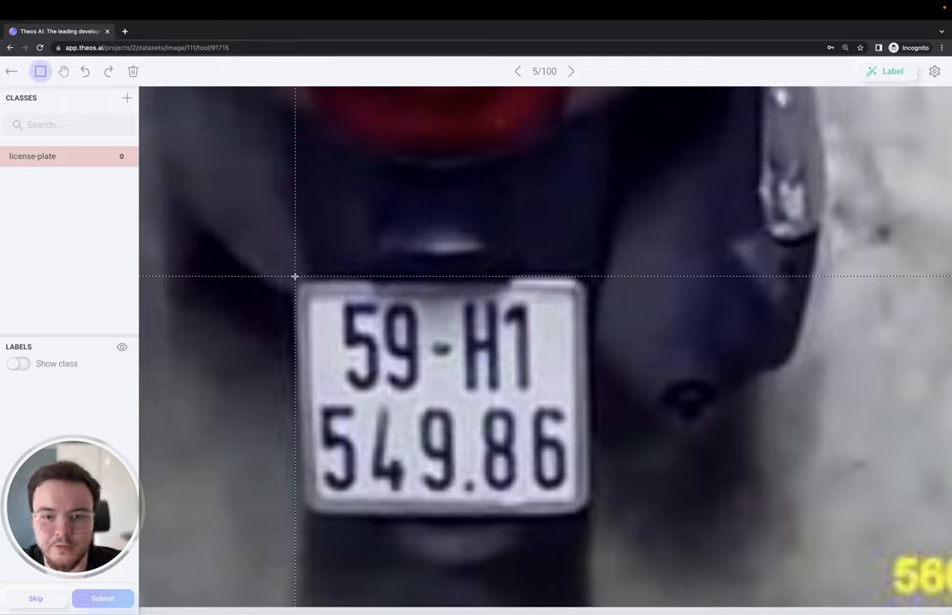
left_click_drag(296, 276, 588, 511)
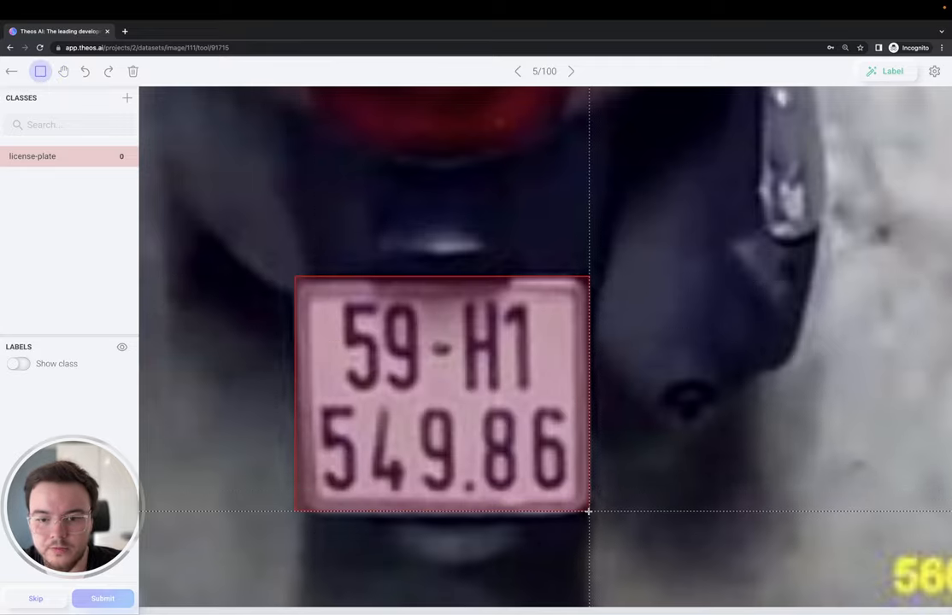
left_click(102, 598)
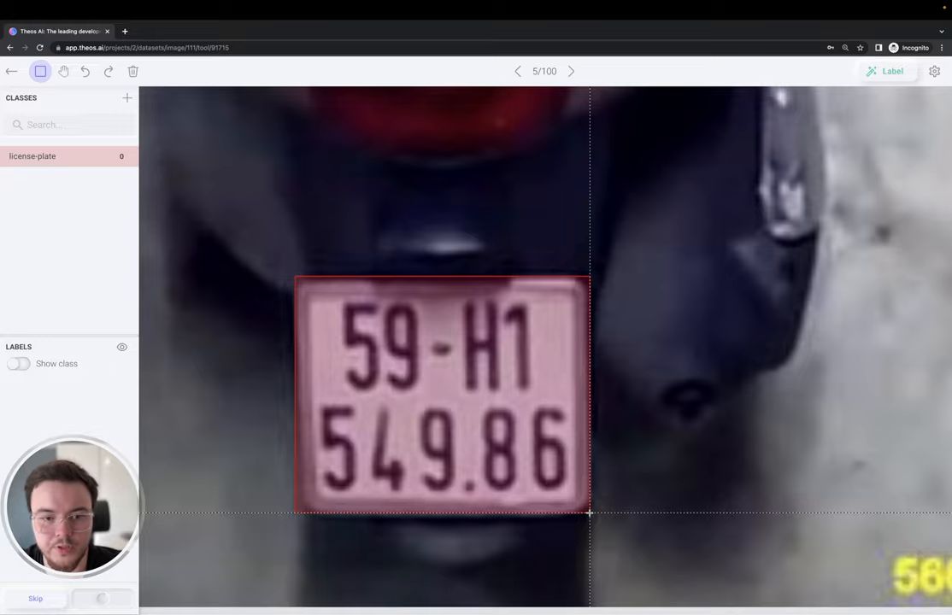
left_click(570, 71)
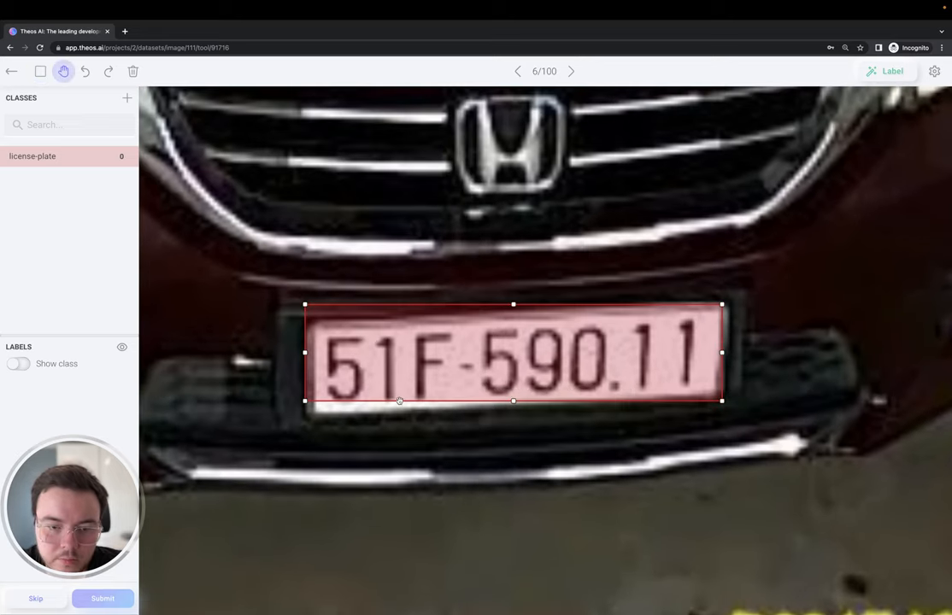
Fit box edges and box plates 77-F1 305.41 and 59-T1 464.57, submitting image eight.
left_click_drag(513, 401, 513, 418)
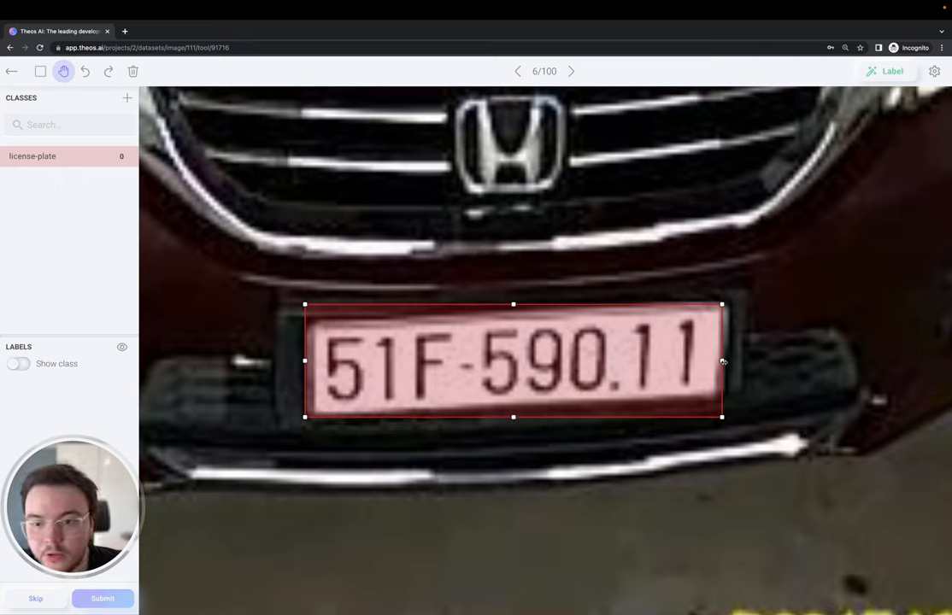
left_click_drag(722, 360, 725, 359)
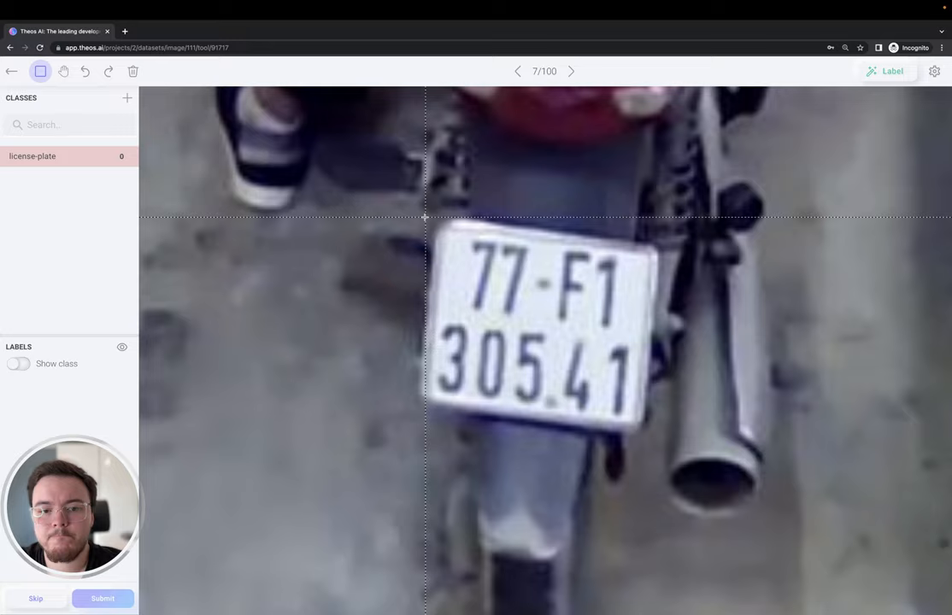
left_click_drag(424, 218, 623, 389)
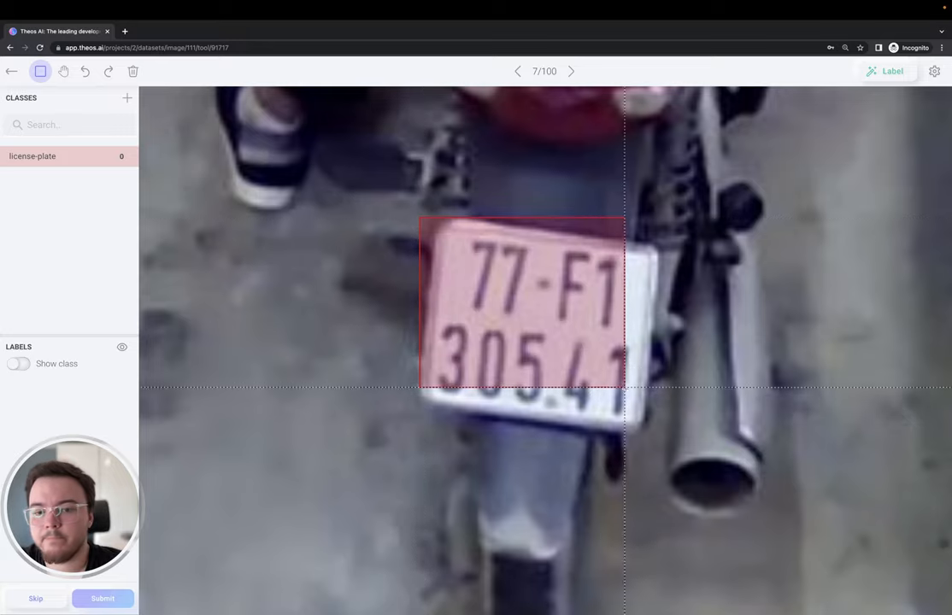
left_click_drag(624, 388, 657, 431)
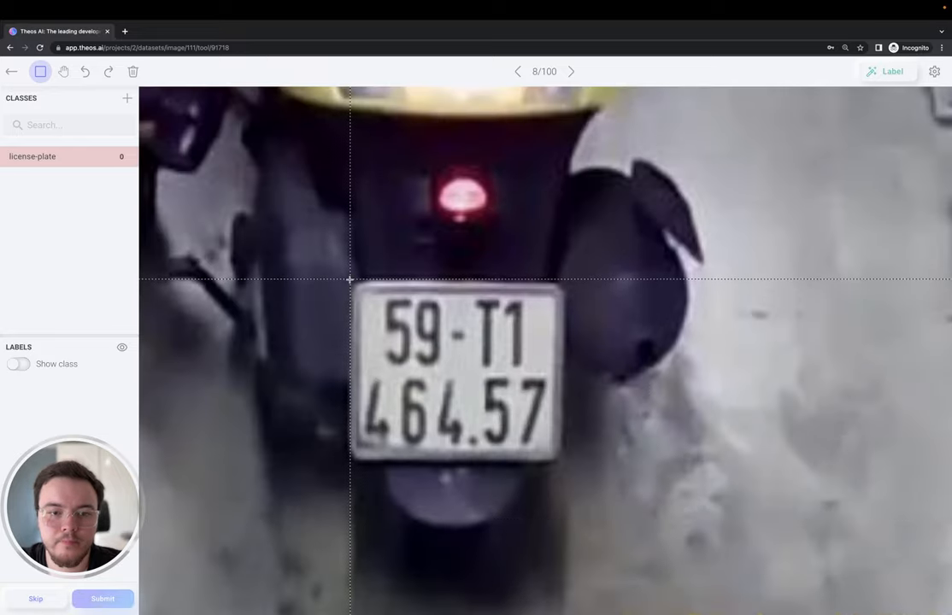
left_click_drag(350, 280, 563, 464)
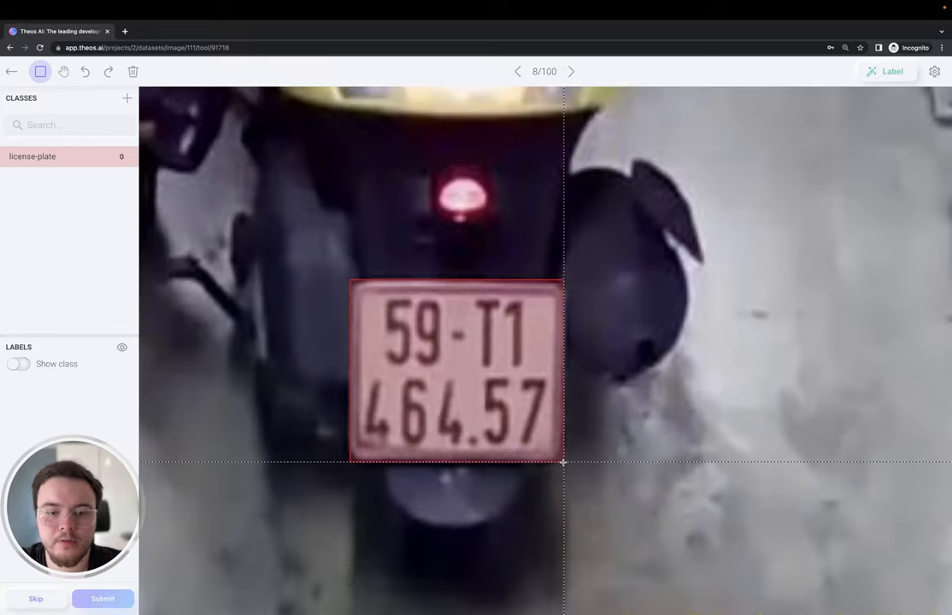
left_click(571, 71)
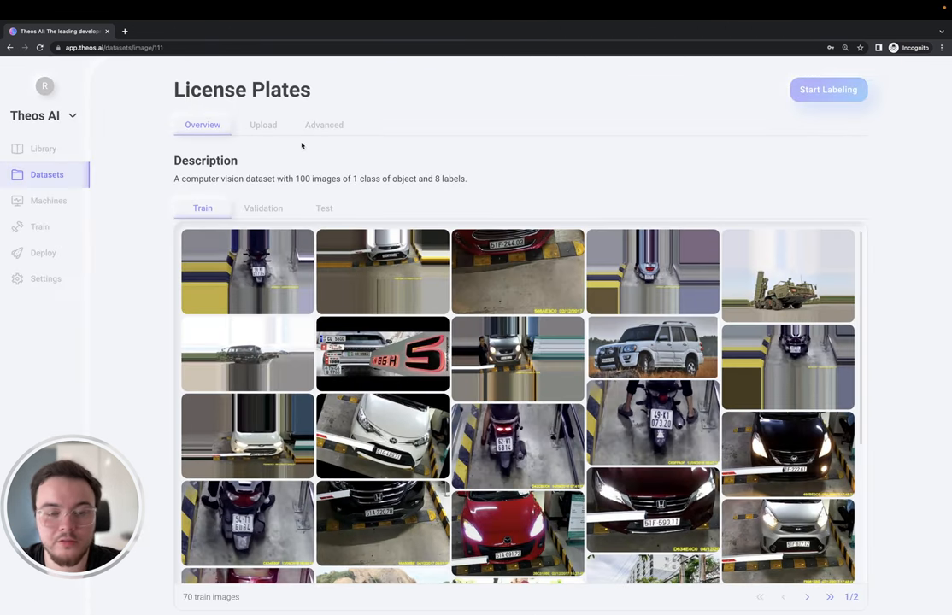
mouse_move(378, 162)
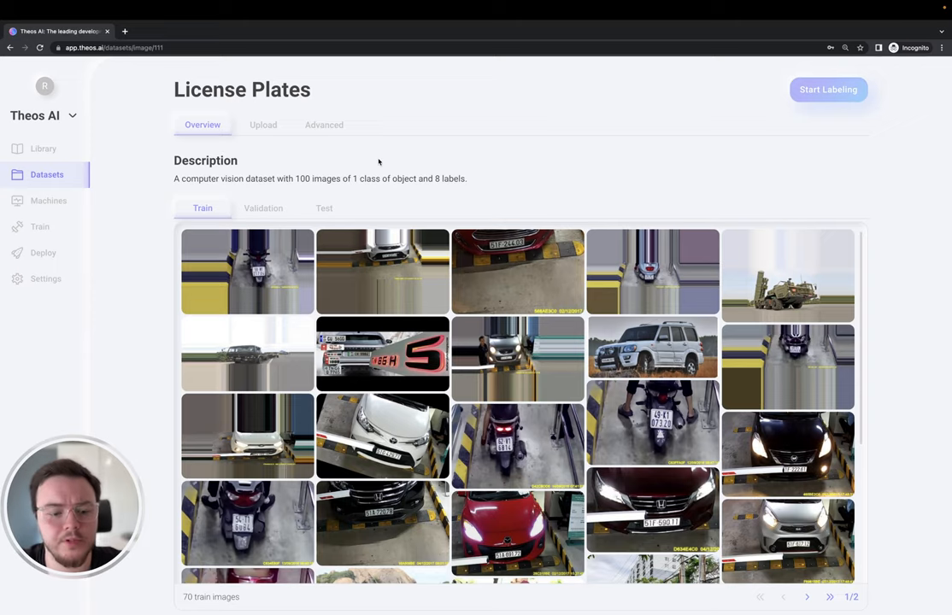
Delete the 100-image License Plates dataset and start a new License Plates dataset.
left_click(324, 125)
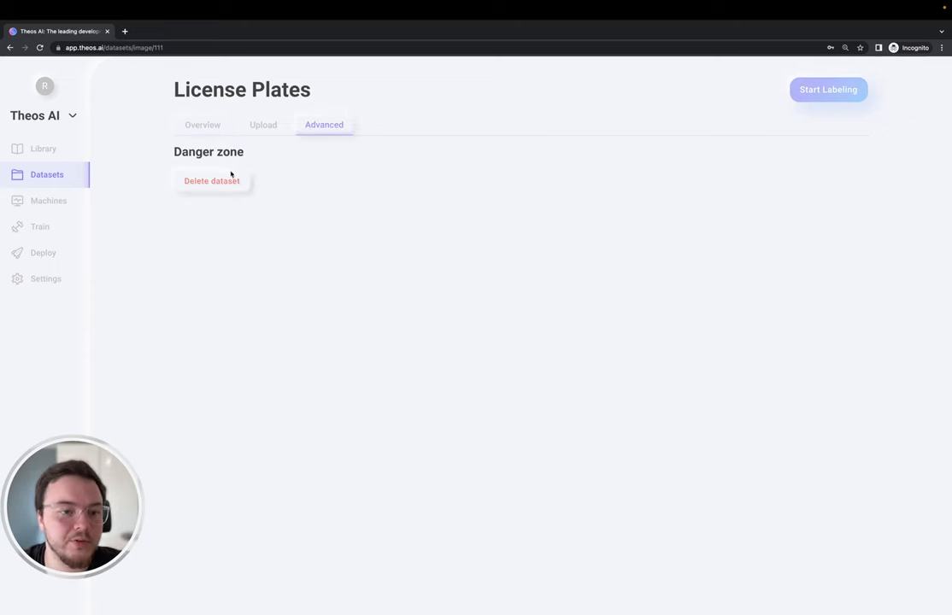
left_click(47, 174)
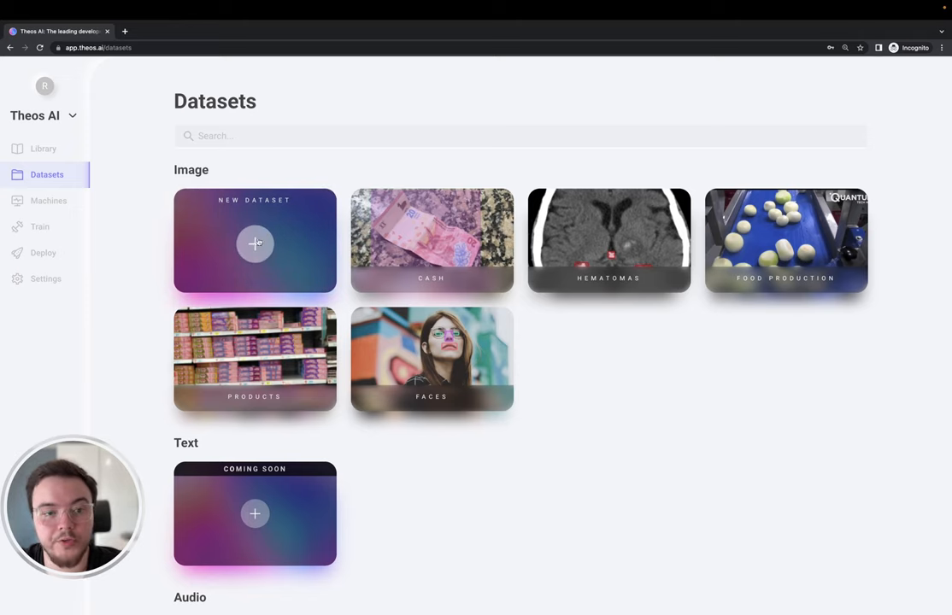
type("Lice")
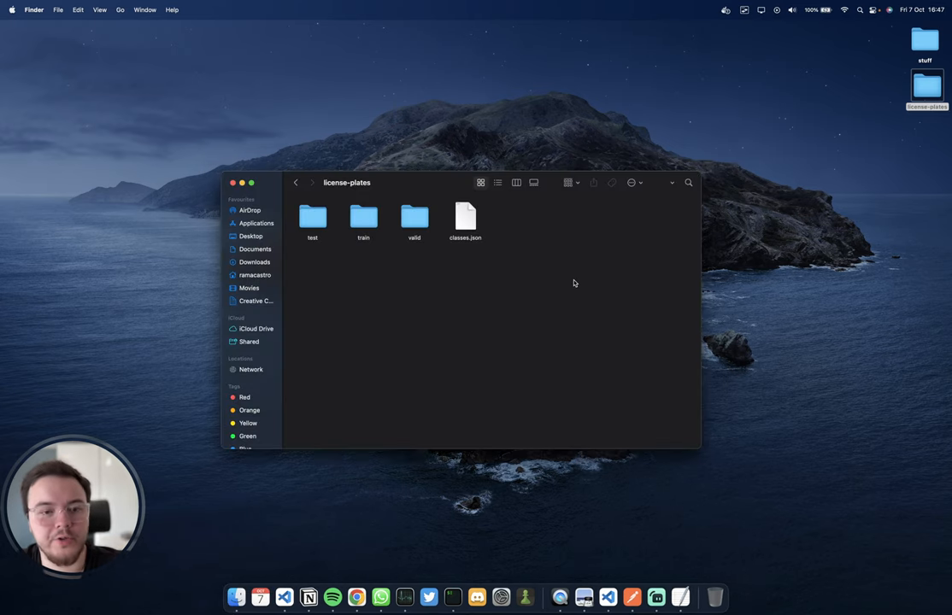
Upload all the folder's images and view the overview showing 8823 images and 9155 labels.
key("cmd+a")
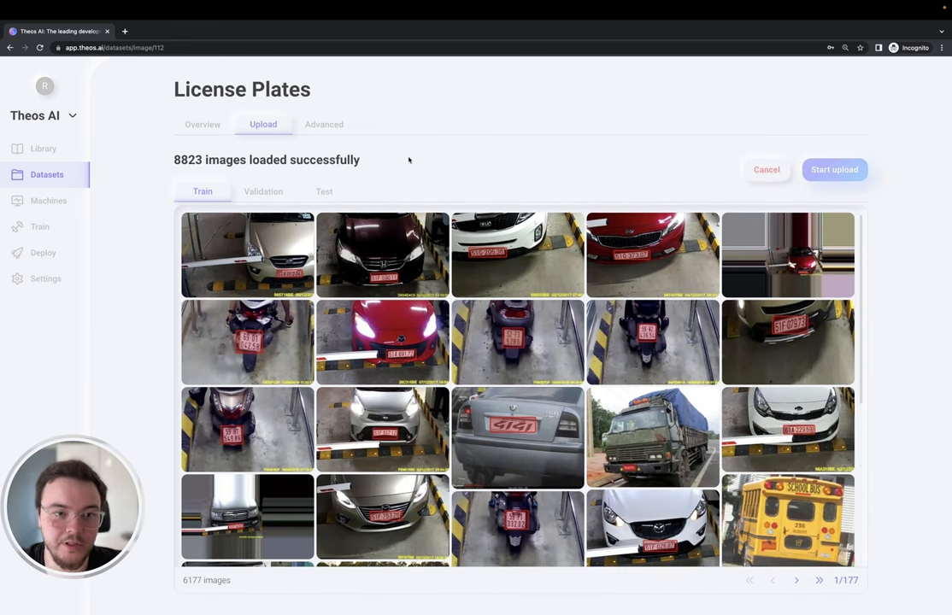
scroll("down", 3)
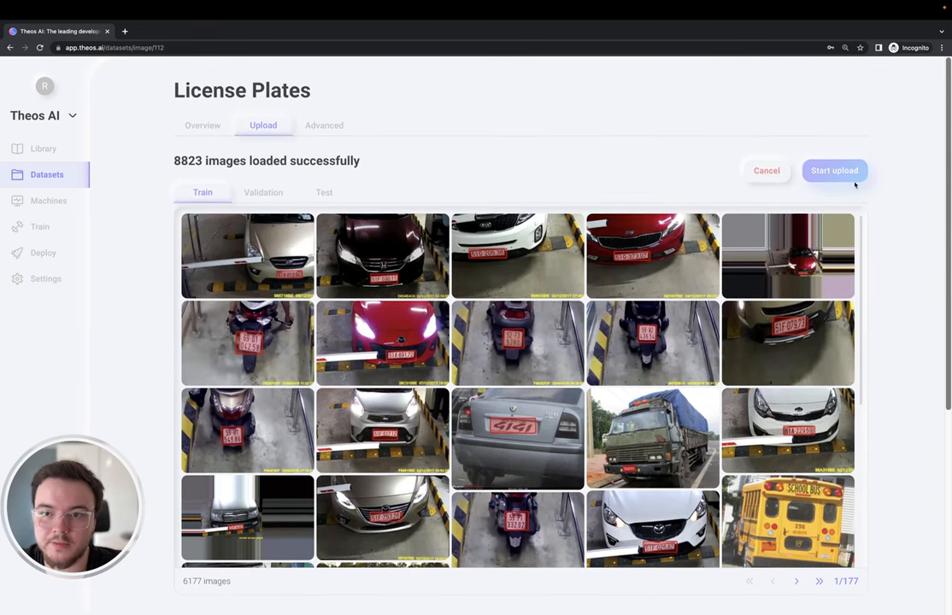
left_click(833, 170)
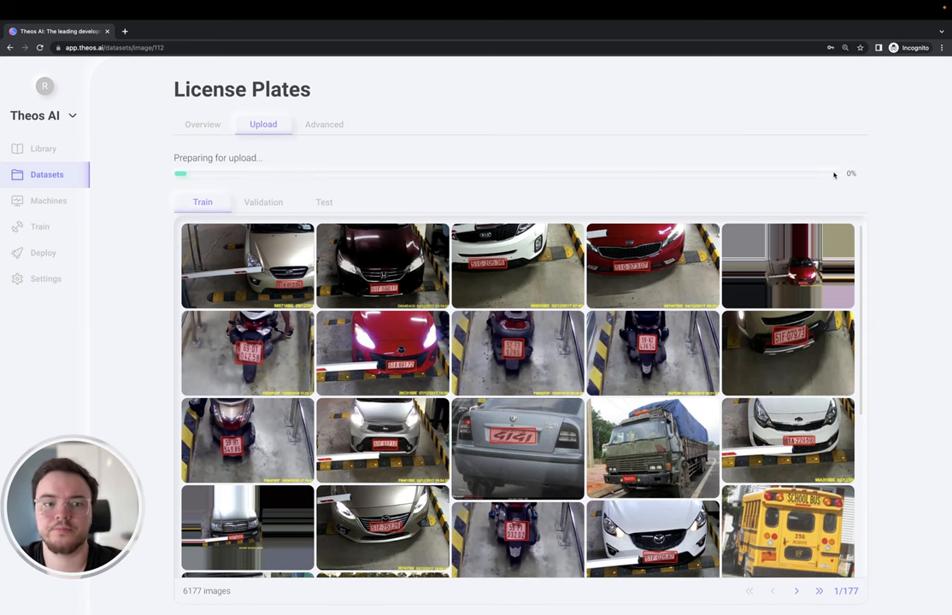
left_click(203, 123)
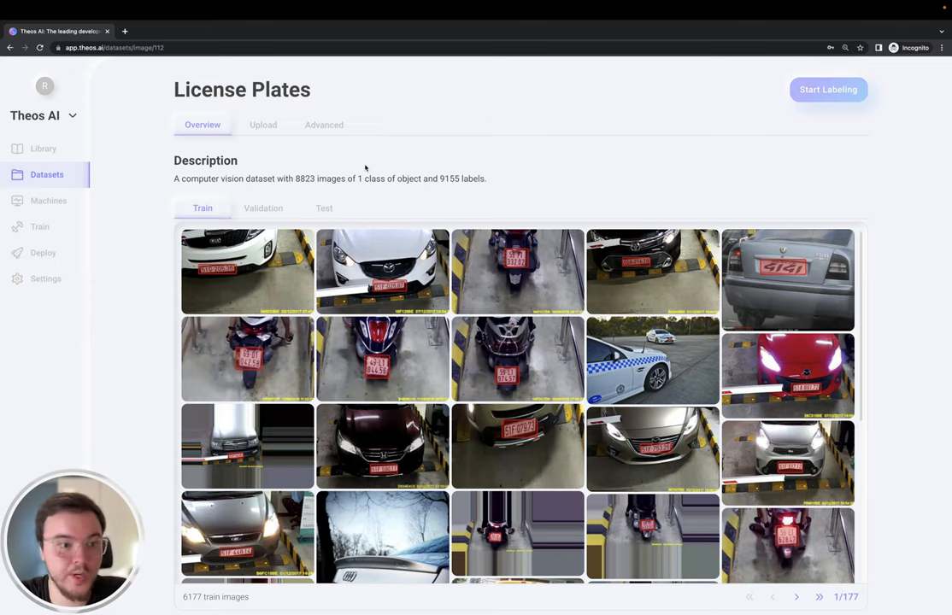
Set up training 'License Plate Detector' with YOLOv7 Tiny and License Plates, reaching machine selection.
left_click(40, 227)
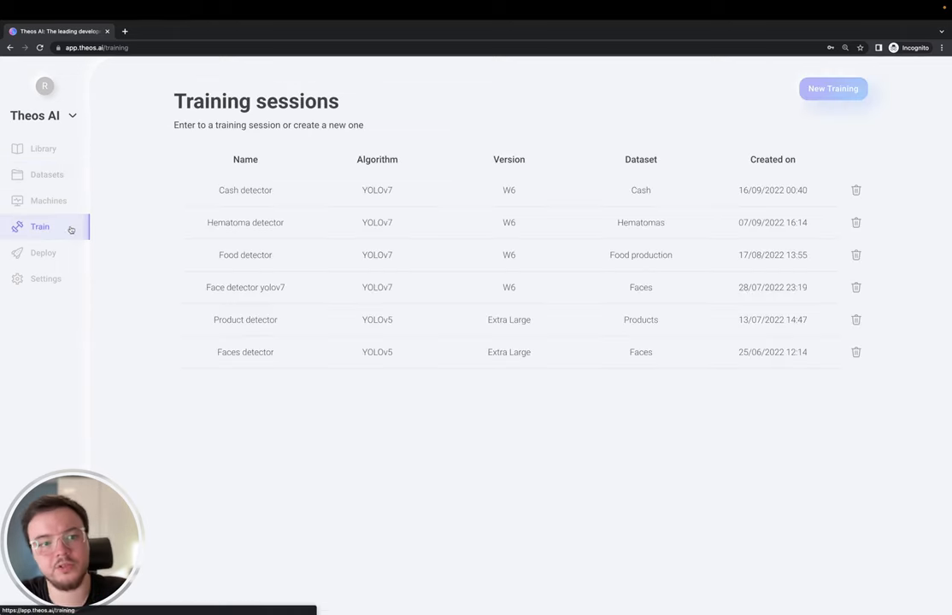
left_click(832, 88)
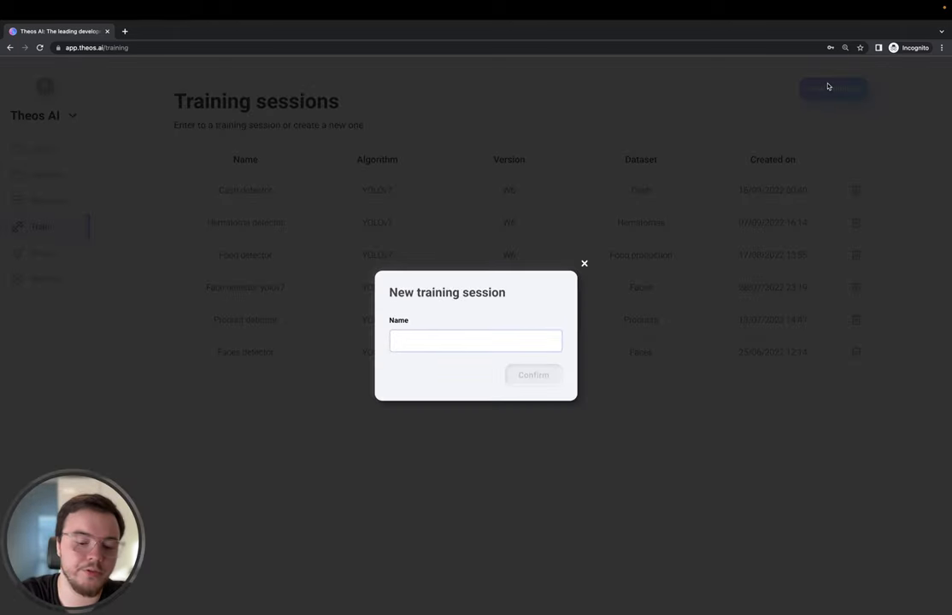
left_click(532, 375)
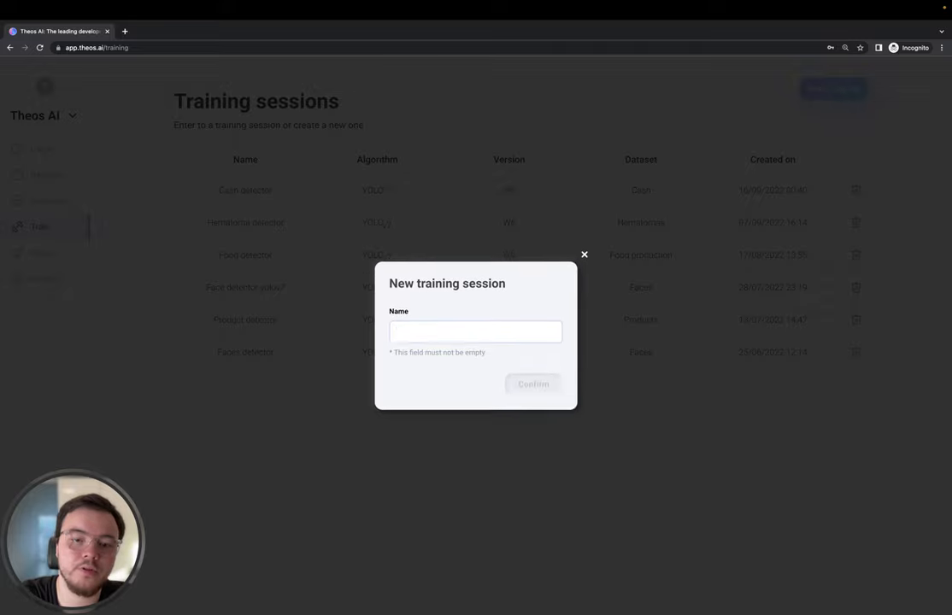
type("License Plate Detector")
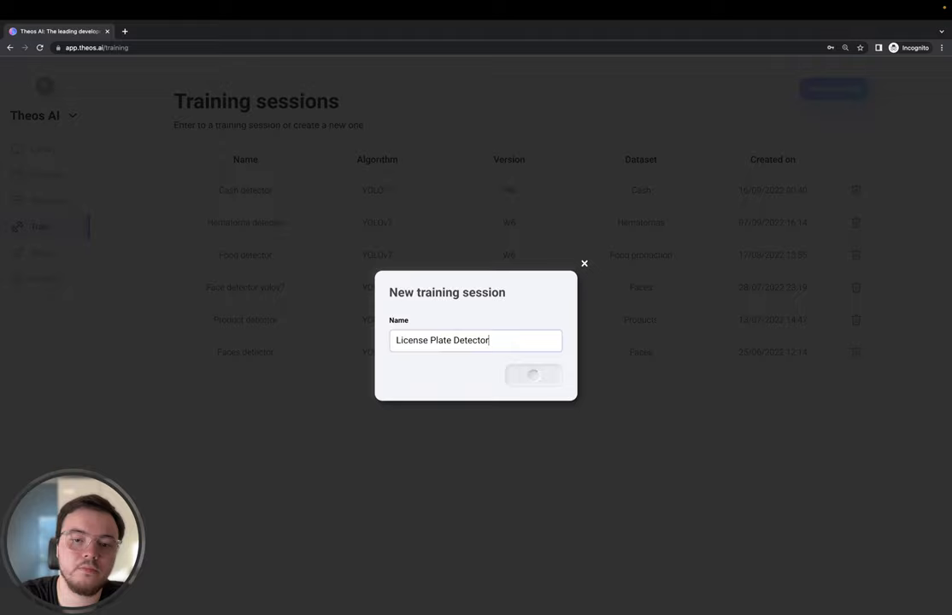
left_click(532, 375)
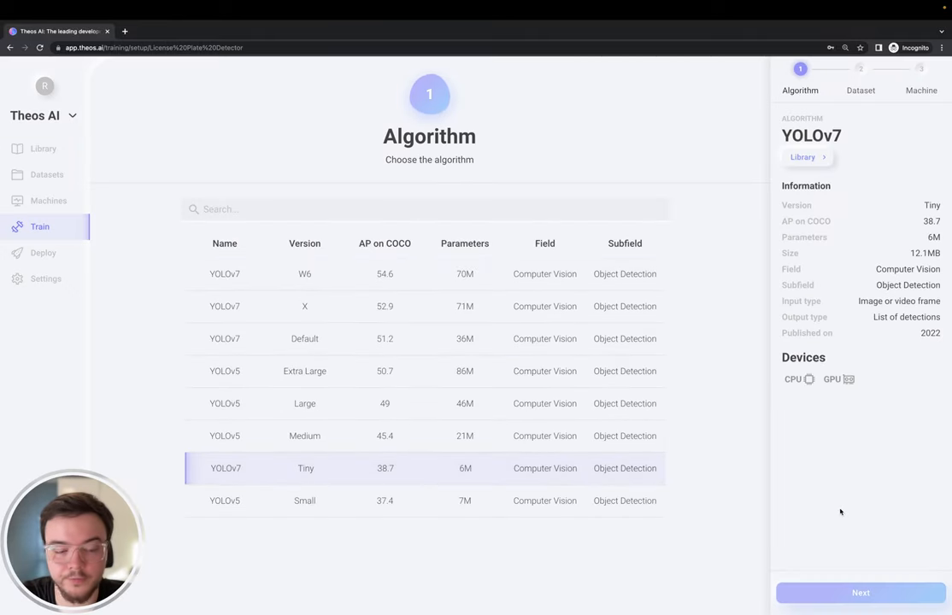
left_click(859, 593)
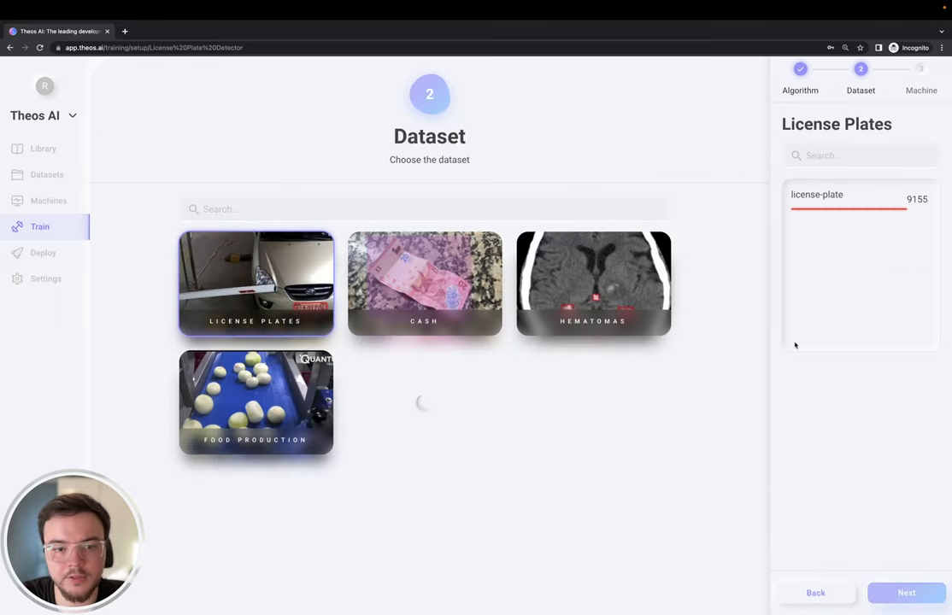
left_click(904, 592)
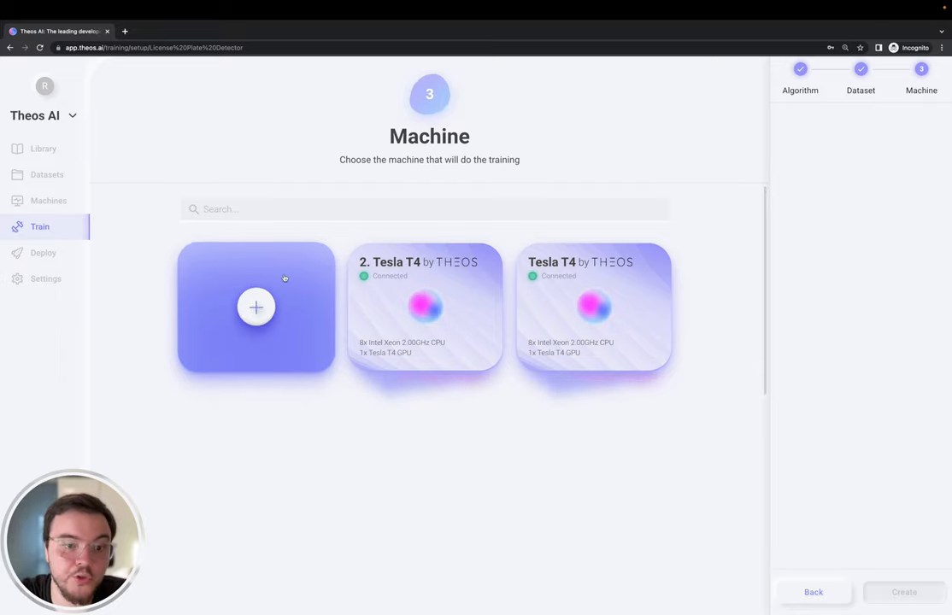
Connect a new machine via the ready-made Google Colab theos notebook.
left_click(256, 307)
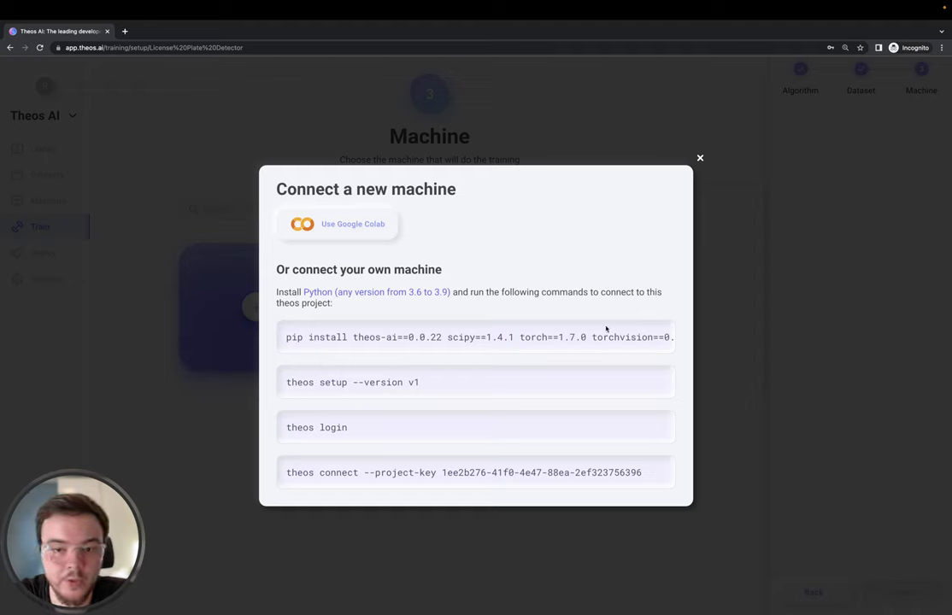
mouse_move(420, 385)
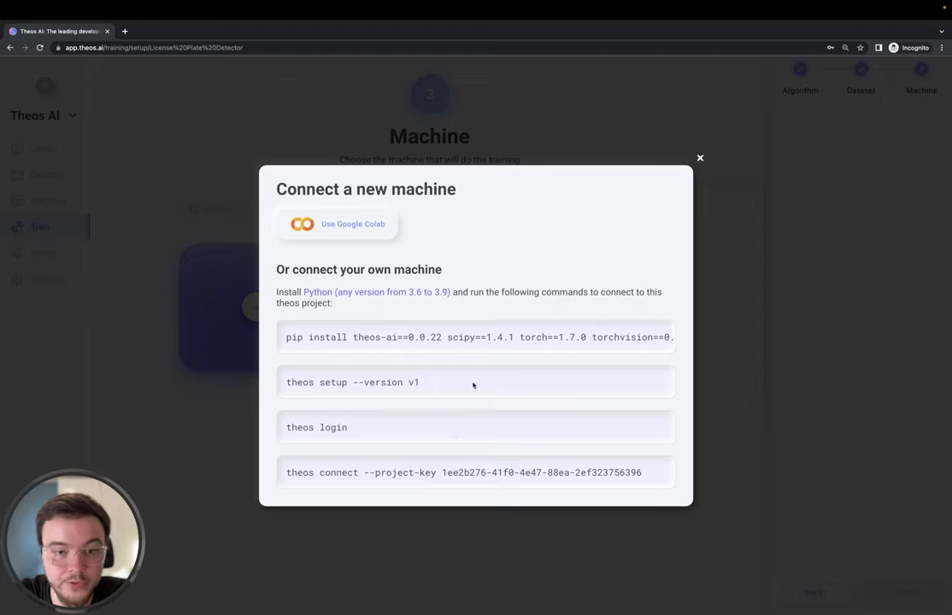
mouse_move(393, 406)
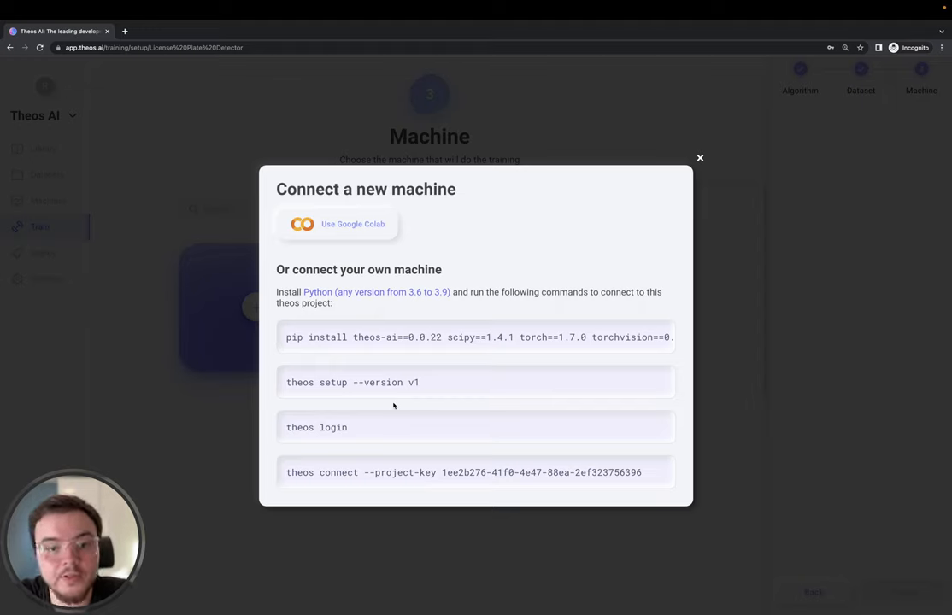
mouse_move(433, 217)
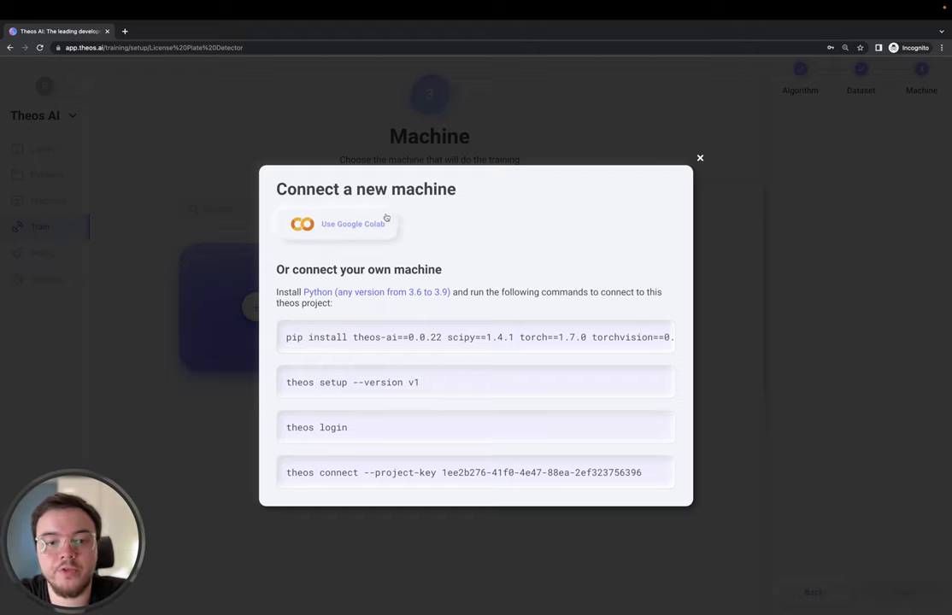
left_click(352, 224)
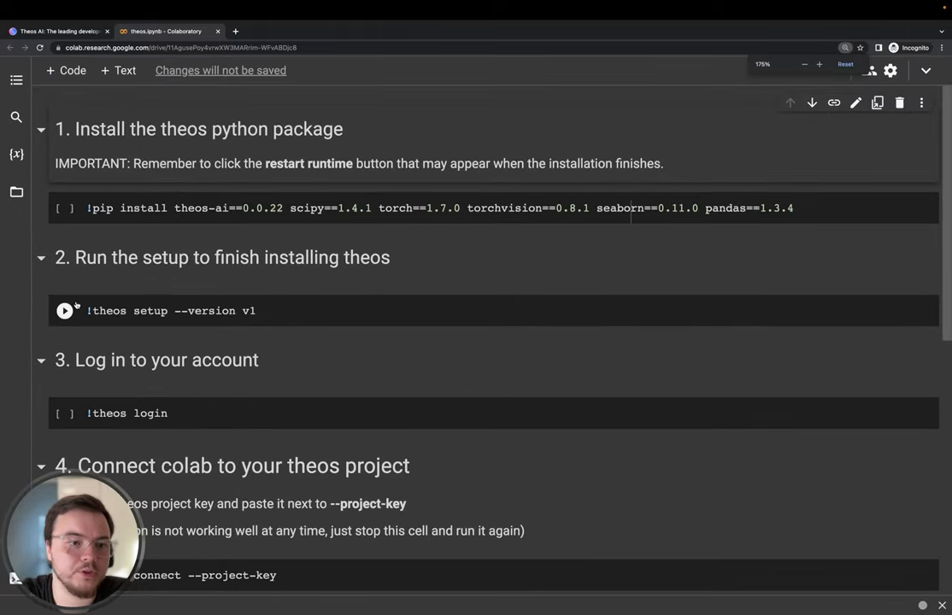
Skim the Colab install, setup, login and connect cells, then return to Theos AI.
scroll("down", 3)
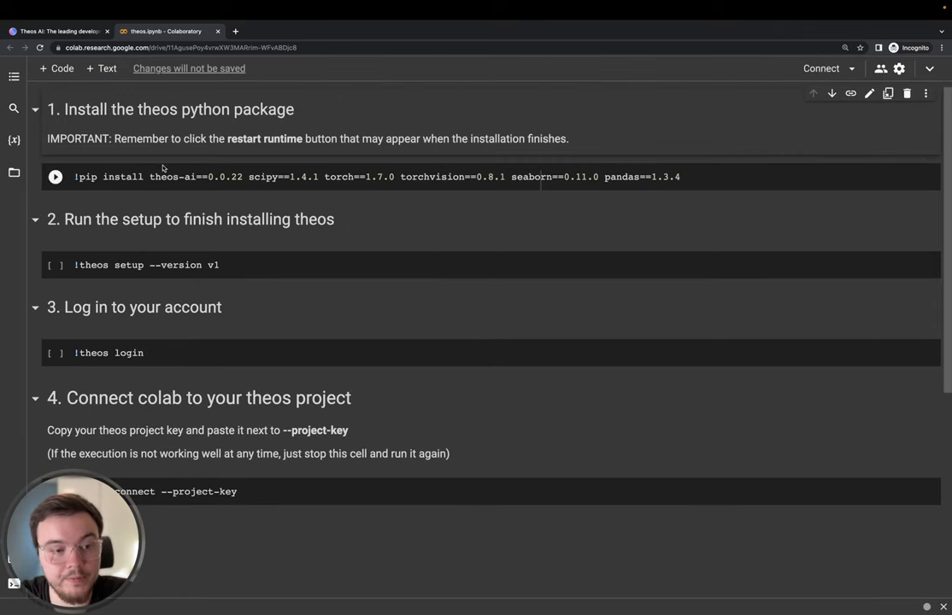
mouse_move(98, 179)
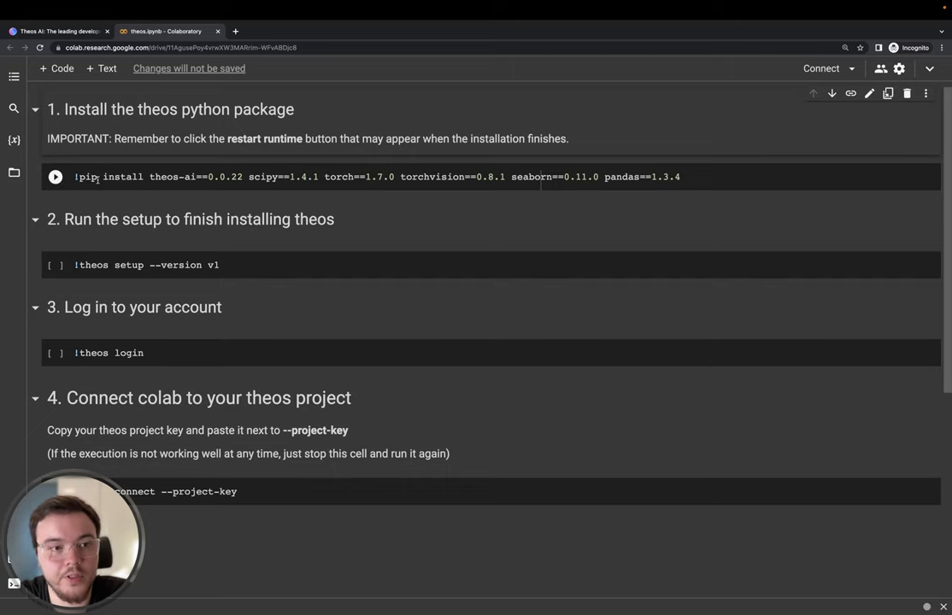
left_click(55, 31)
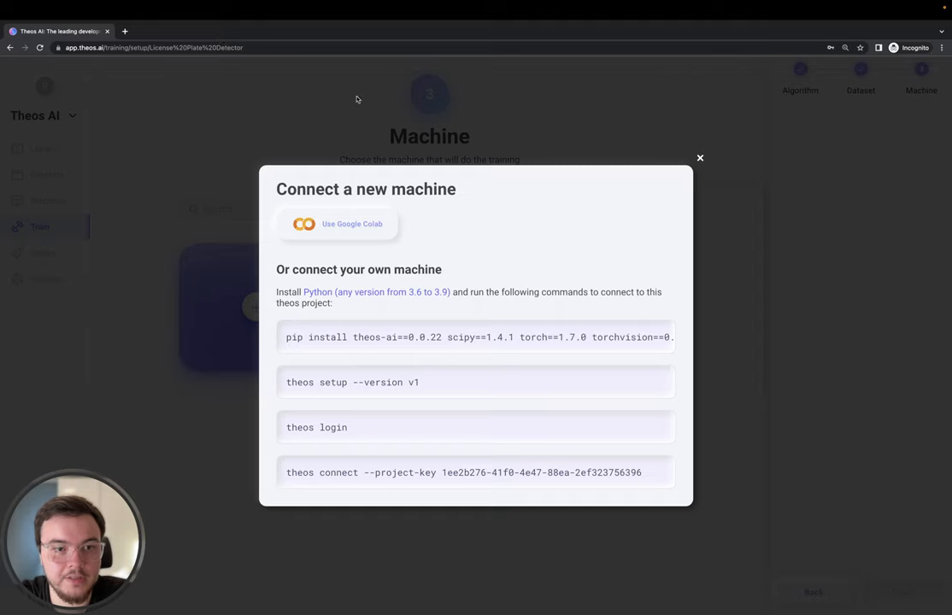
Create Experiment 1 on the Tesla T4 machine with 300 epochs, batch 64, GPU.
left_click(699, 158)
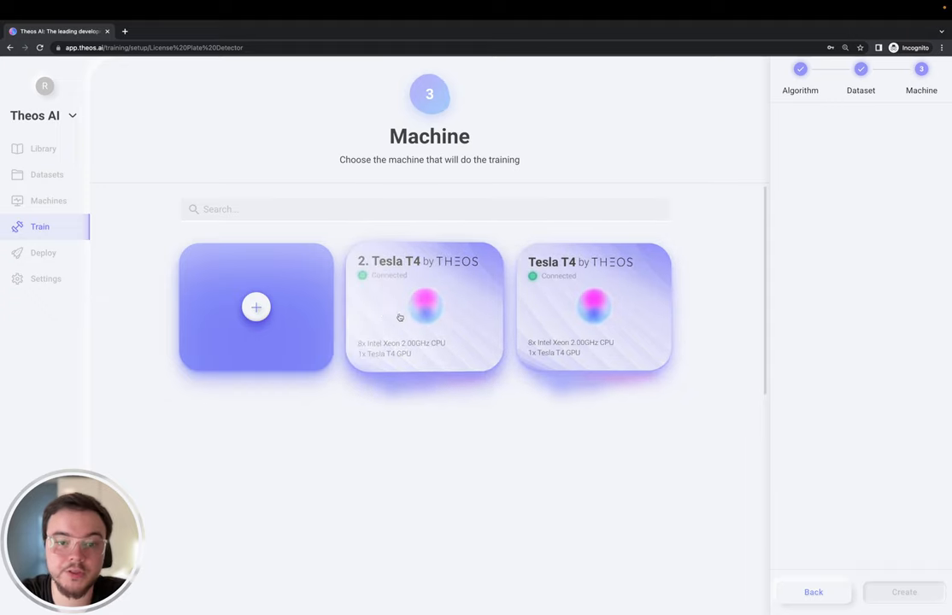
left_click(593, 308)
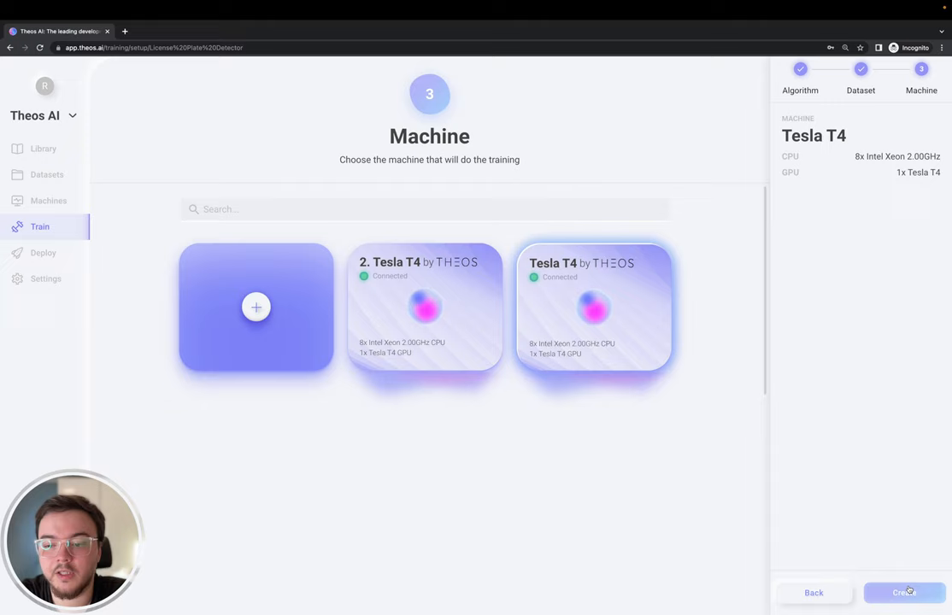
left_click(903, 592)
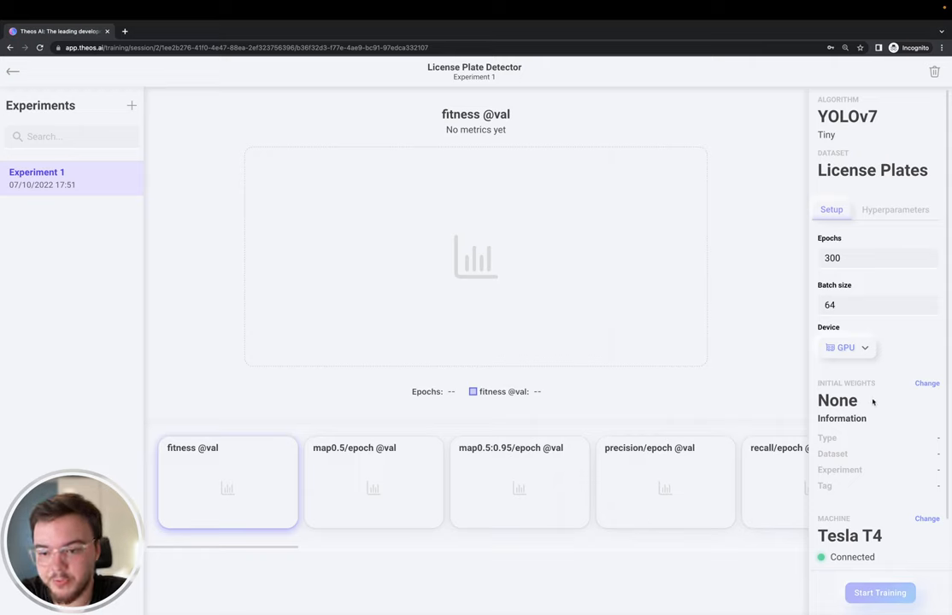
scroll("down", 3)
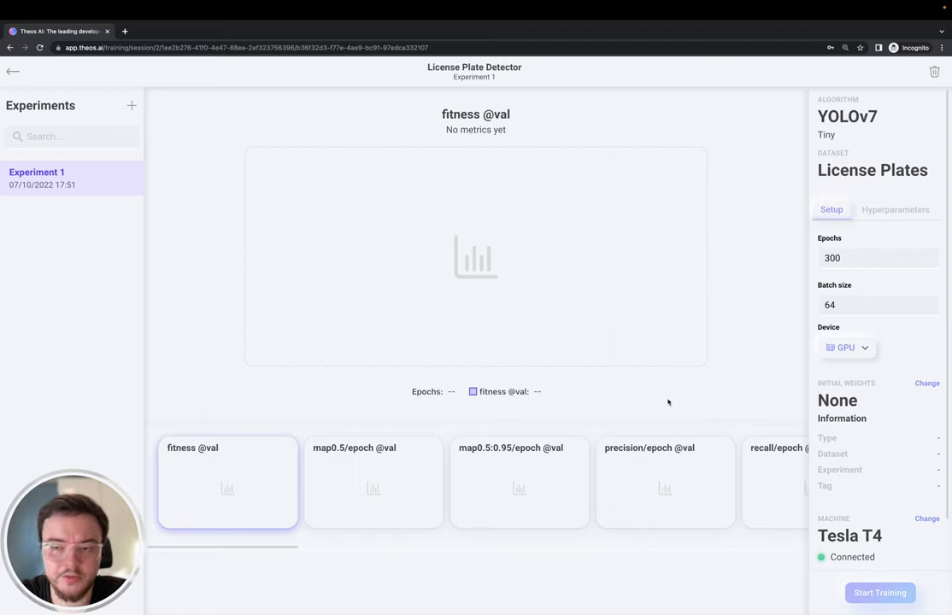
mouse_move(850, 246)
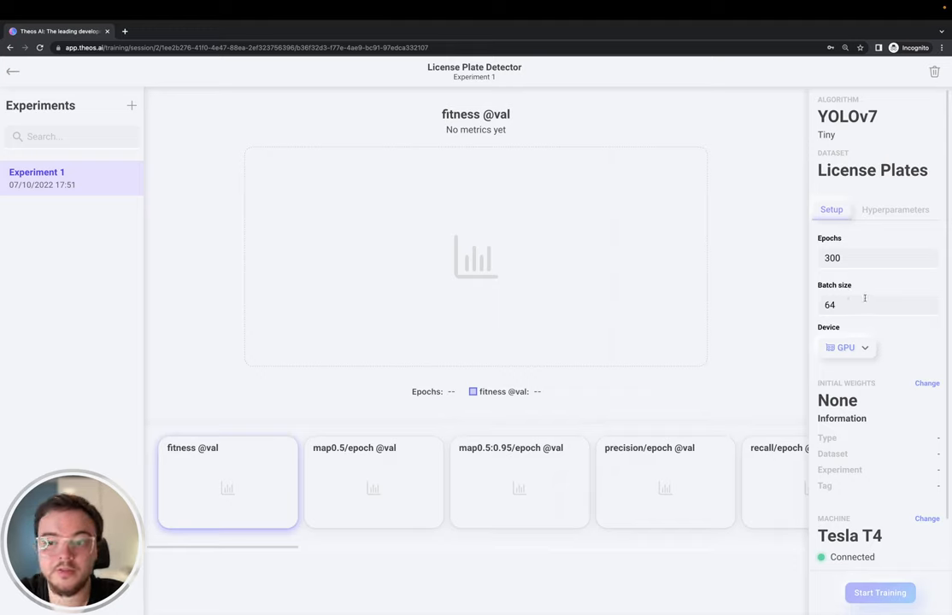
Check the available initial weights and leave them set to None.
left_click(927, 383)
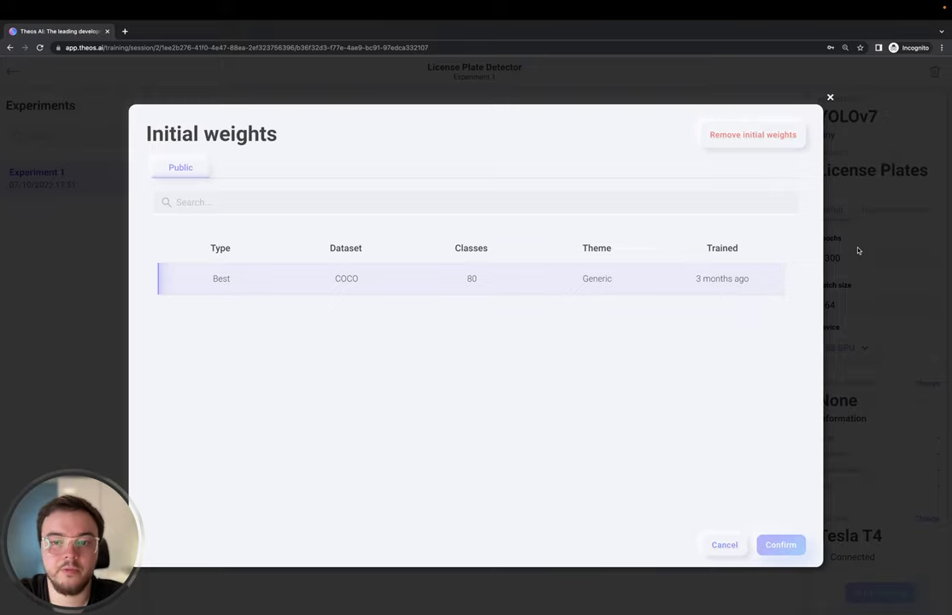
left_click(724, 545)
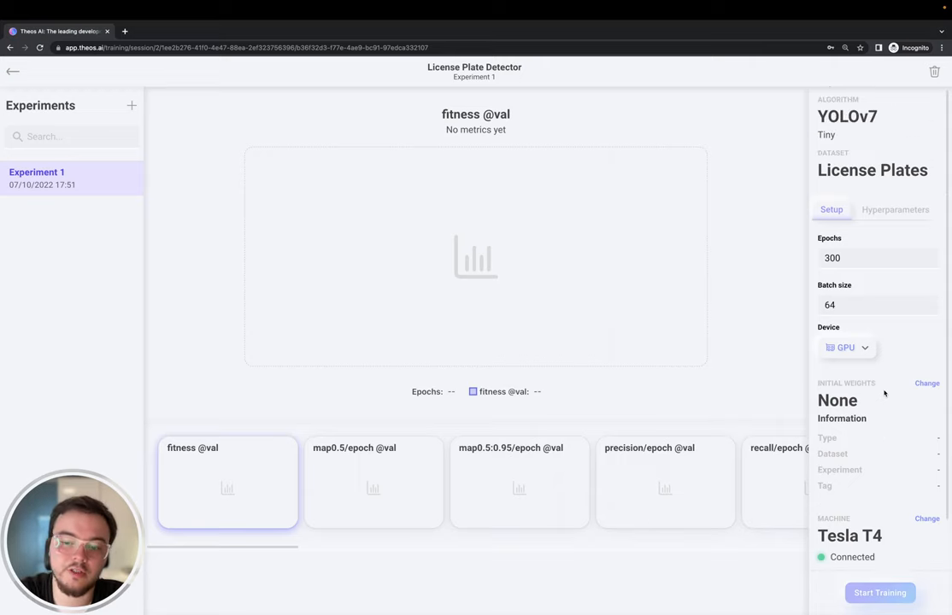
scroll("down", 3)
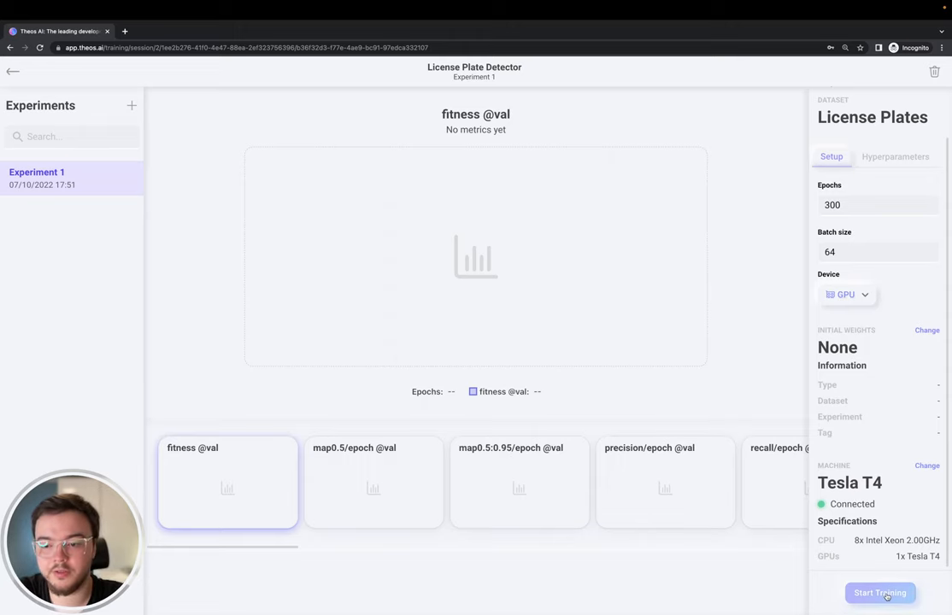
Start training Experiment 1 and follow fitness to about 0.69 at epoch 40 of 300.
left_click(879, 593)
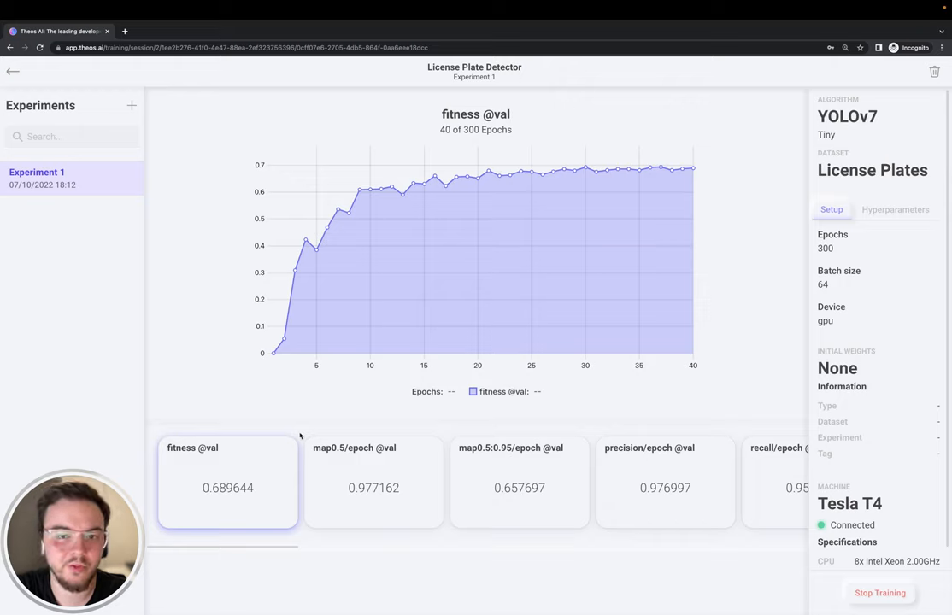
mouse_move(217, 147)
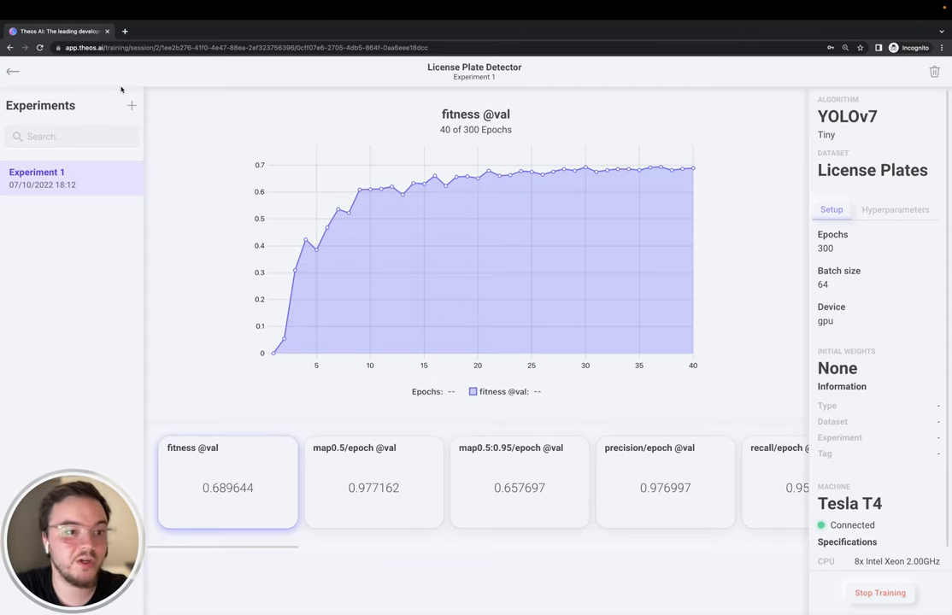
Create the 'License Plate Detector' deployment with YOLOv7 Tiny and Experiment 1's Best weights.
left_click(43, 253)
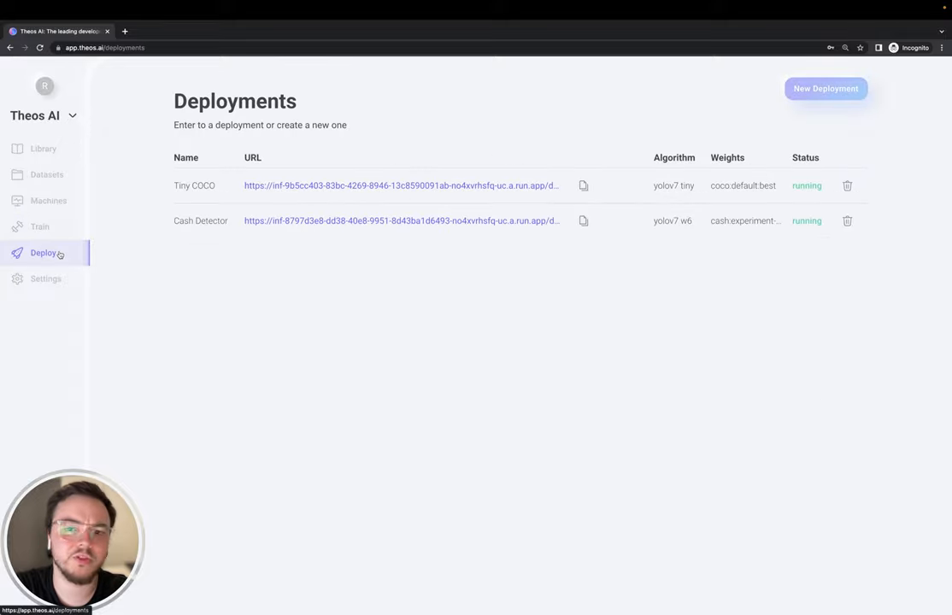
left_click(824, 88)
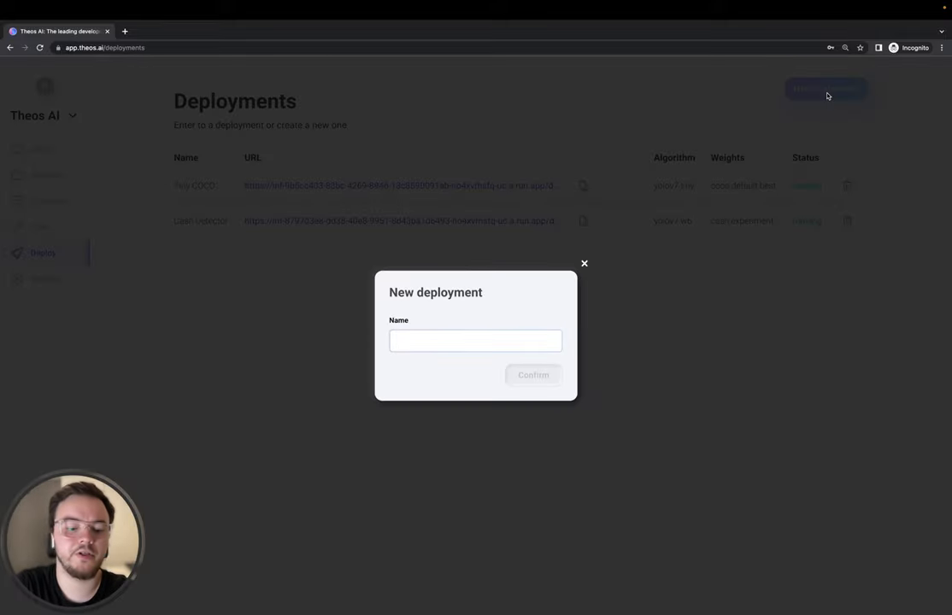
type("License P")
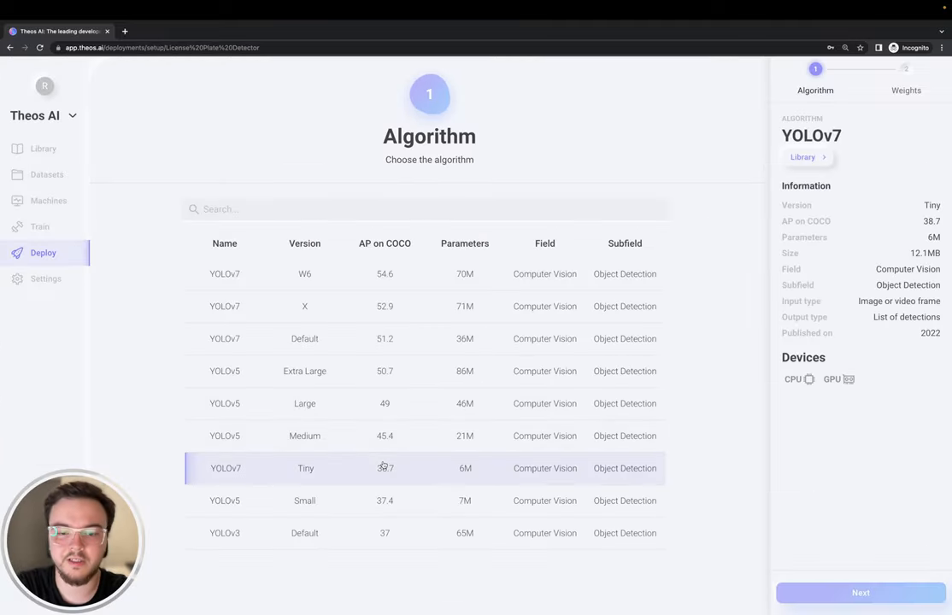
left_click(860, 593)
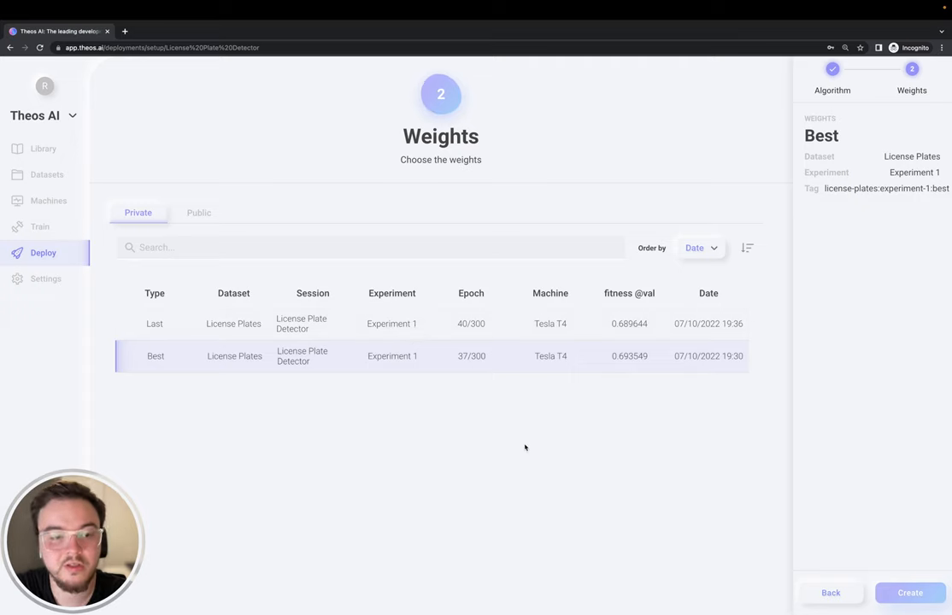
mouse_move(504, 334)
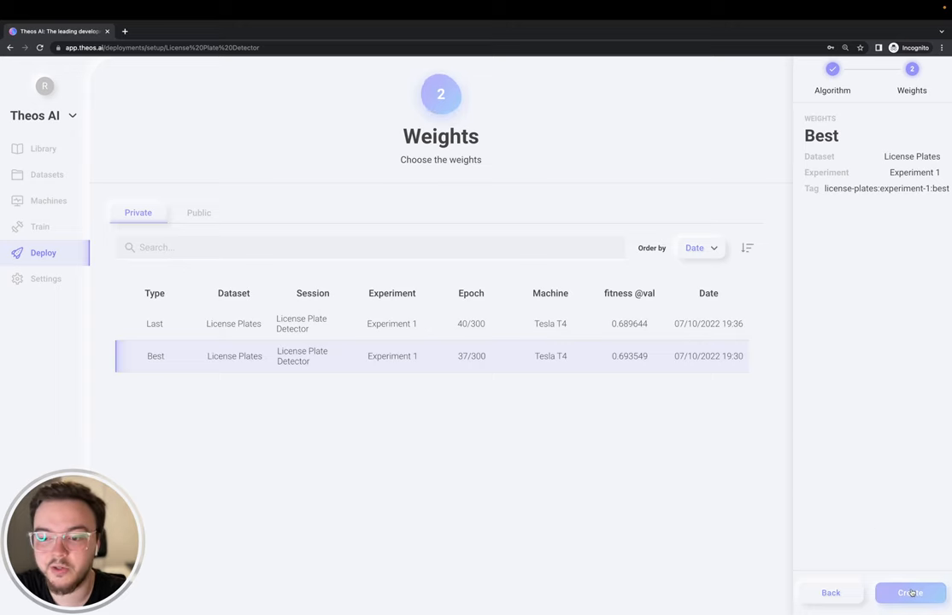
left_click(909, 593)
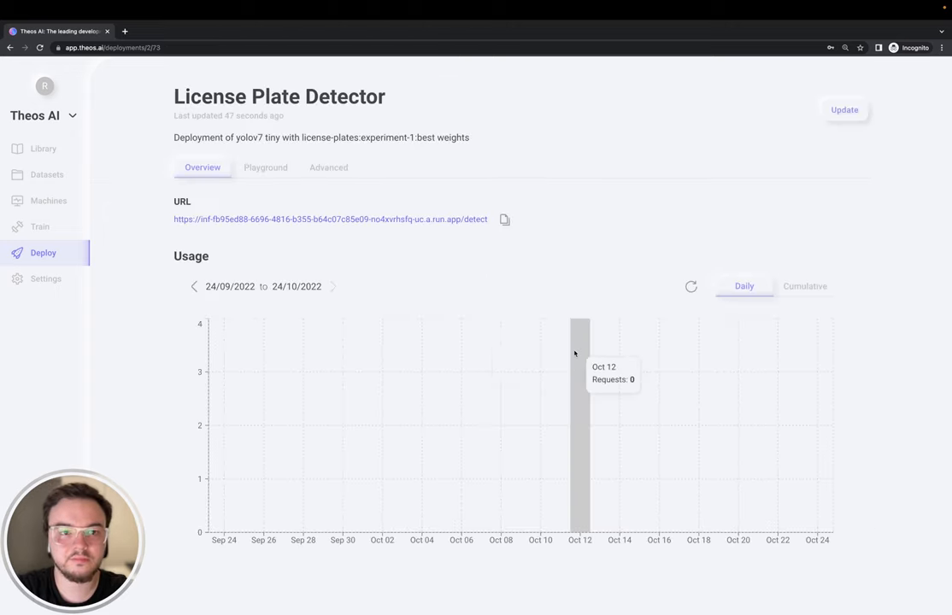
mouse_move(571, 251)
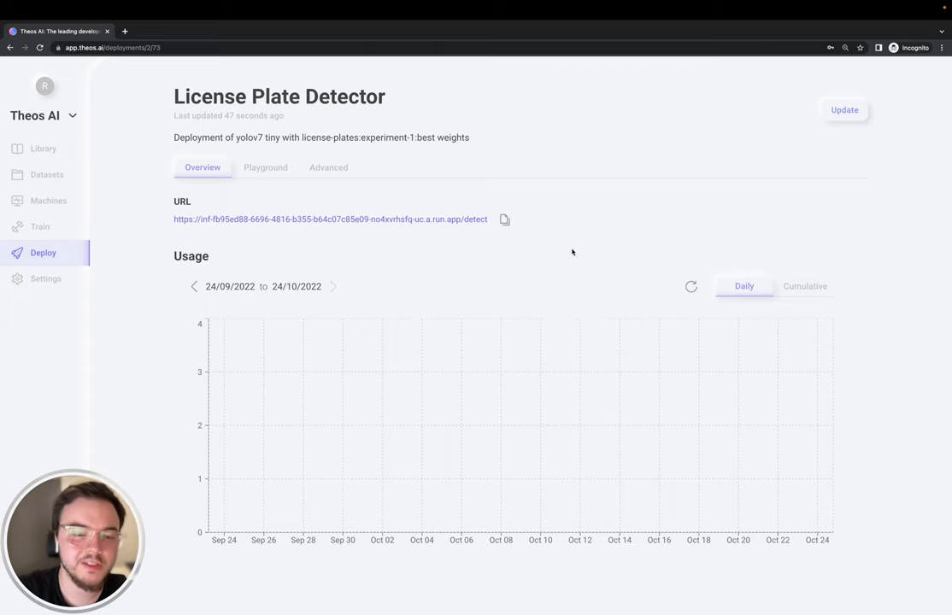
mouse_move(274, 237)
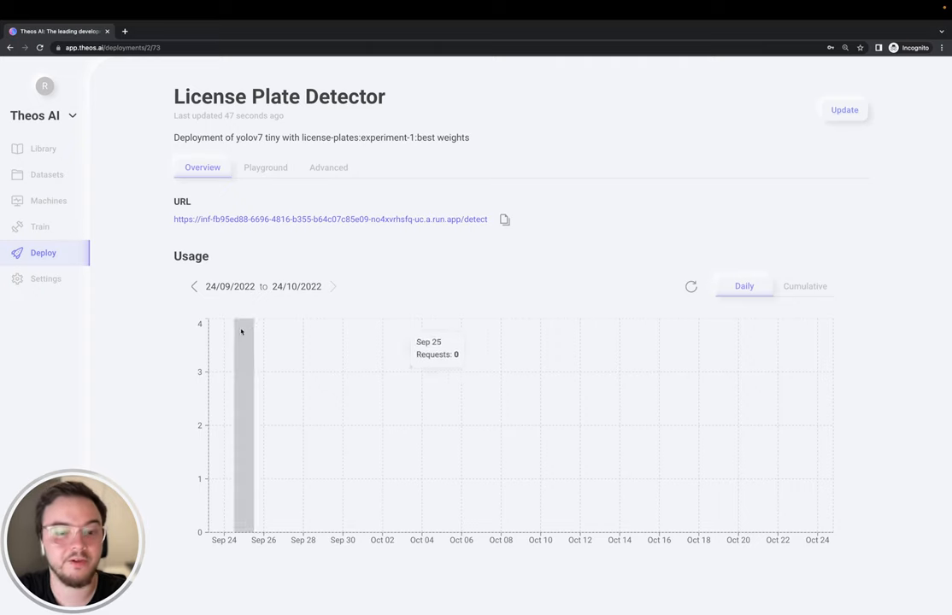
mouse_move(340, 341)
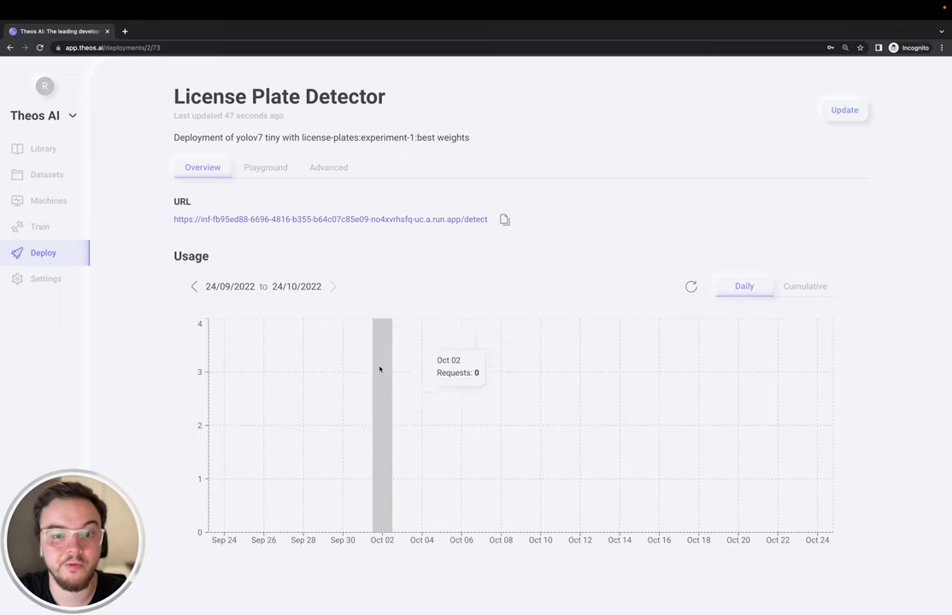
left_click(265, 168)
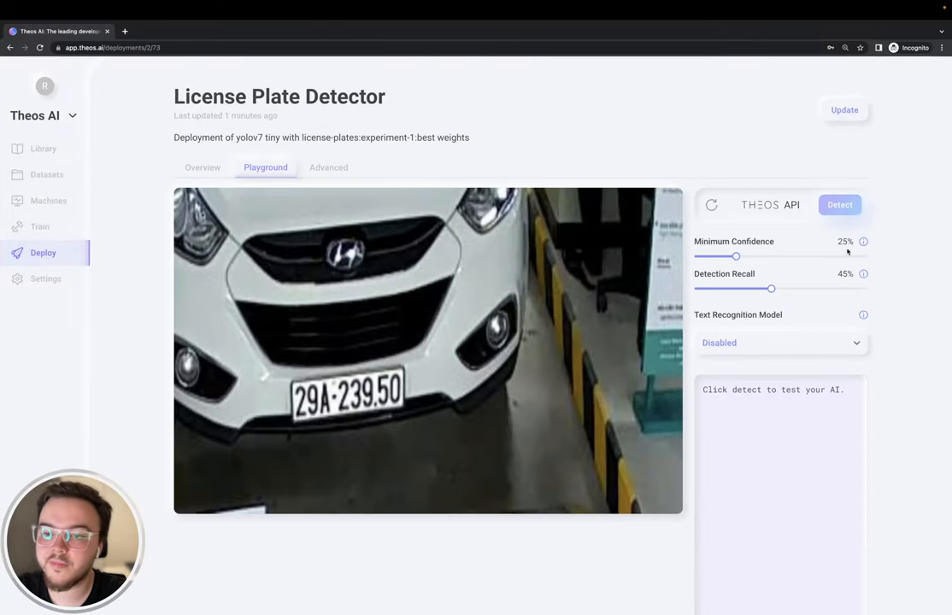
Run detection on the white car photo, finding one license plate at 43% confidence.
left_click(839, 204)
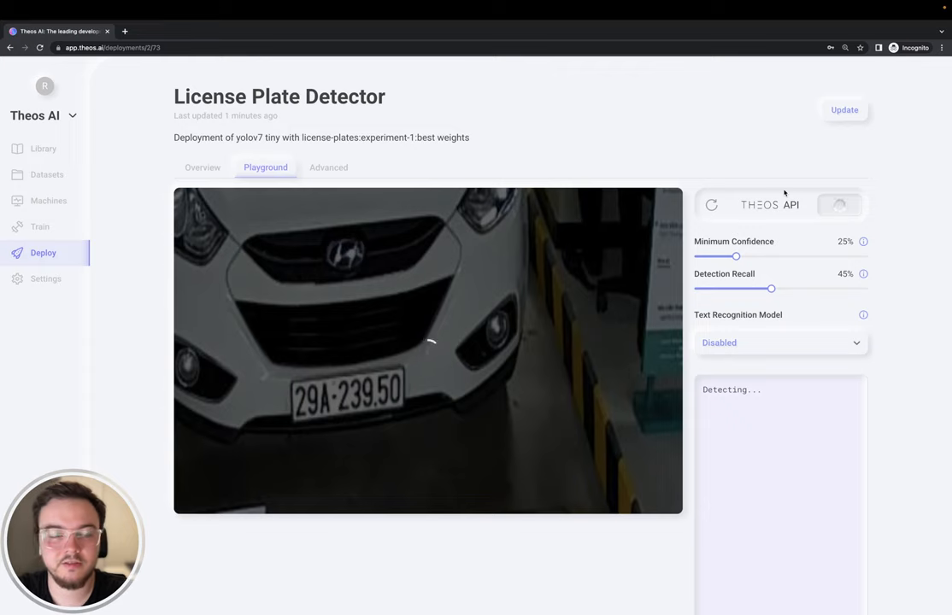
left_click(839, 204)
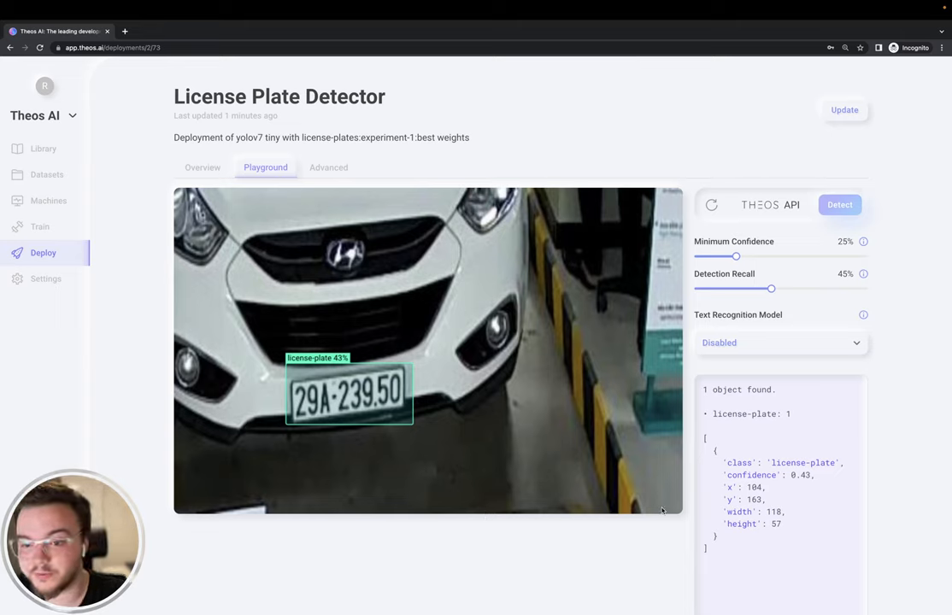
mouse_move(733, 470)
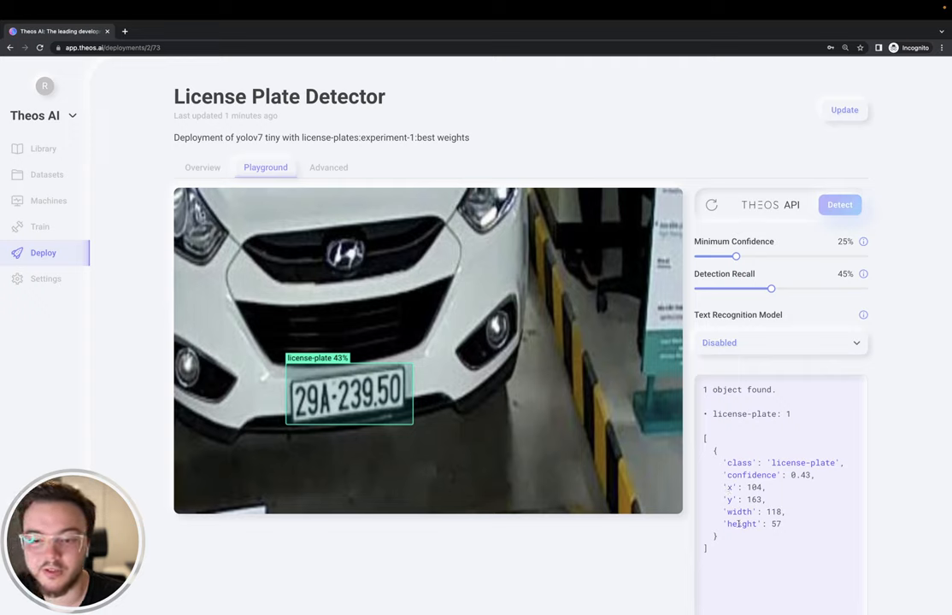
mouse_move(750, 447)
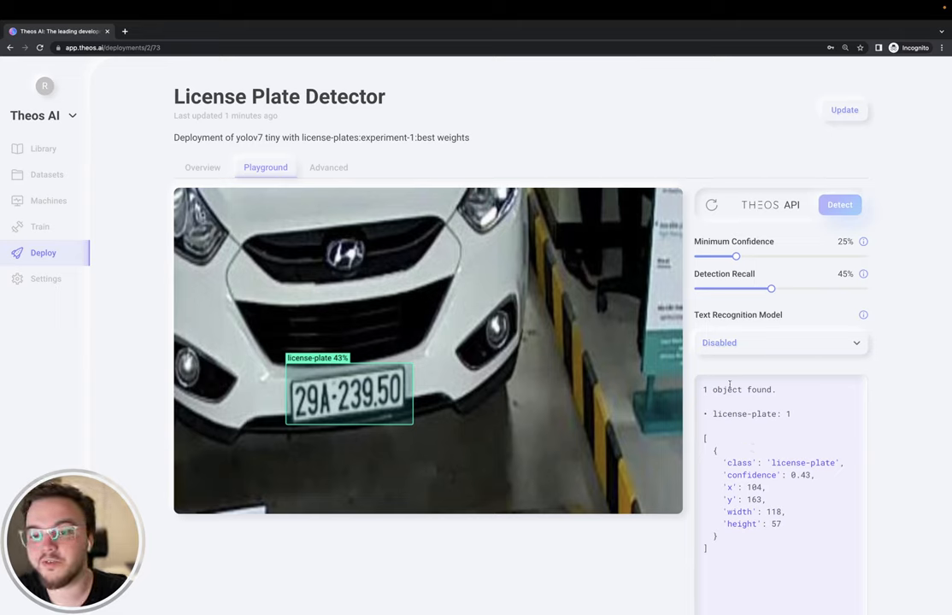
left_click(778, 342)
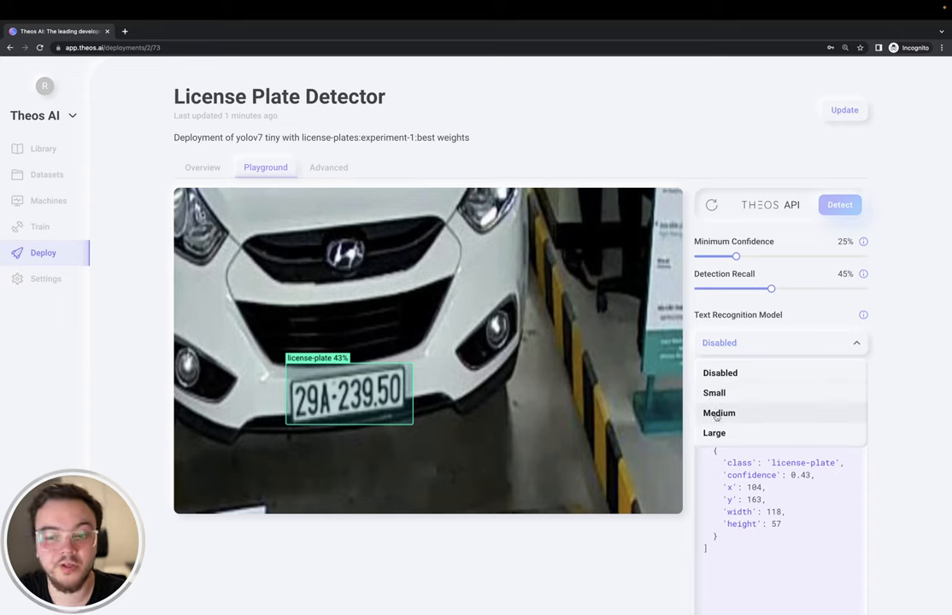
mouse_move(715, 433)
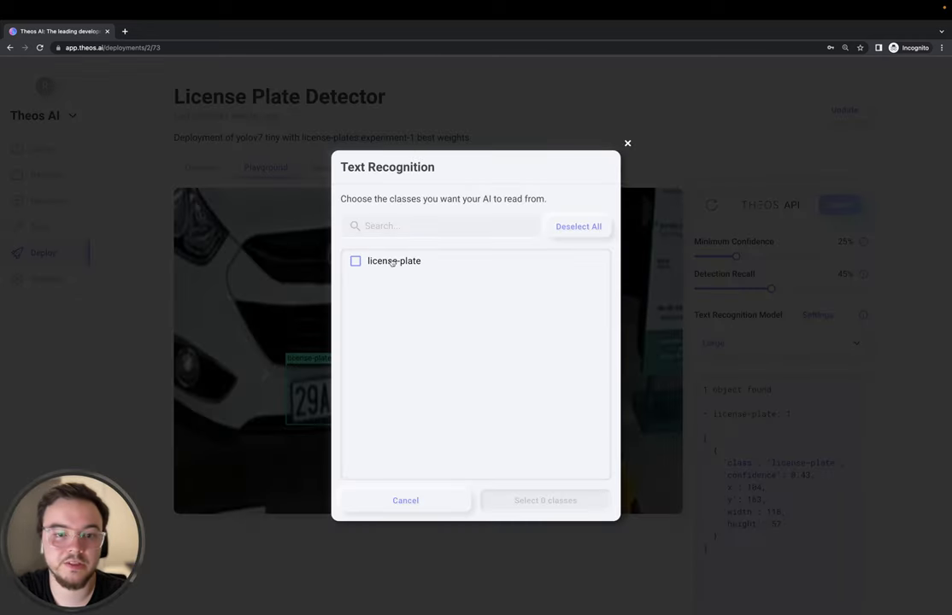
left_click(405, 500)
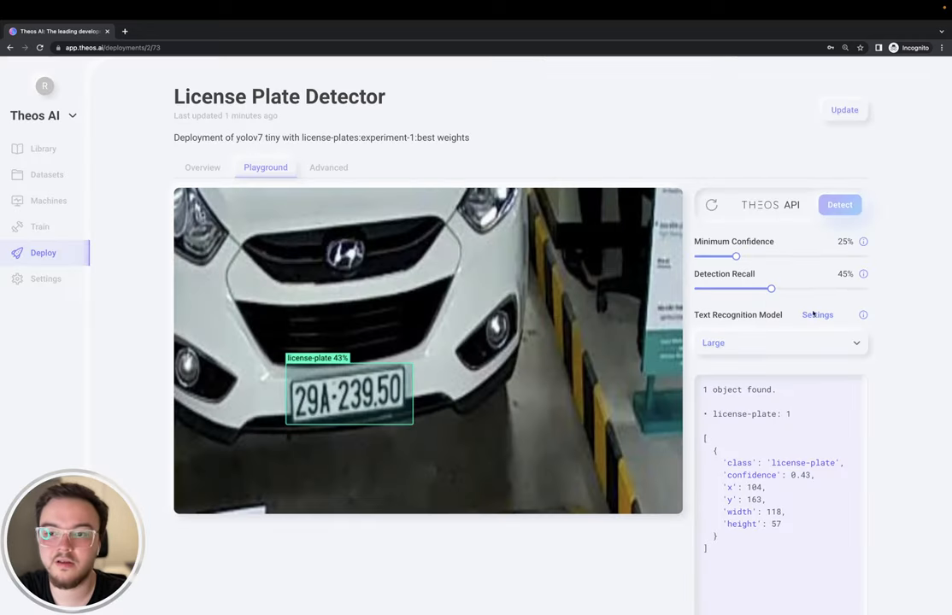
left_click(839, 205)
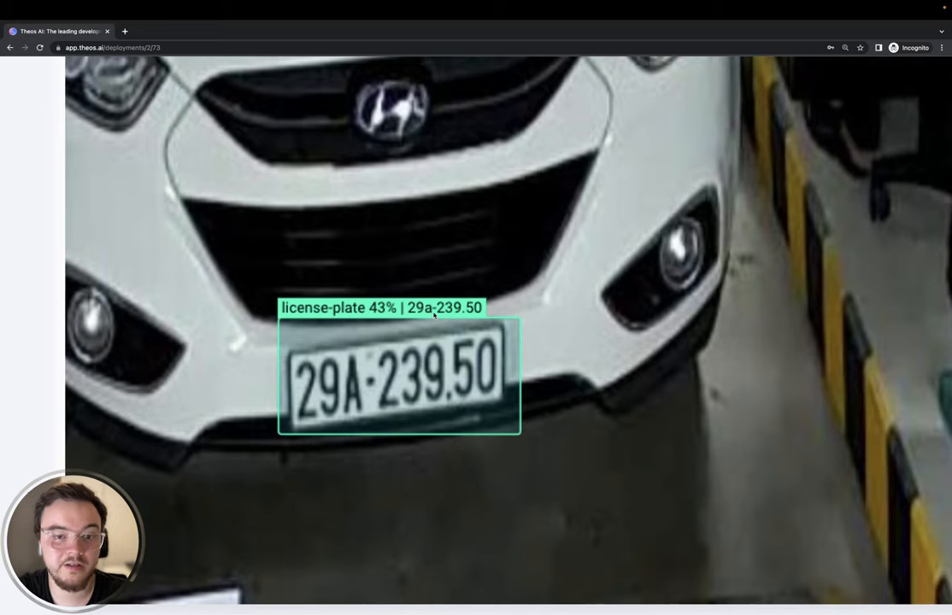
mouse_move(443, 320)
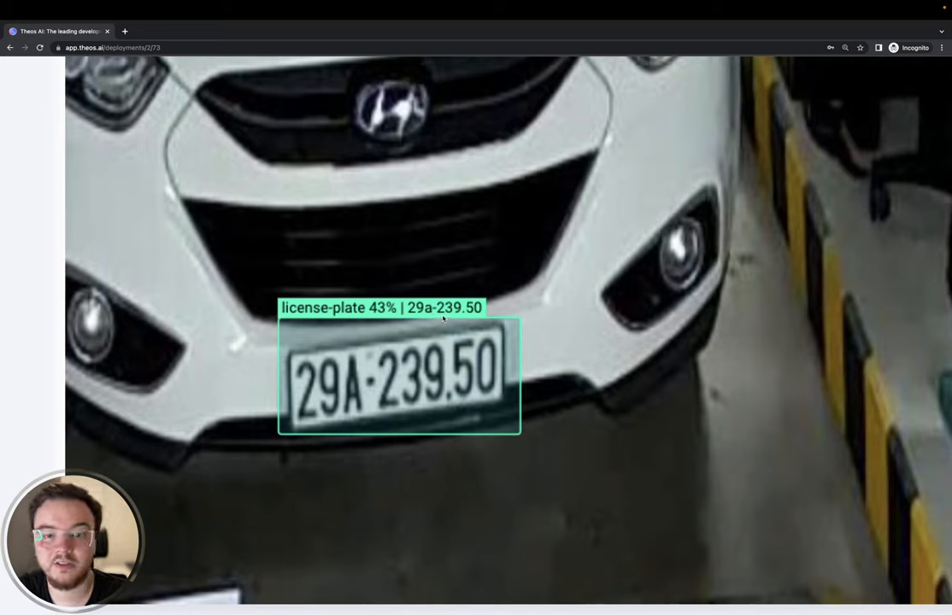
mouse_move(477, 310)
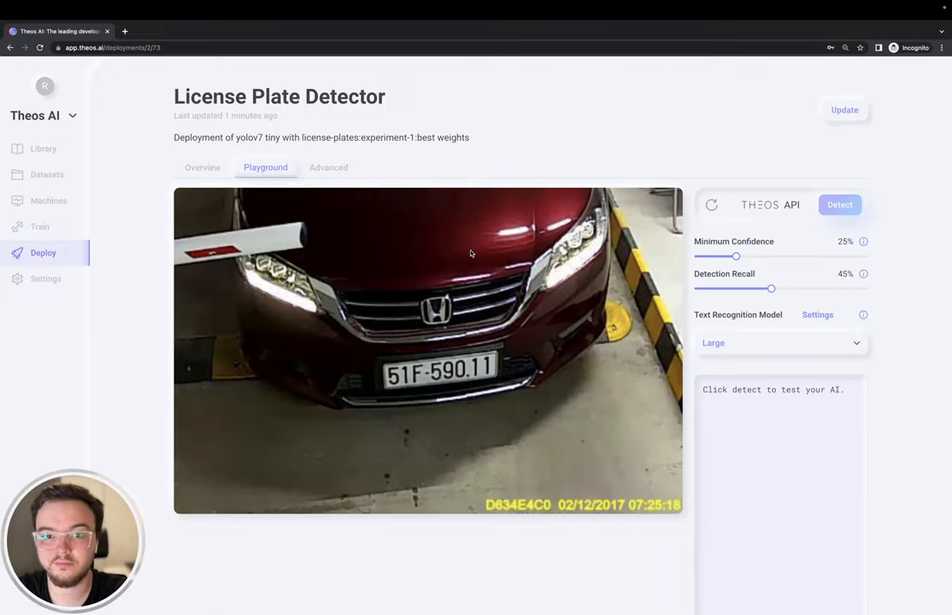
left_click(838, 204)
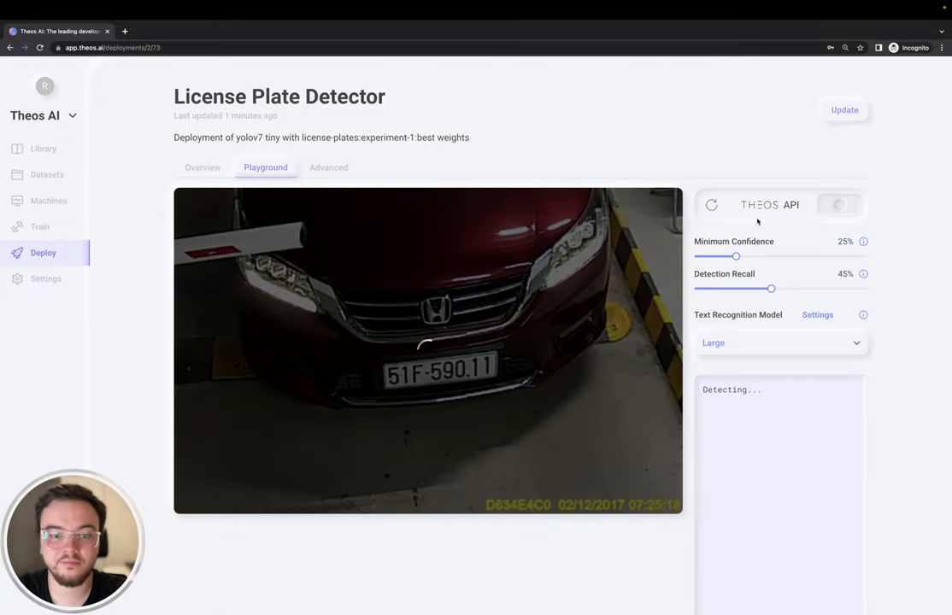
left_click(839, 204)
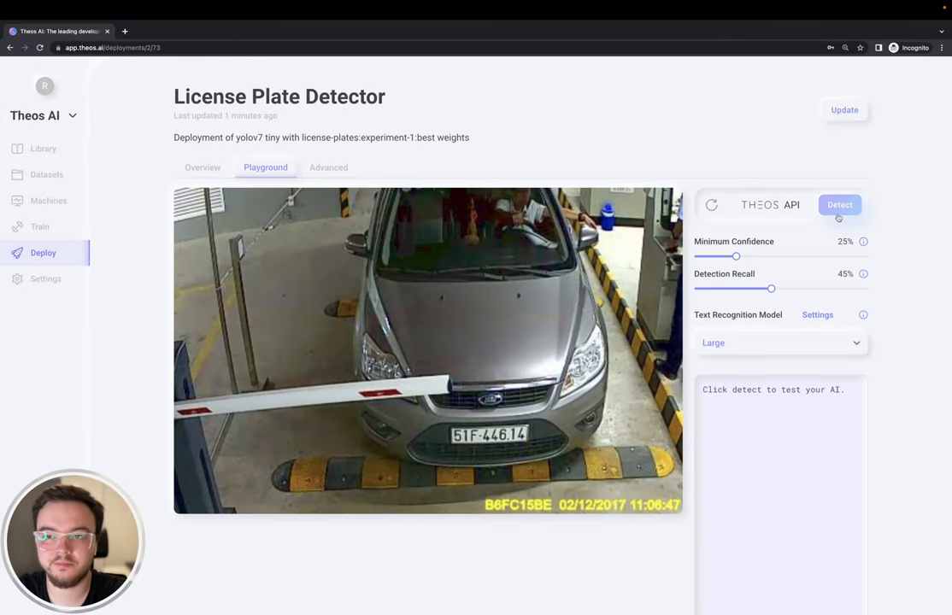
left_click(839, 204)
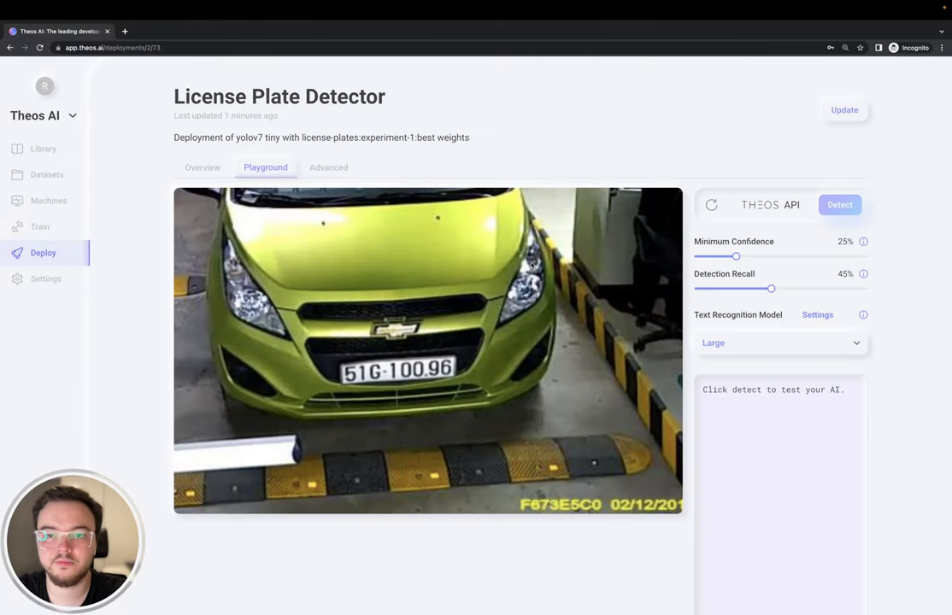
left_click(839, 204)
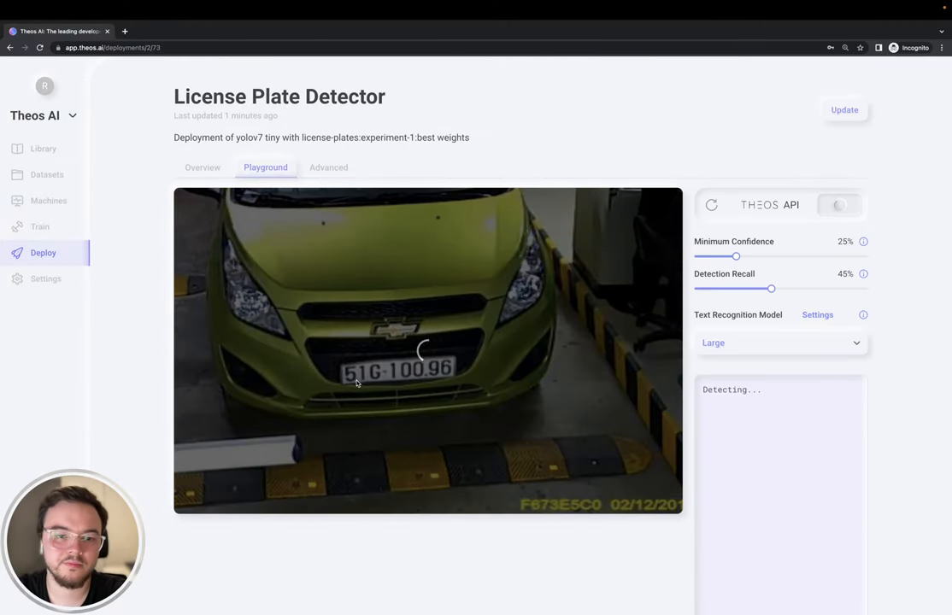
left_click(838, 204)
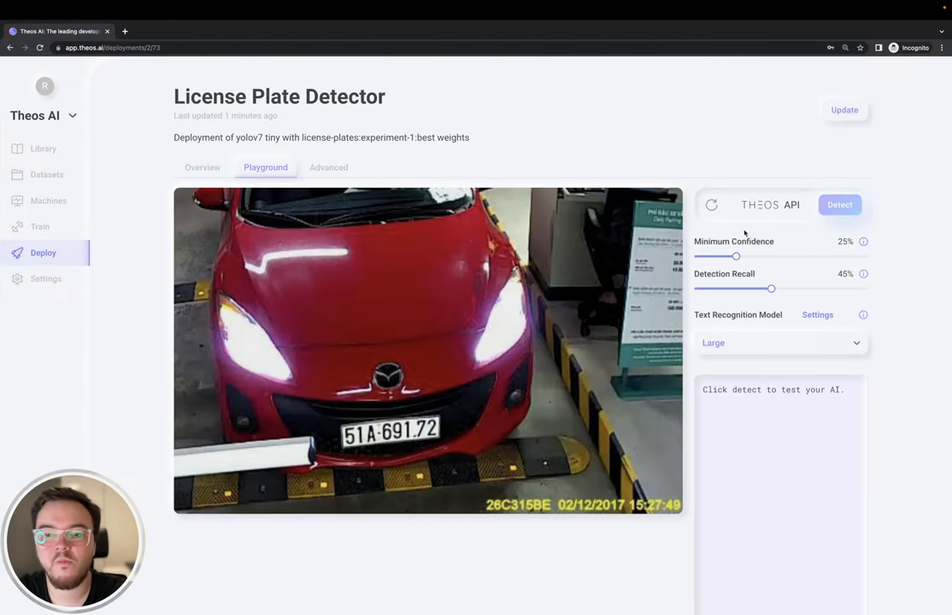
left_click(839, 205)
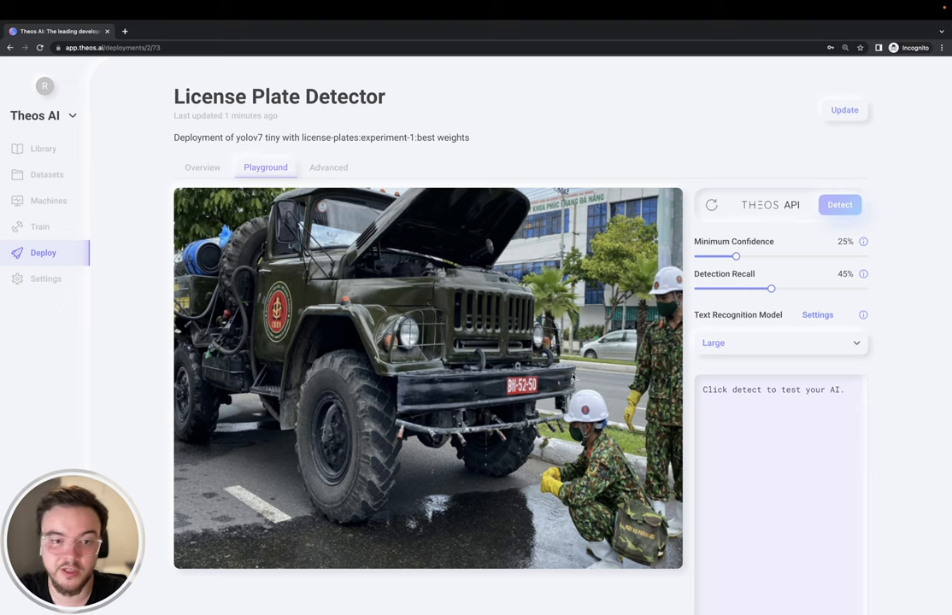
left_click(839, 204)
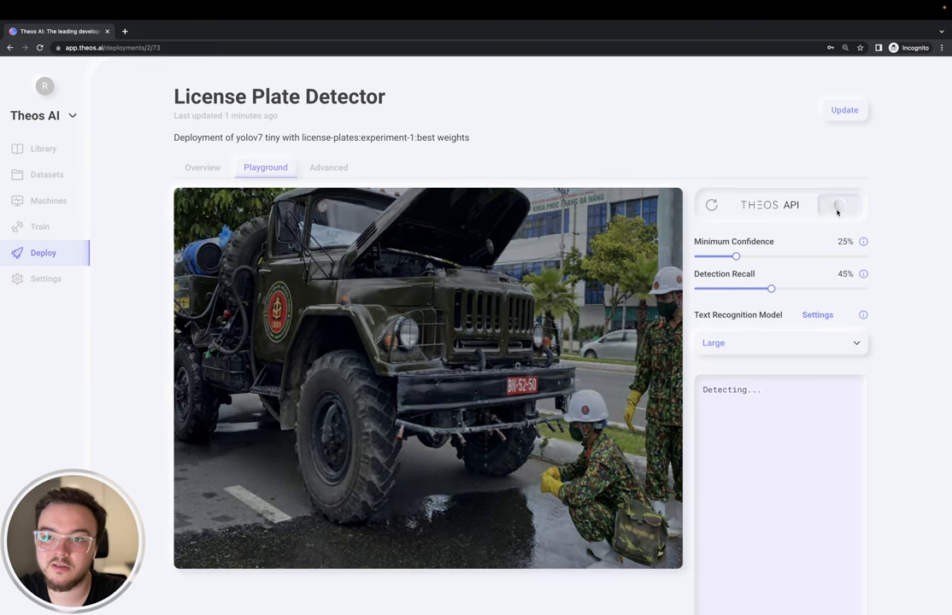
left_click(839, 204)
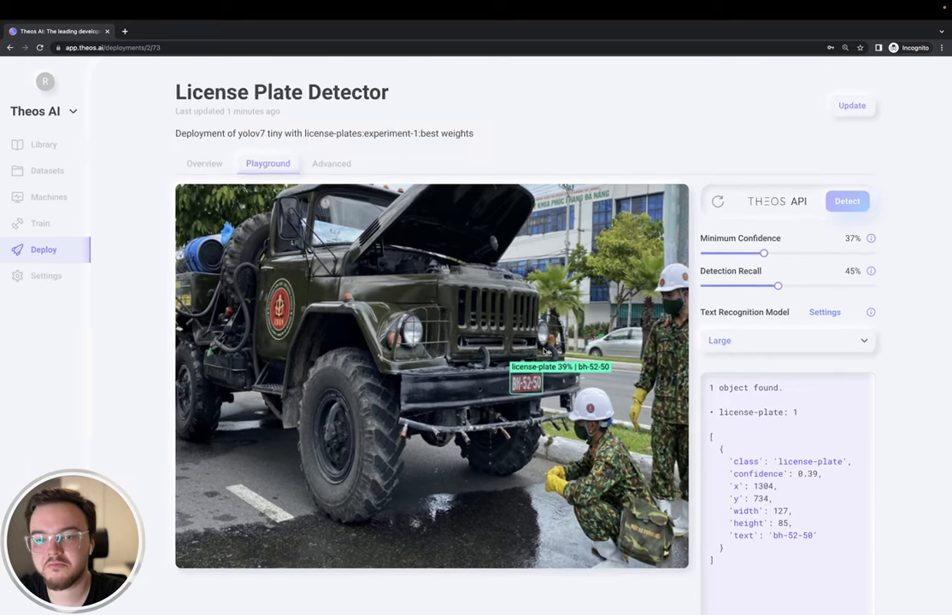
left_click(780, 340)
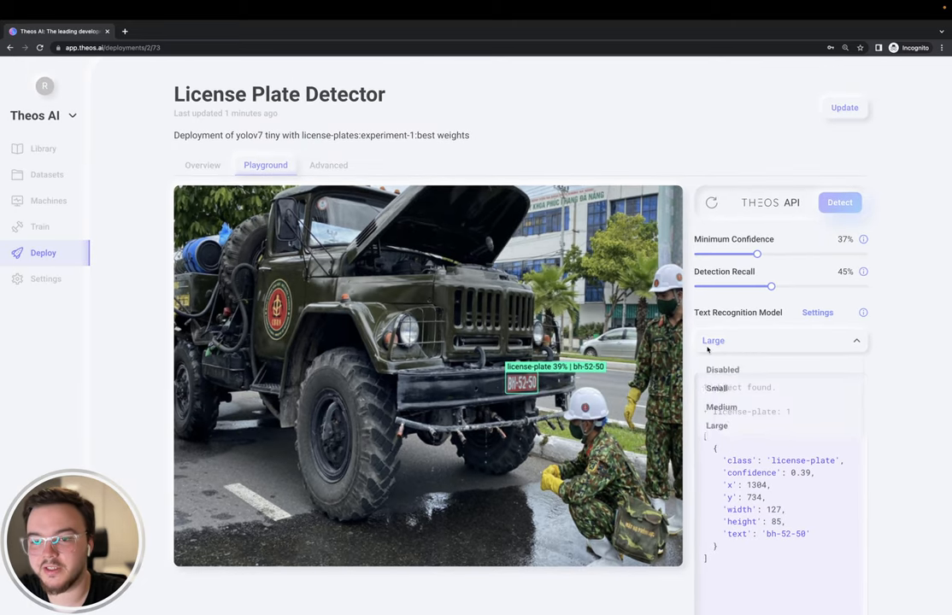
left_click(716, 388)
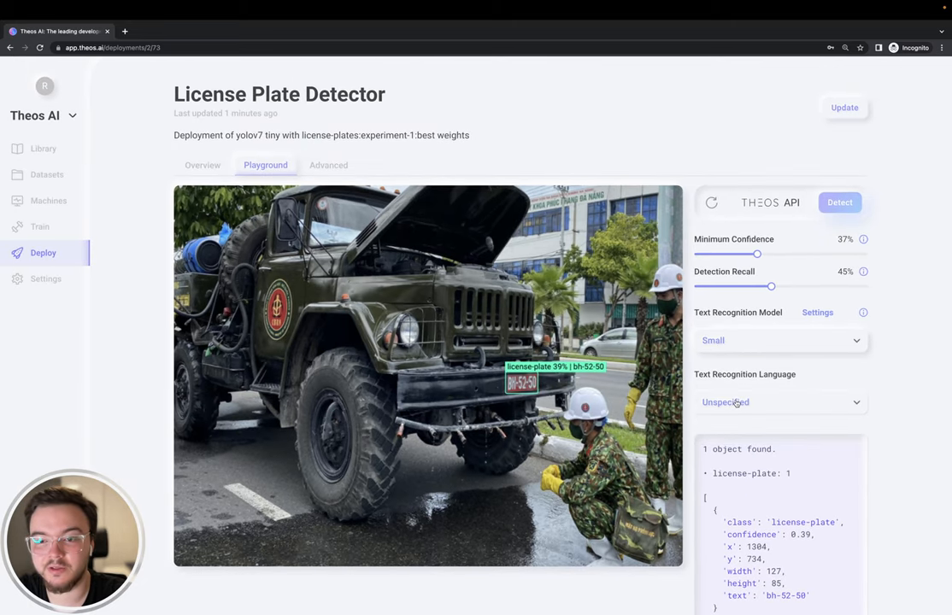
left_click(839, 202)
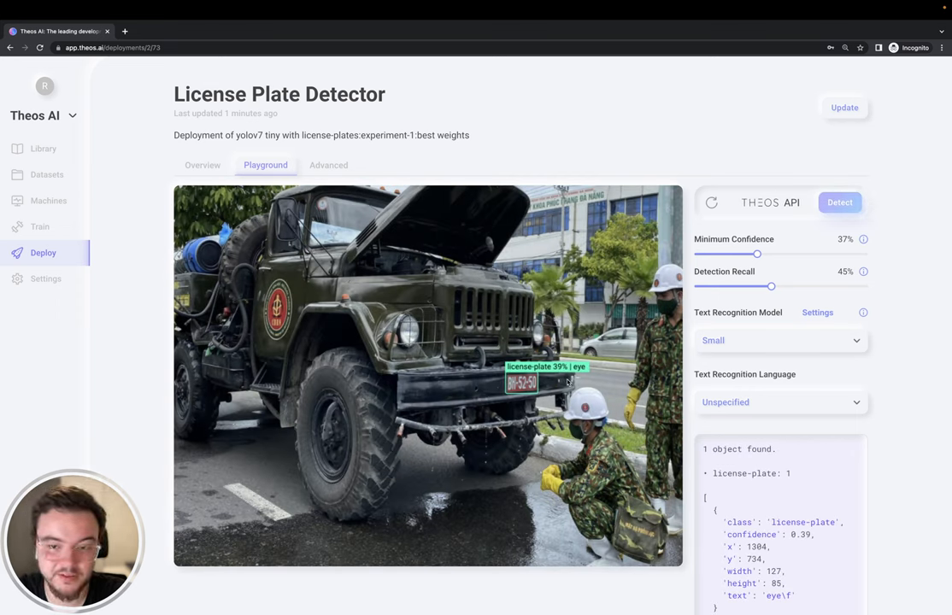
mouse_move(694, 372)
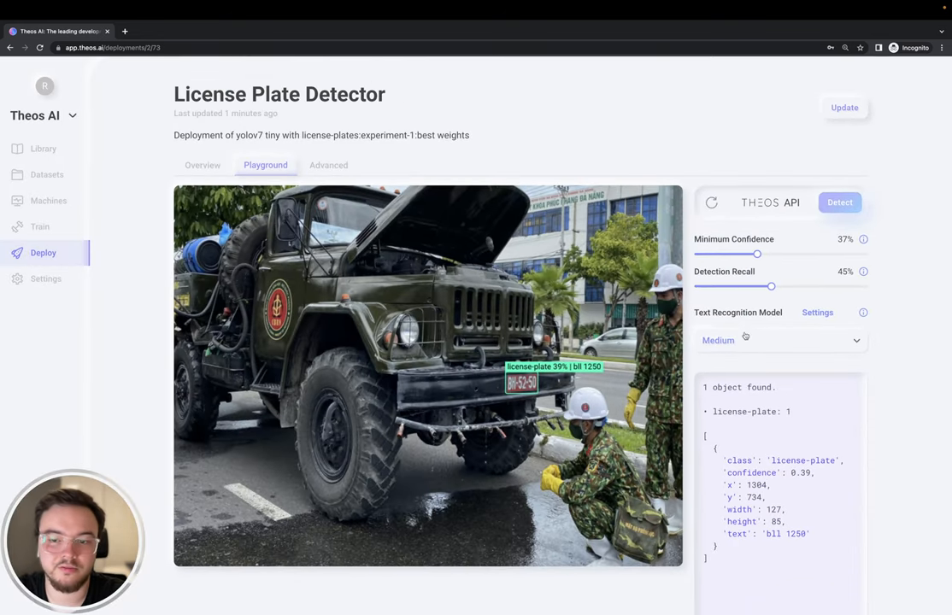
left_click(779, 340)
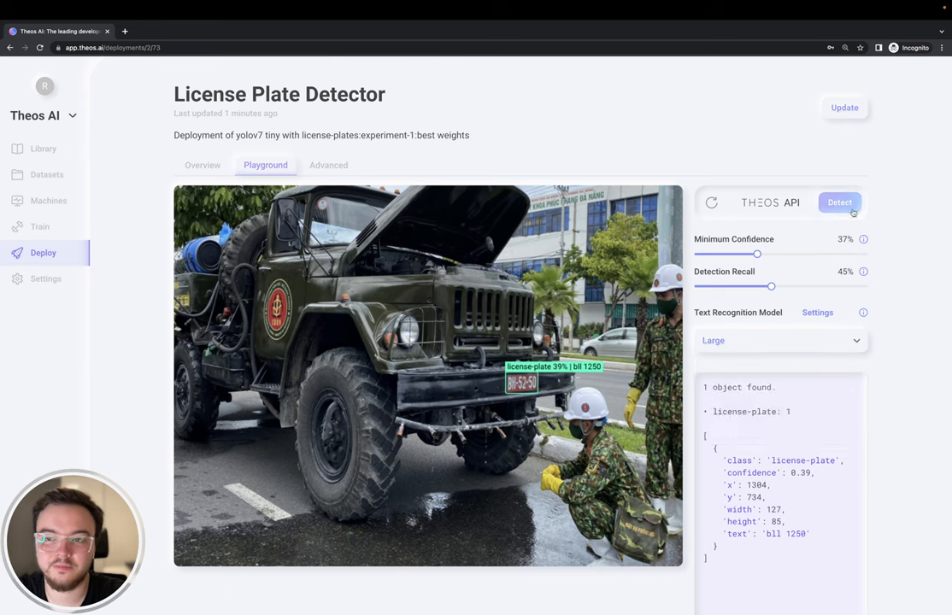
left_click(839, 203)
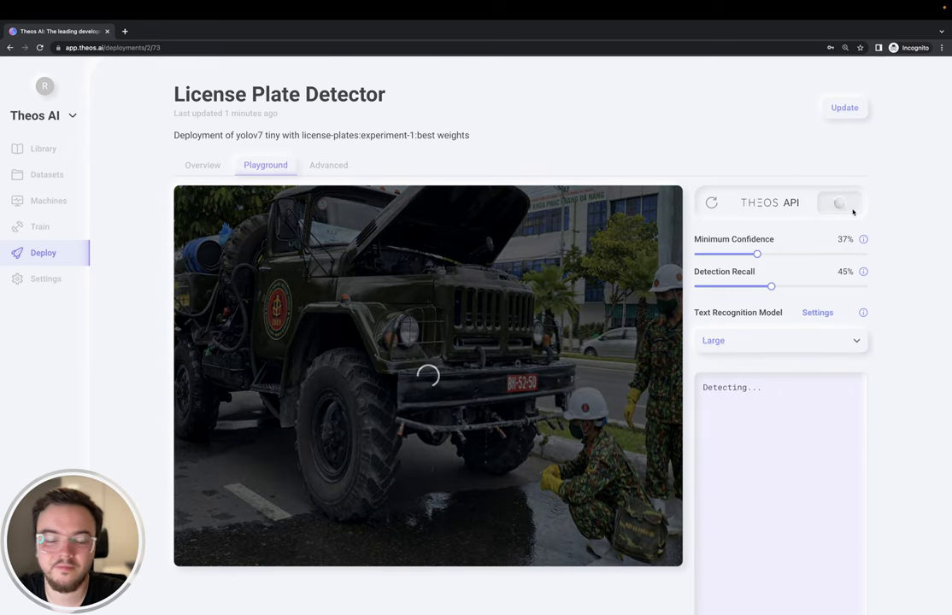
left_click(839, 203)
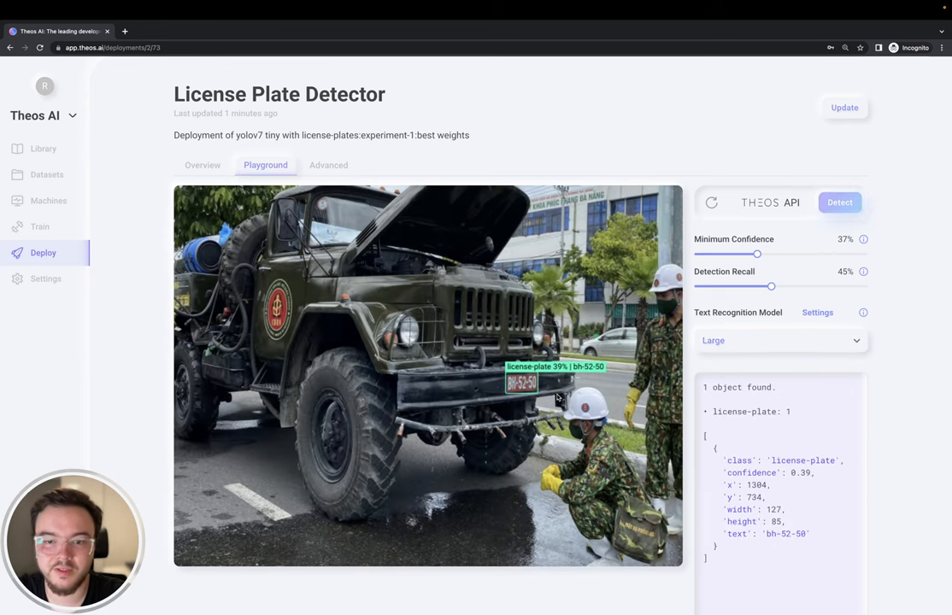